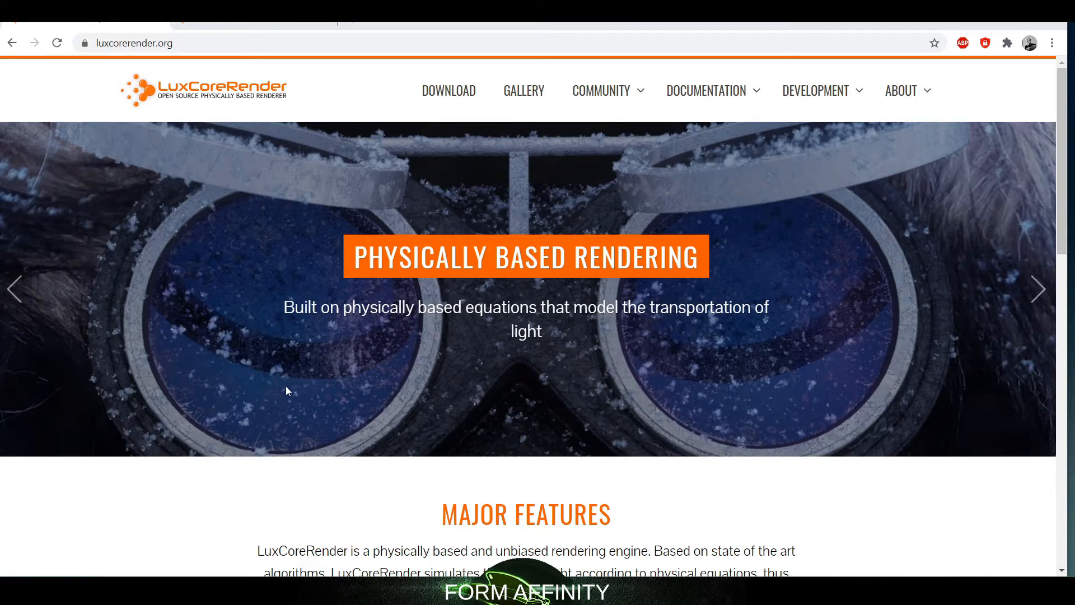
pyautogui.moveTo(342, 425)
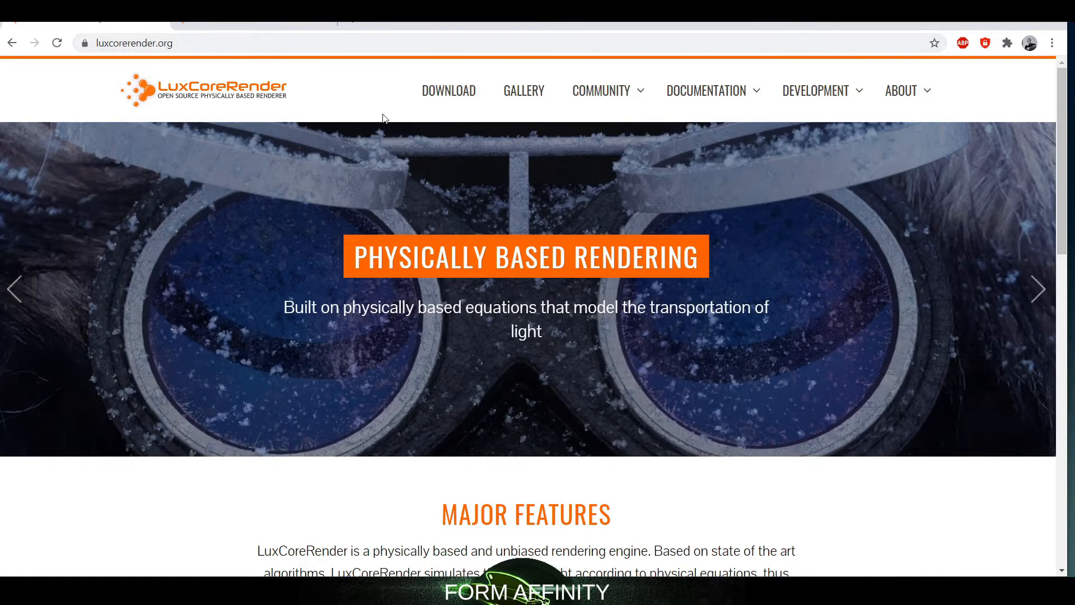
# Browse the BlendLuxCore release downloads, then open the v2.4 Installation wiki page.
pyautogui.click(448, 90)
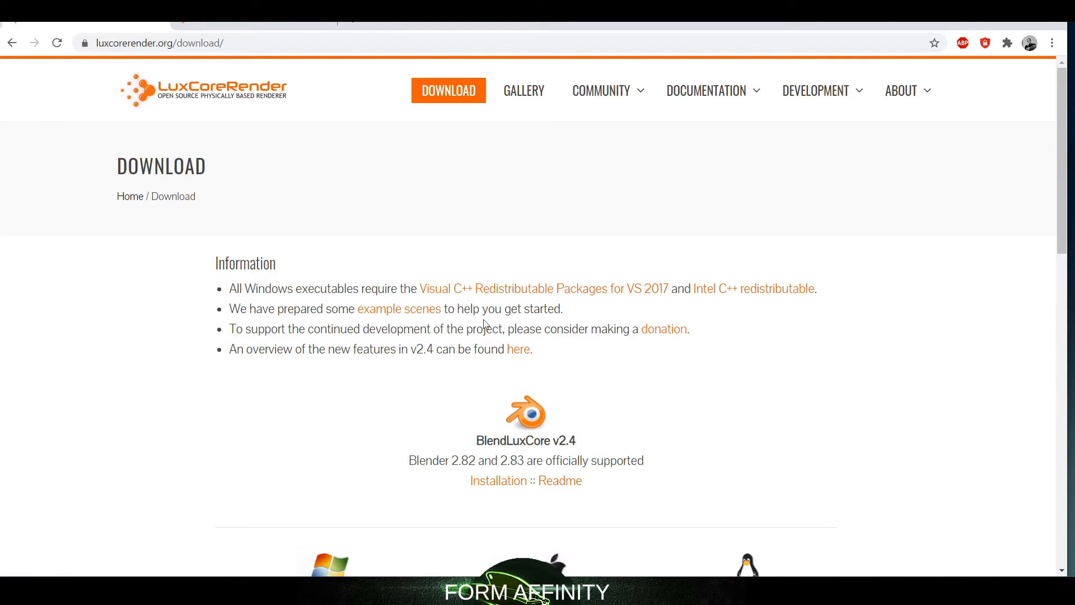
pyautogui.scroll(-3)
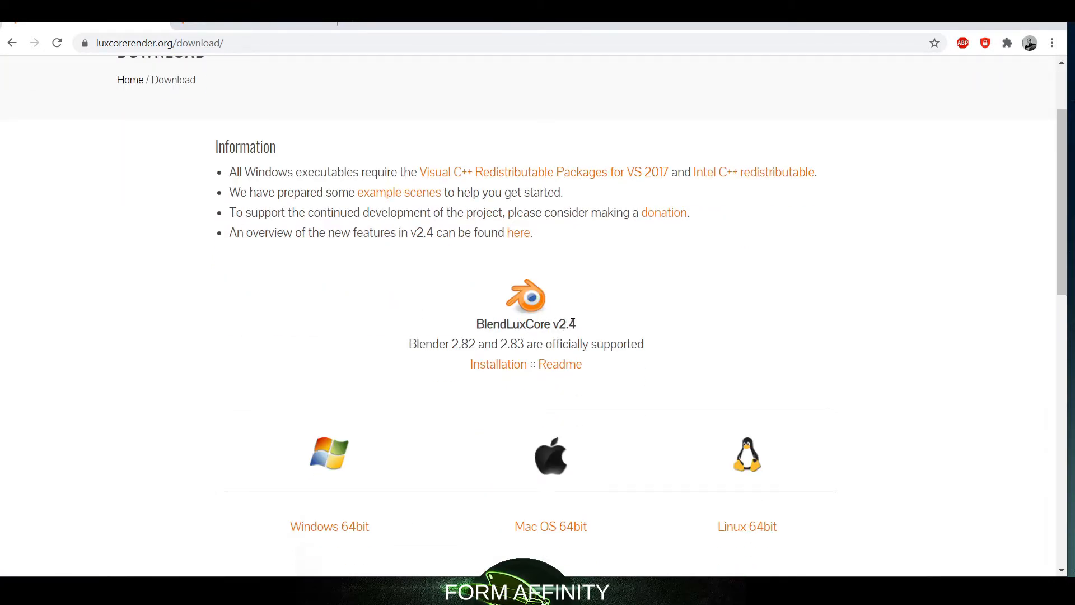
pyautogui.scroll(-3)
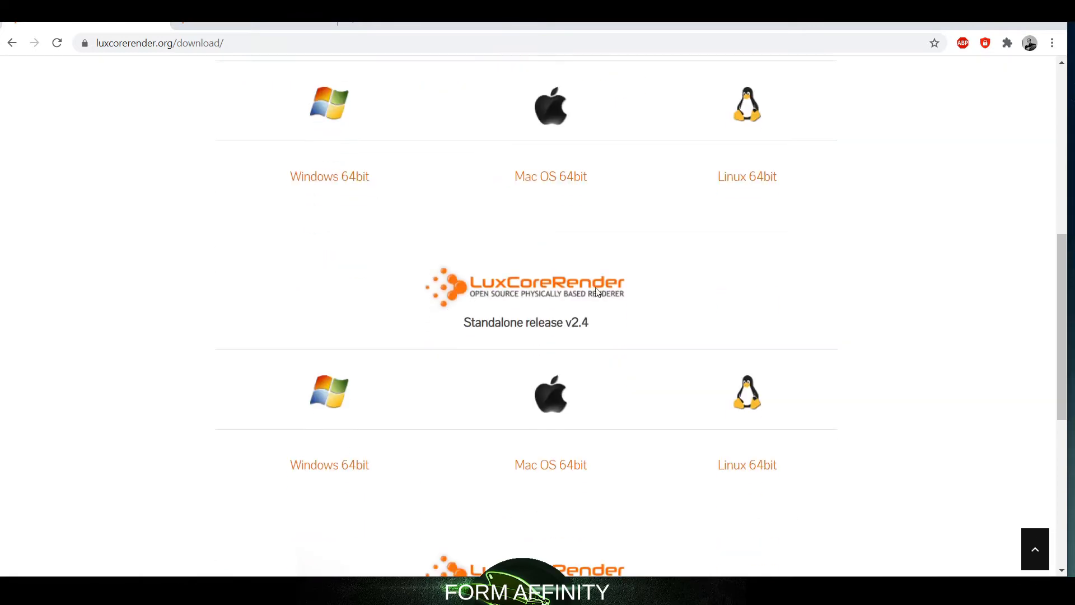
pyautogui.scroll(-3)
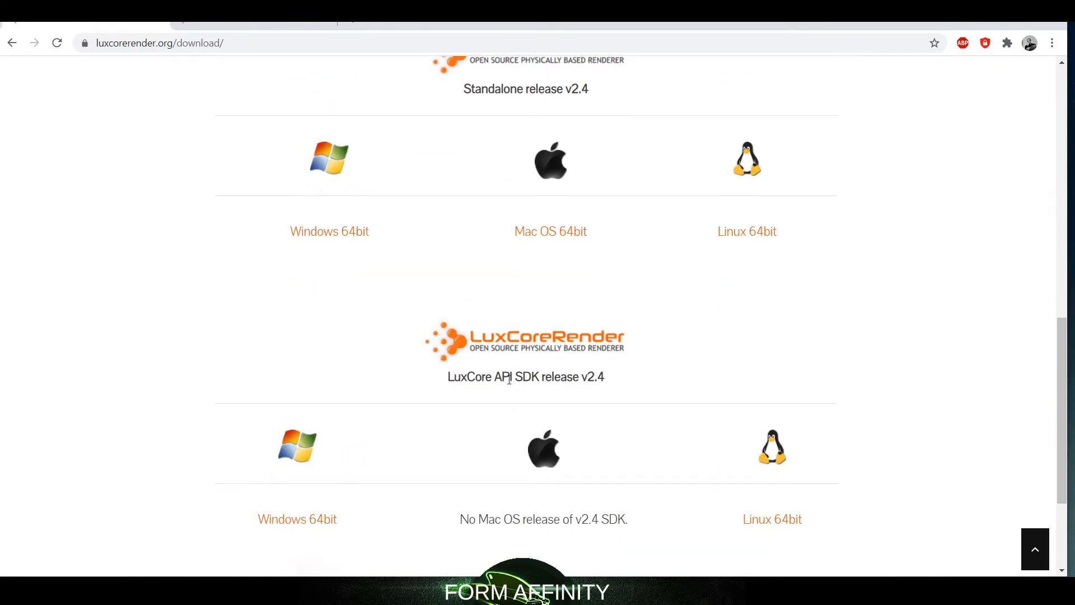
pyautogui.scroll(3)
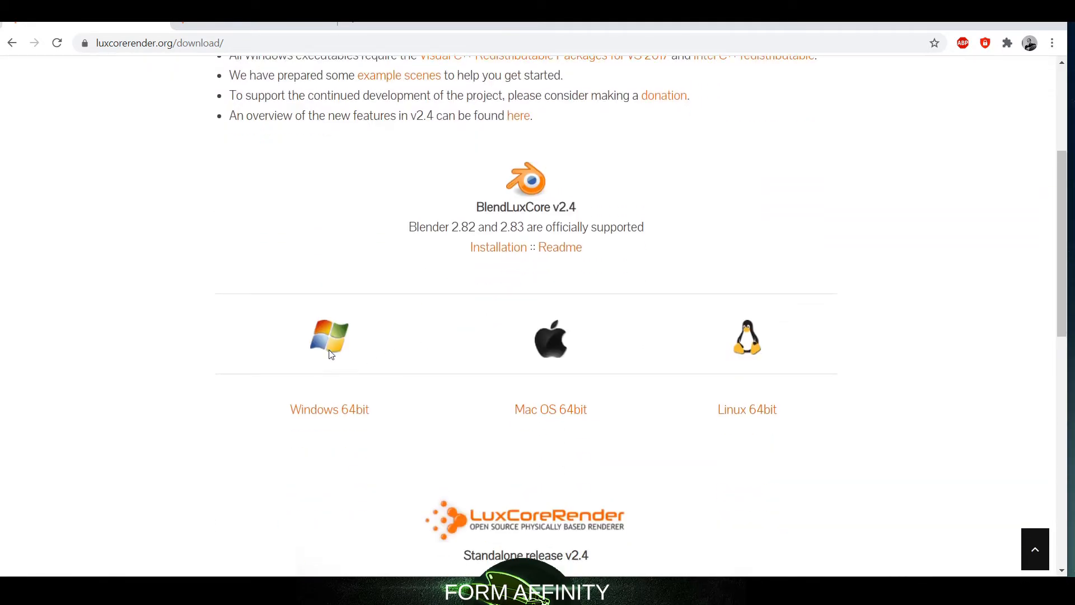
pyautogui.click(498, 246)
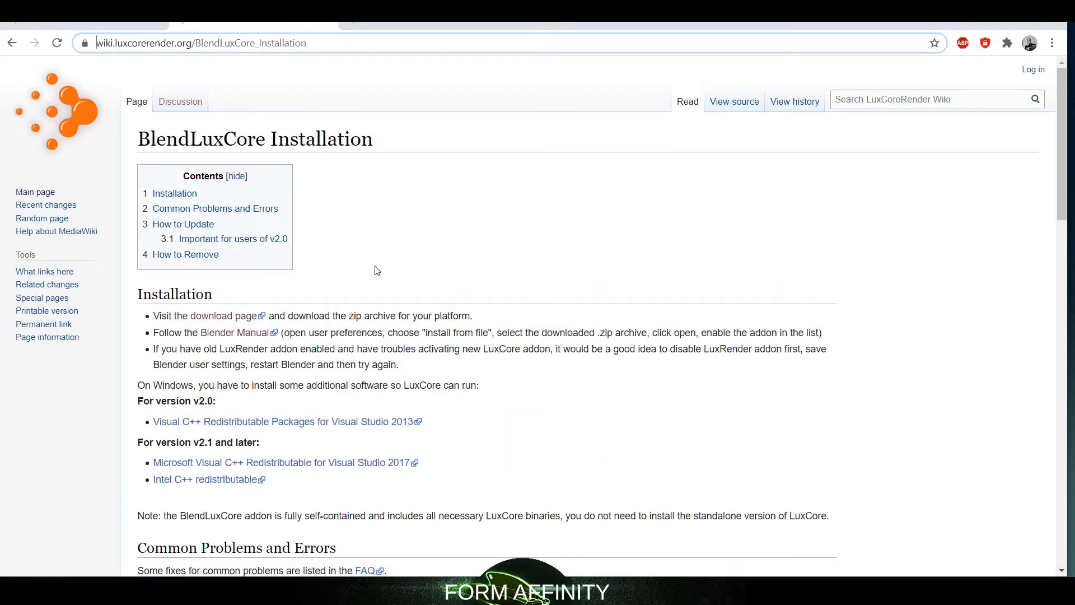
pyautogui.moveTo(935, 176)
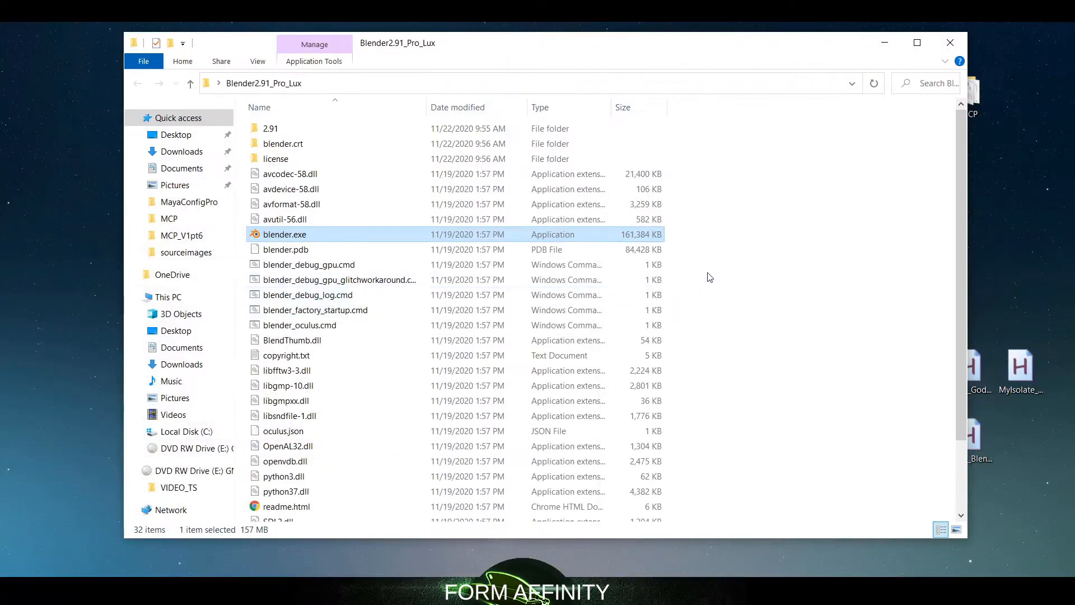
# Launch blender.exe from the Blender2.91_Pro_Lux folder.
pyautogui.doubleClick(285, 234)
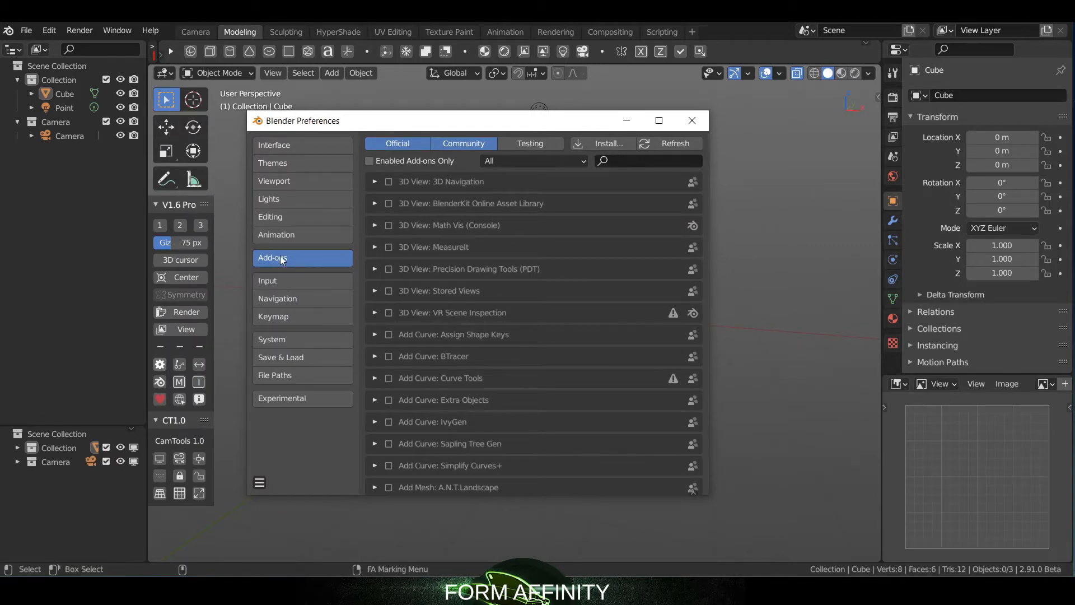
# Install the BlendLuxCore-v2.4-win64.zip archive from Preferences > Add-ons.
pyautogui.click(607, 144)
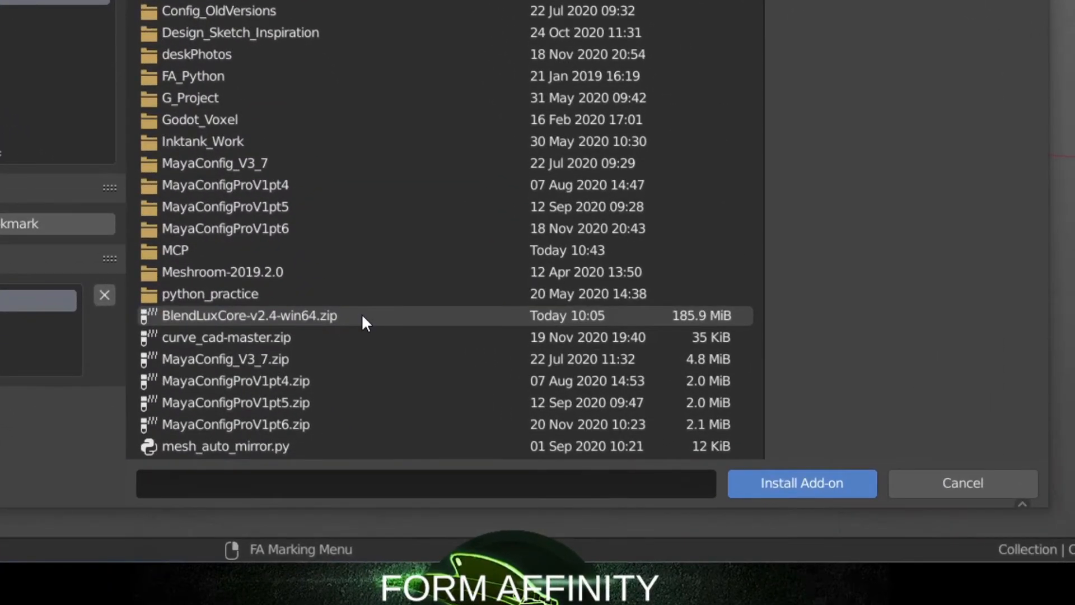
pyautogui.click(250, 316)
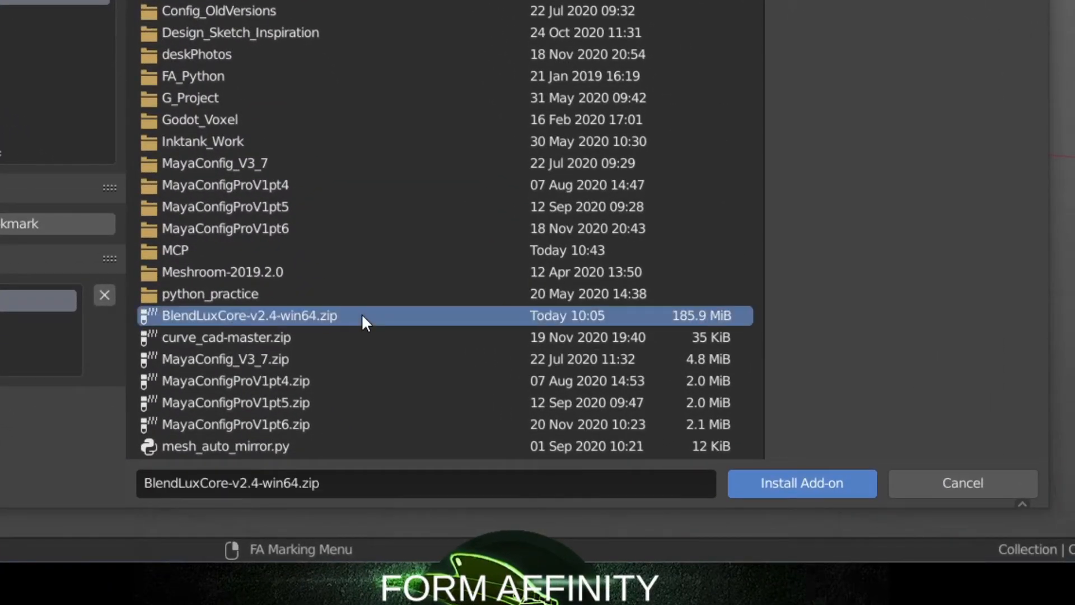
pyautogui.moveTo(788, 493)
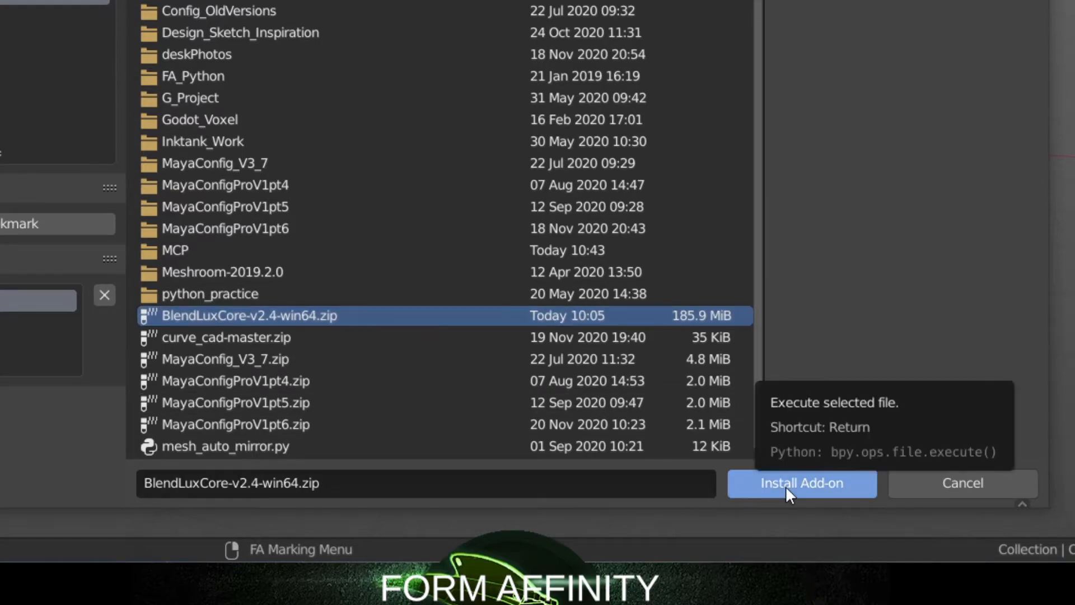
pyautogui.click(800, 483)
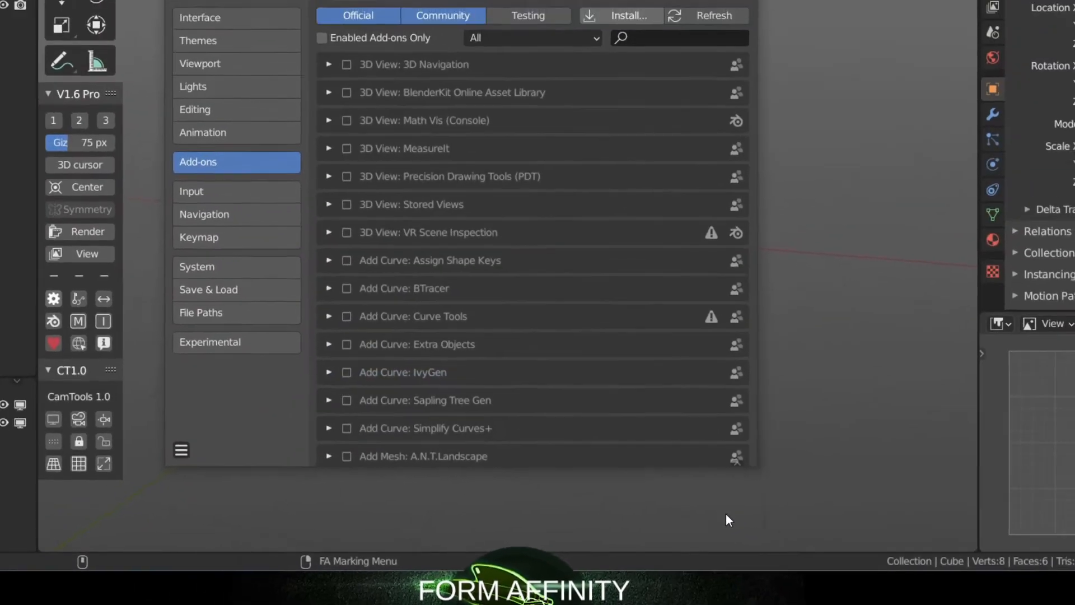
# Search add-ons for LuxCore, enable Render: LuxCore and expand its entry.
pyautogui.write('LuxCore')
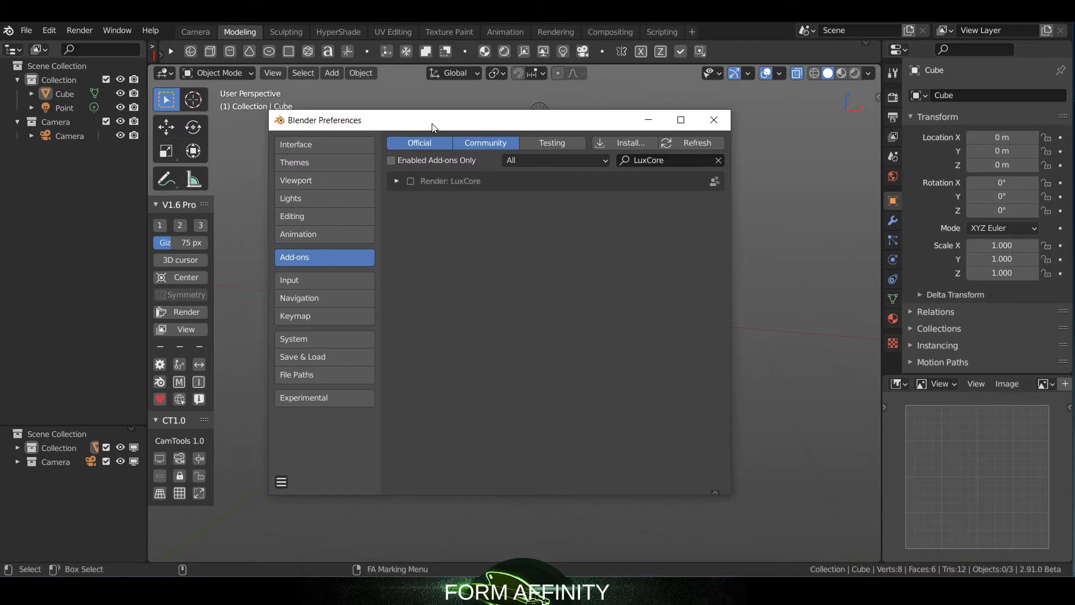
pyautogui.moveTo(410, 181)
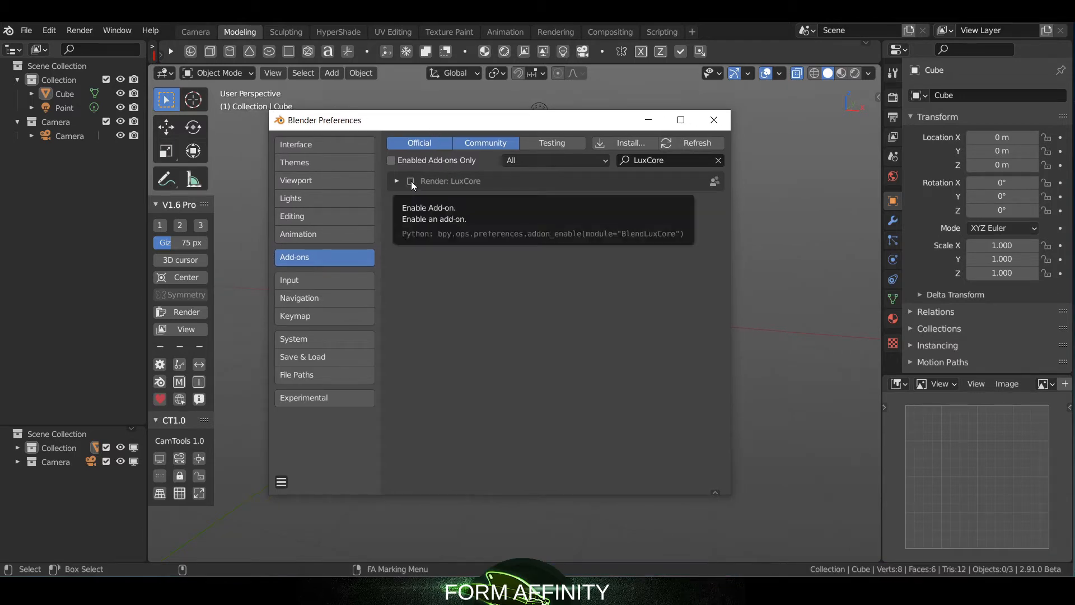
pyautogui.click(410, 181)
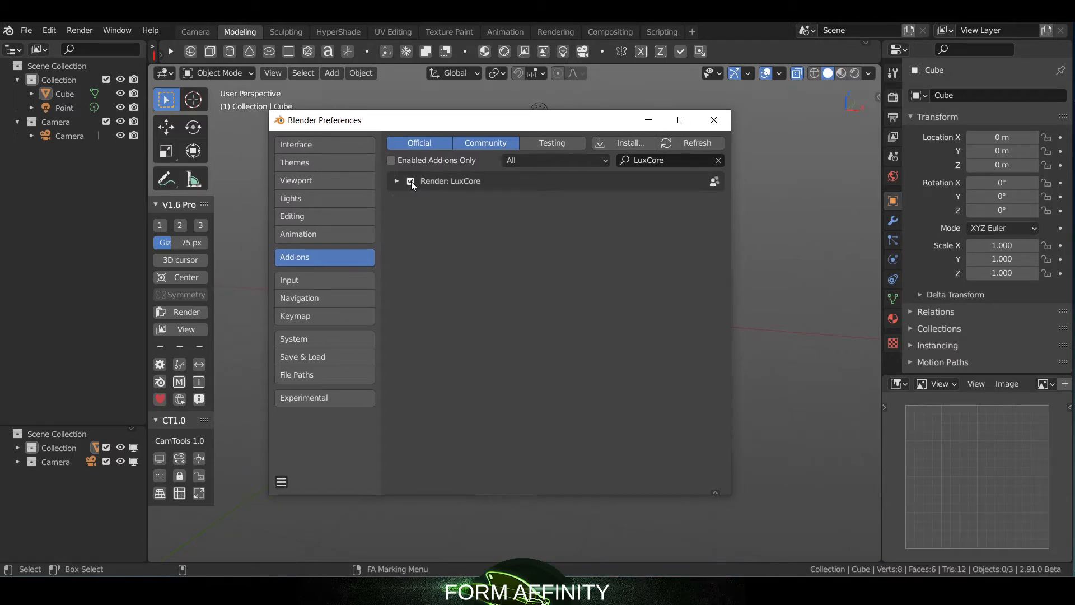
pyautogui.click(396, 180)
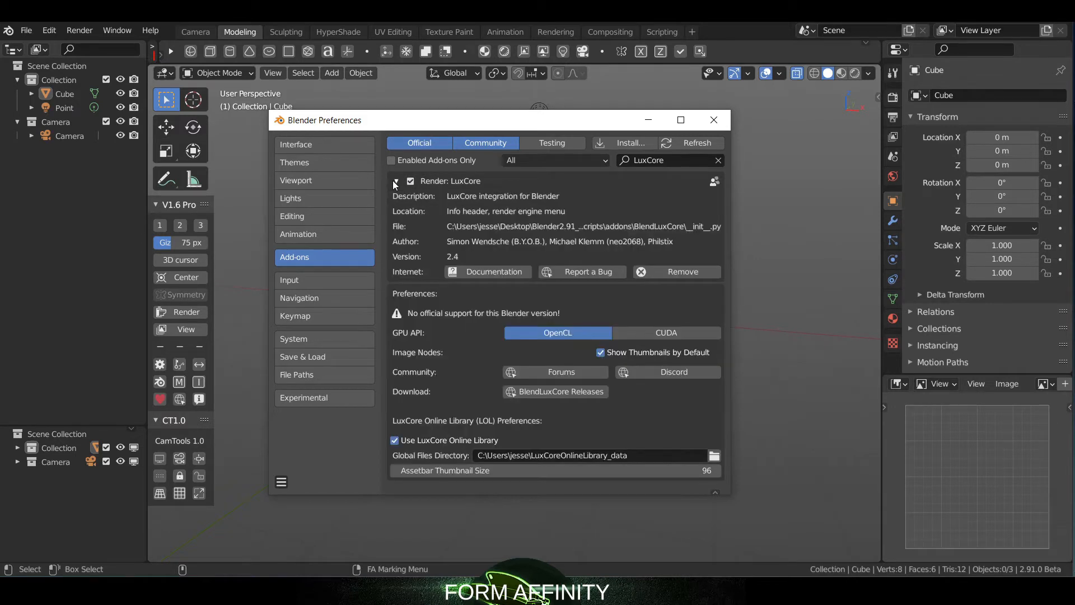
pyautogui.click(396, 181)
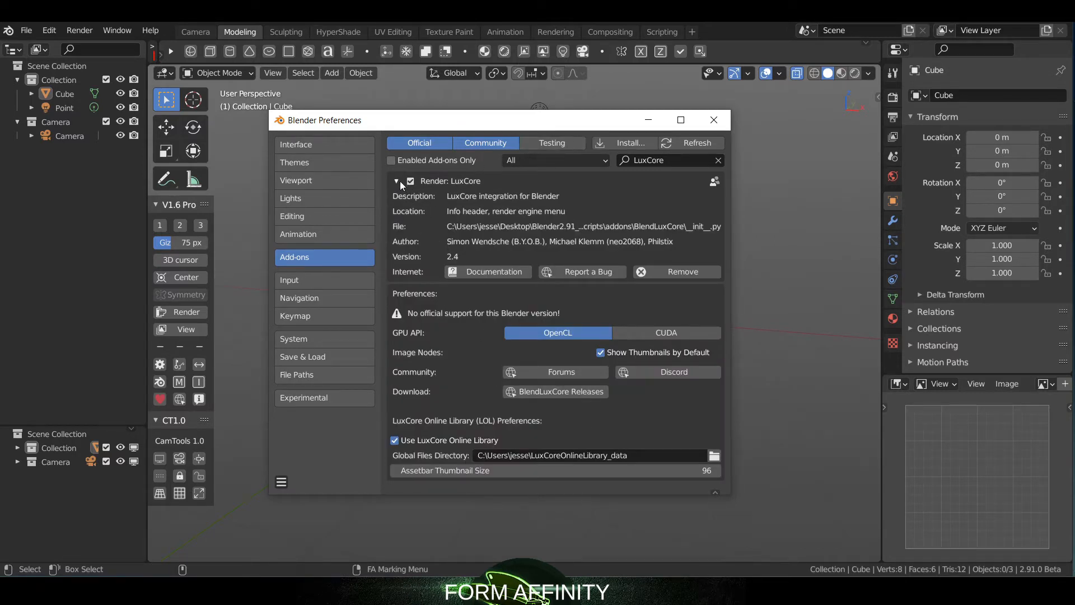
# Close Preferences, raise the cube, and add a floor plane and a UV sphere offset along X.
pyautogui.click(713, 120)
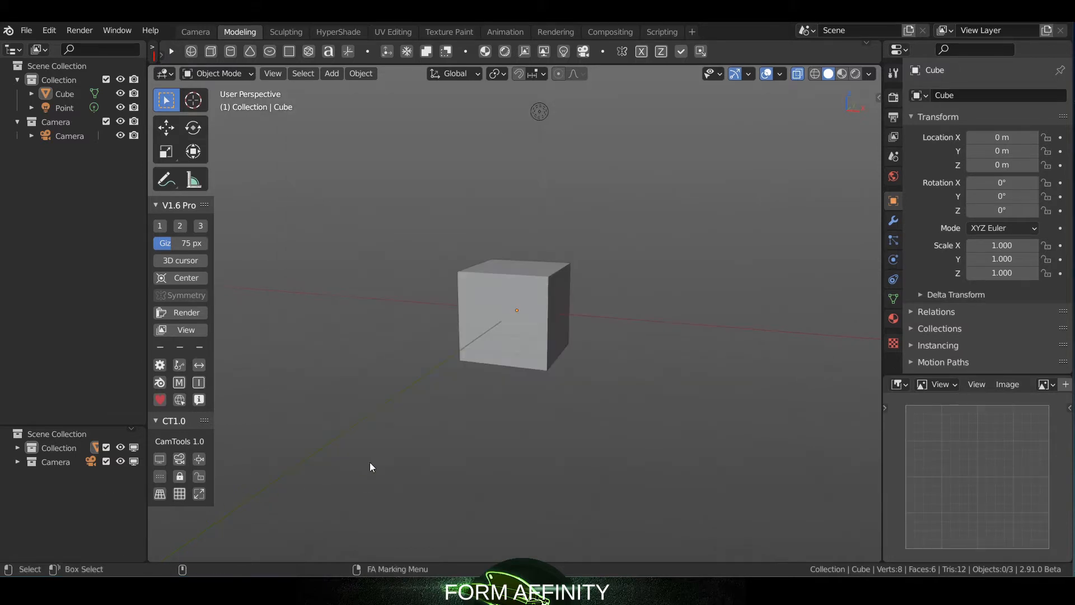
pyautogui.click(514, 308)
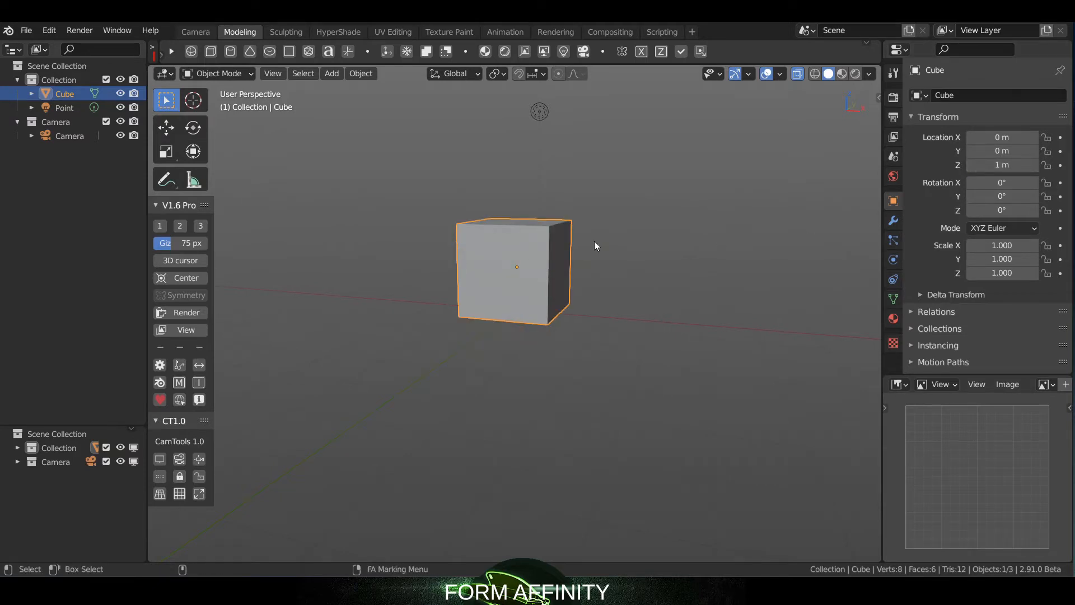
pyautogui.moveTo(514, 267); pyautogui.dragTo(391, 264)
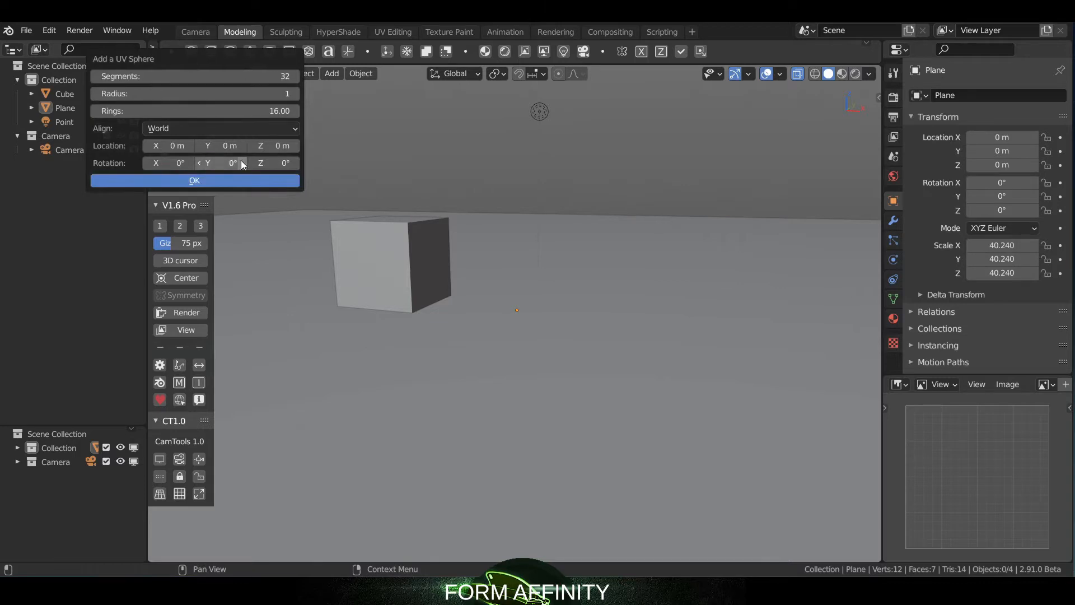
pyautogui.click(194, 180)
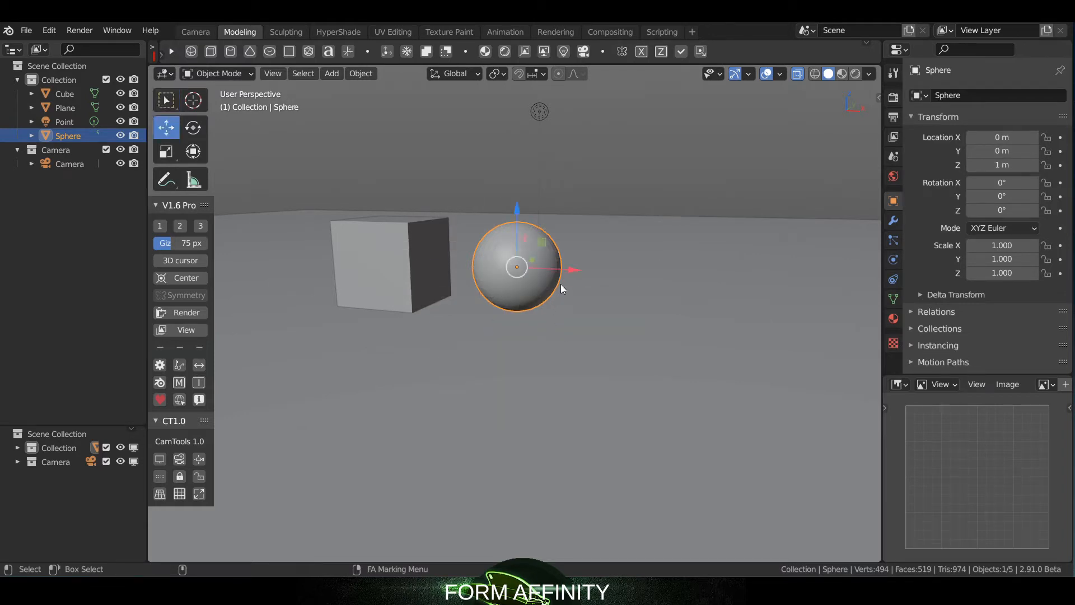
pyautogui.moveTo(516, 266); pyautogui.dragTo(610, 271)
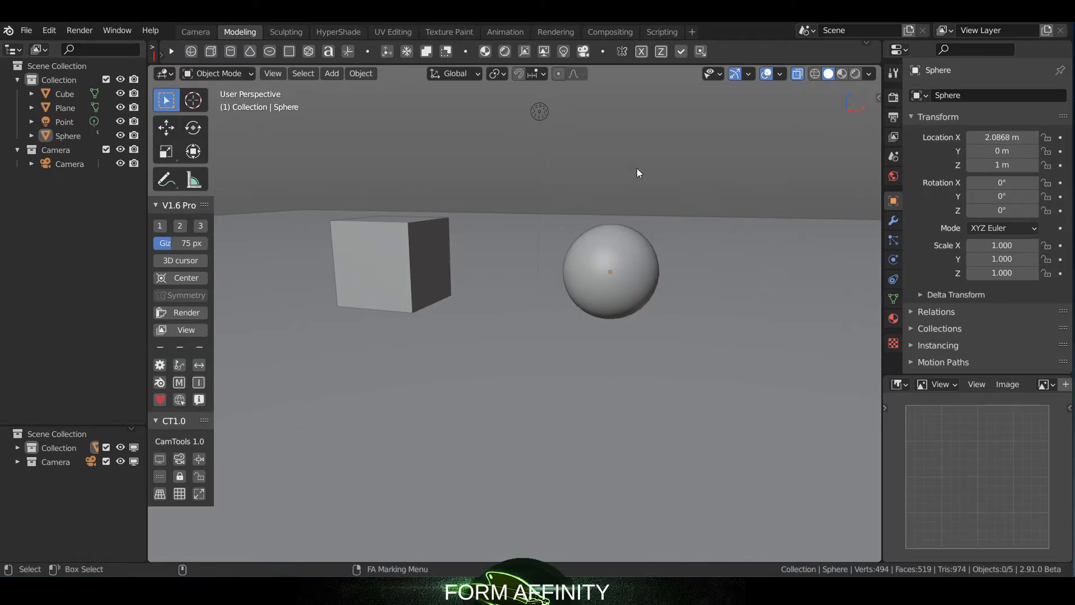
pyautogui.moveTo(834, 133)
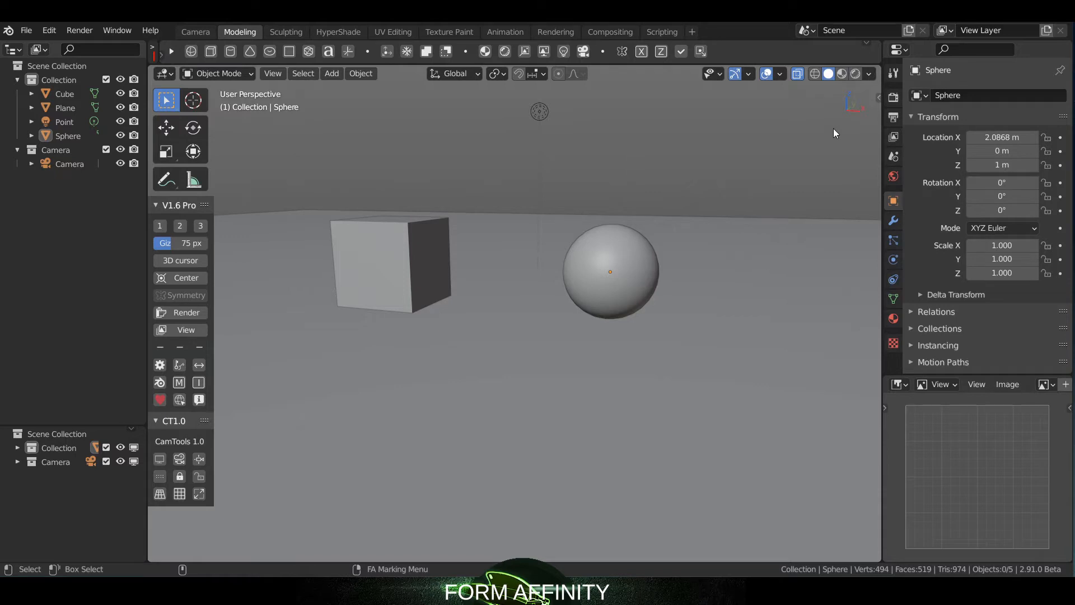
# Set the Render Engine to LuxCore in Render Properties.
pyautogui.click(893, 97)
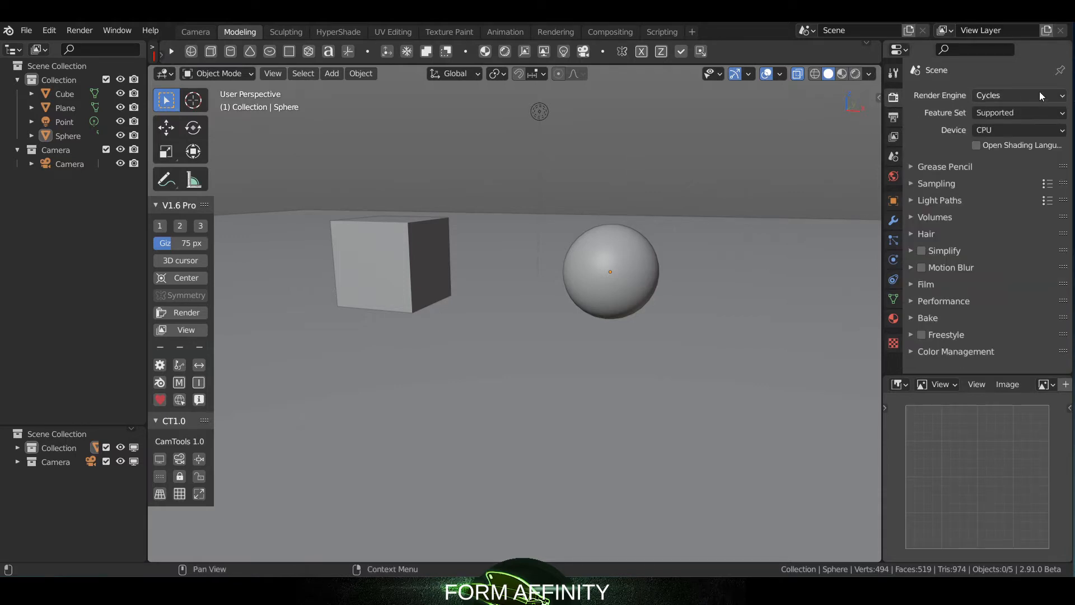
pyautogui.click(1018, 95)
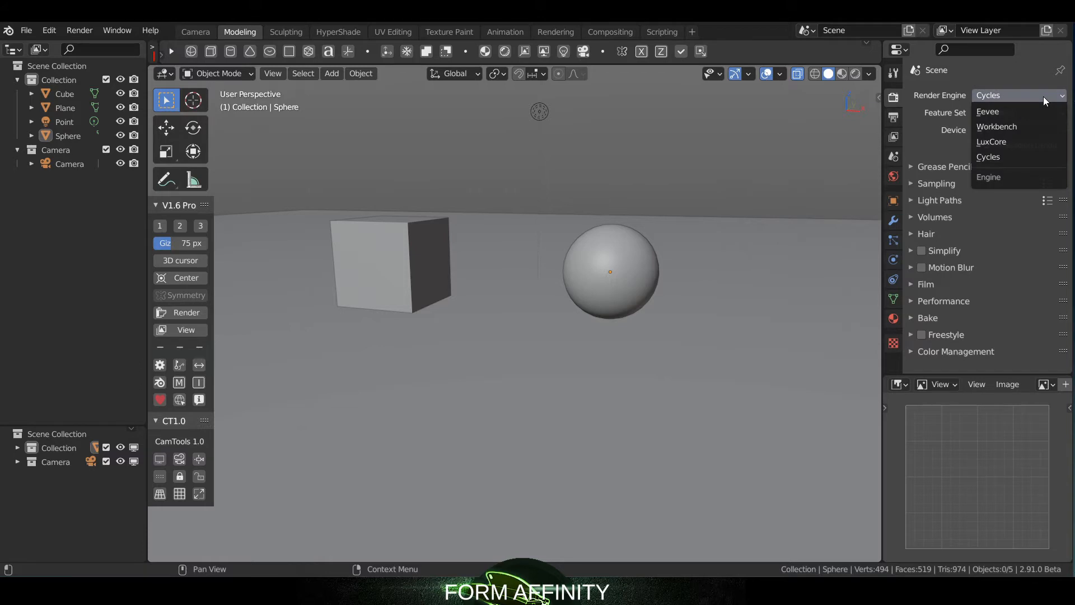
pyautogui.moveTo(1018, 110)
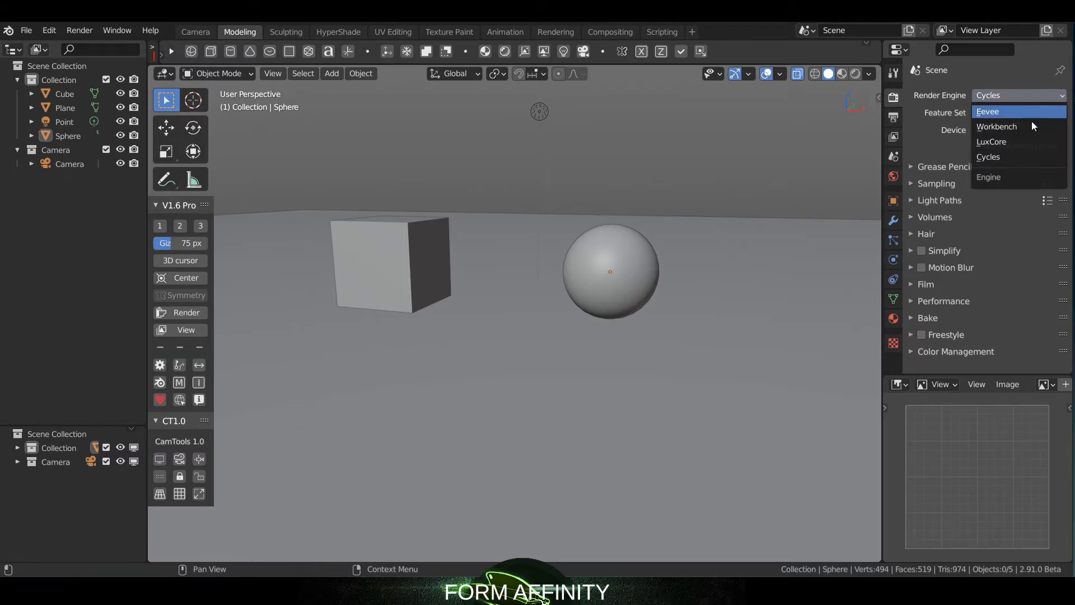
pyautogui.moveTo(1020, 142)
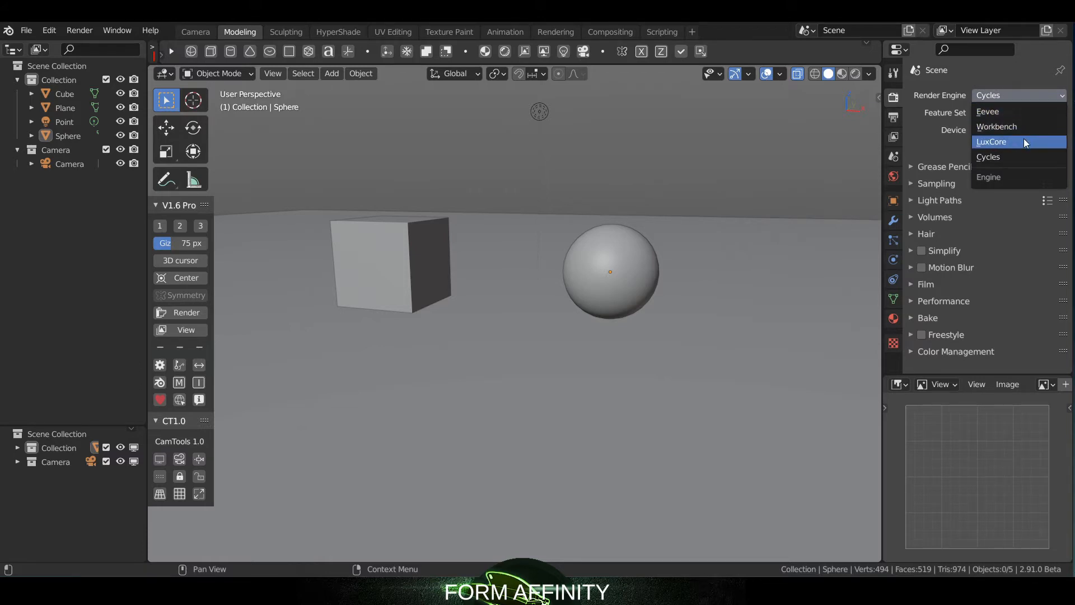
pyautogui.click(992, 142)
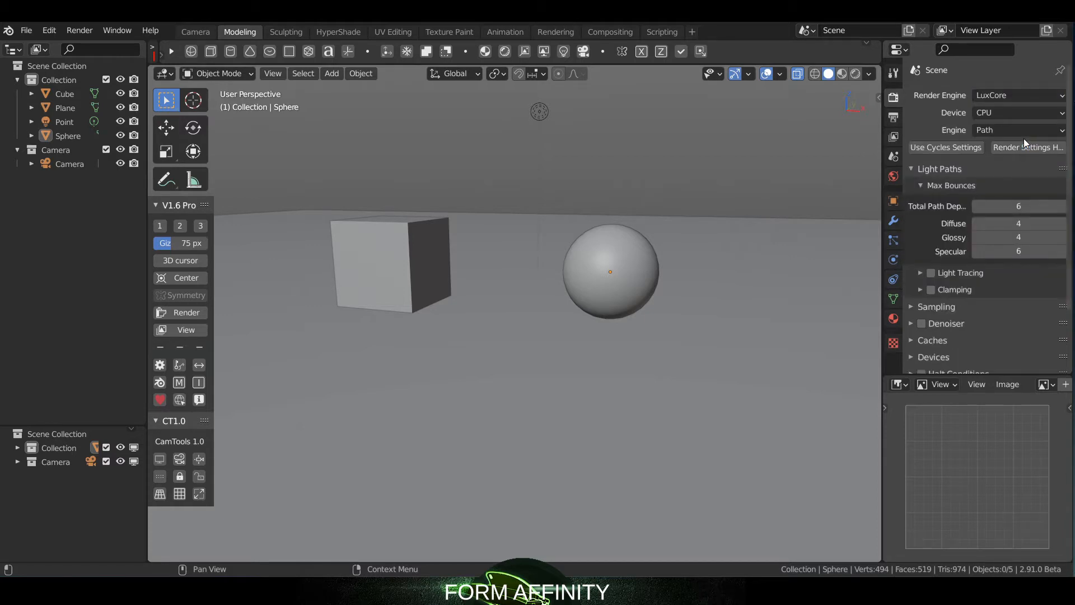
pyautogui.scroll(-3)
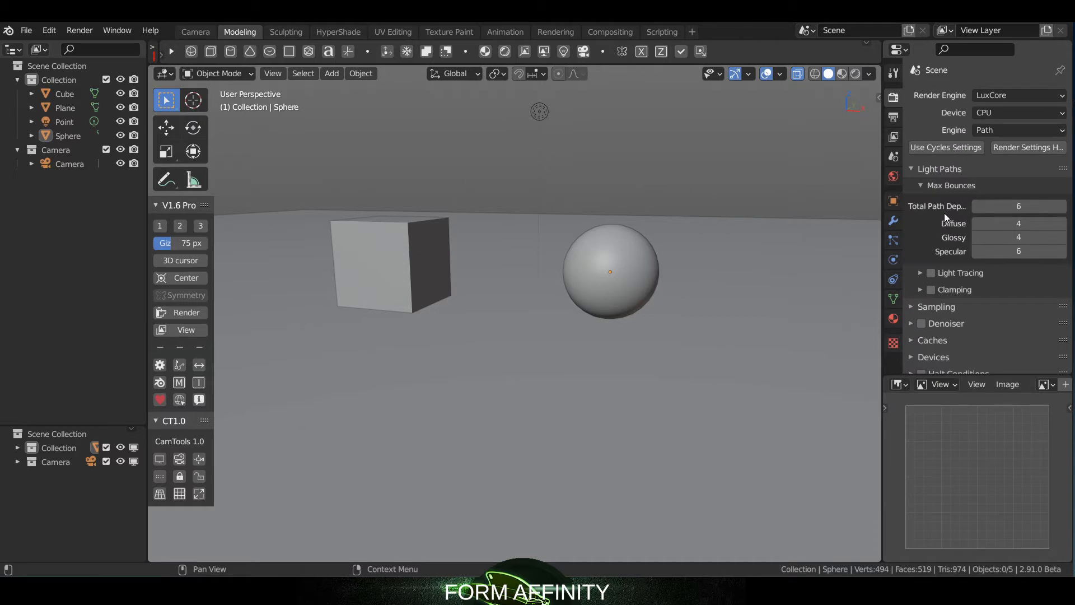
pyautogui.scroll(-3)
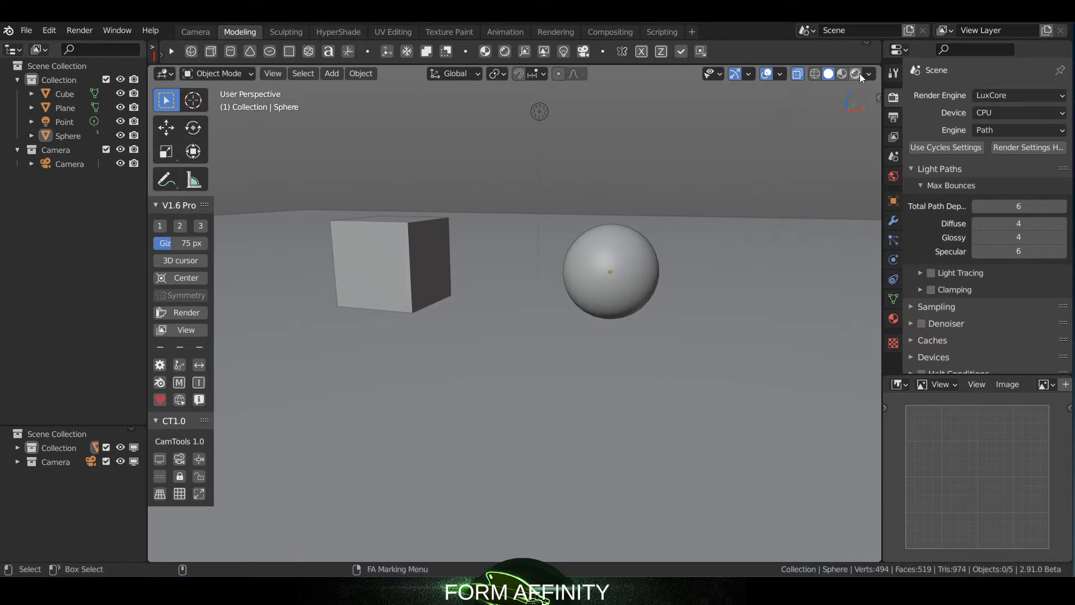
pyautogui.moveTo(855, 73)
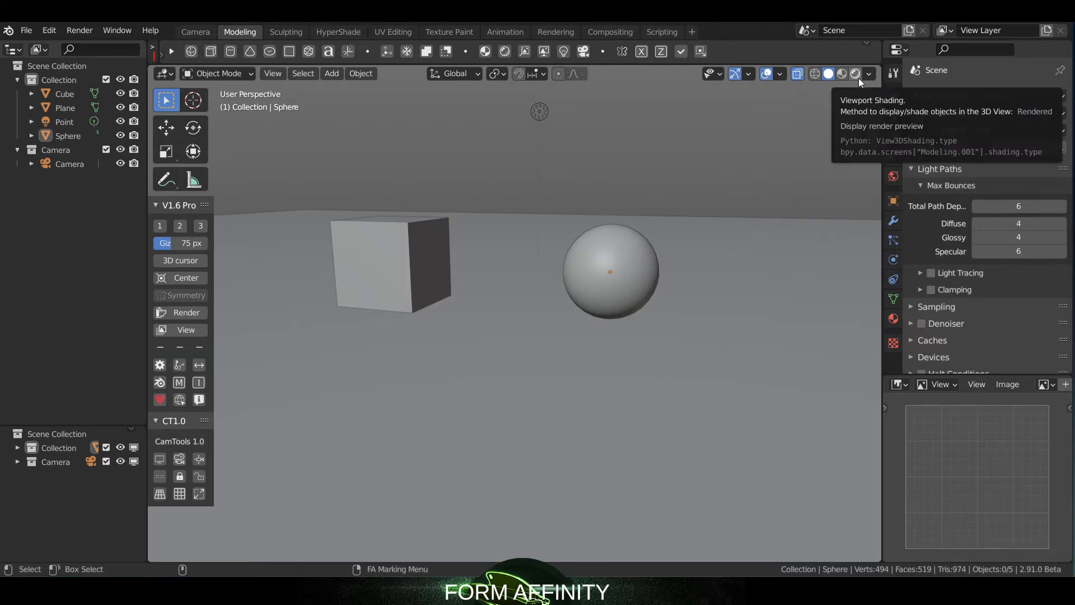
# Switch viewport shading to Rendered and look through the Sampling and Denoiser panels.
pyautogui.click(856, 73)
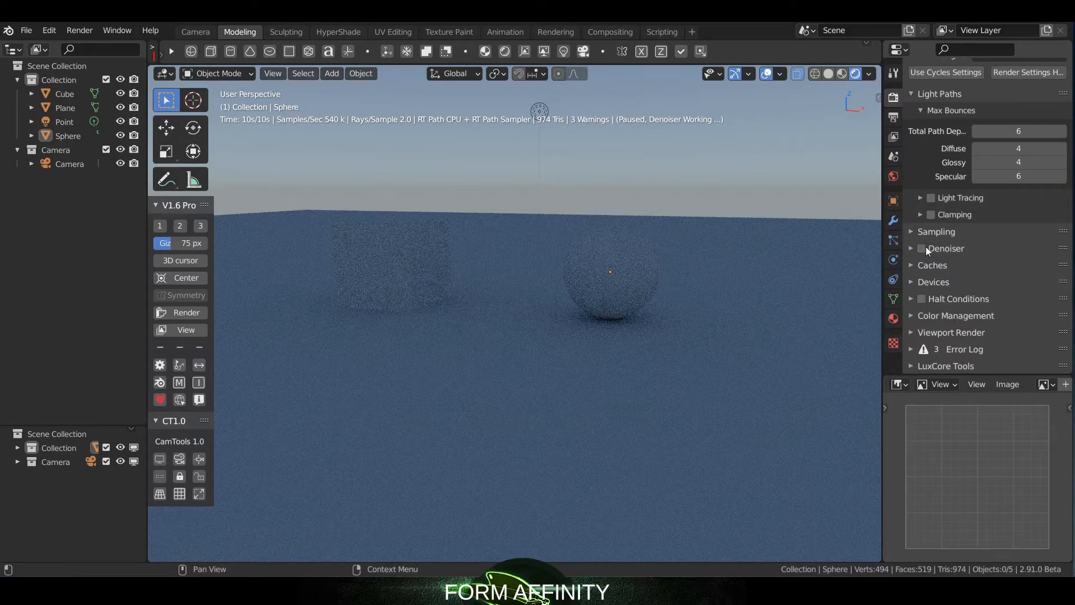
pyautogui.click(937, 231)
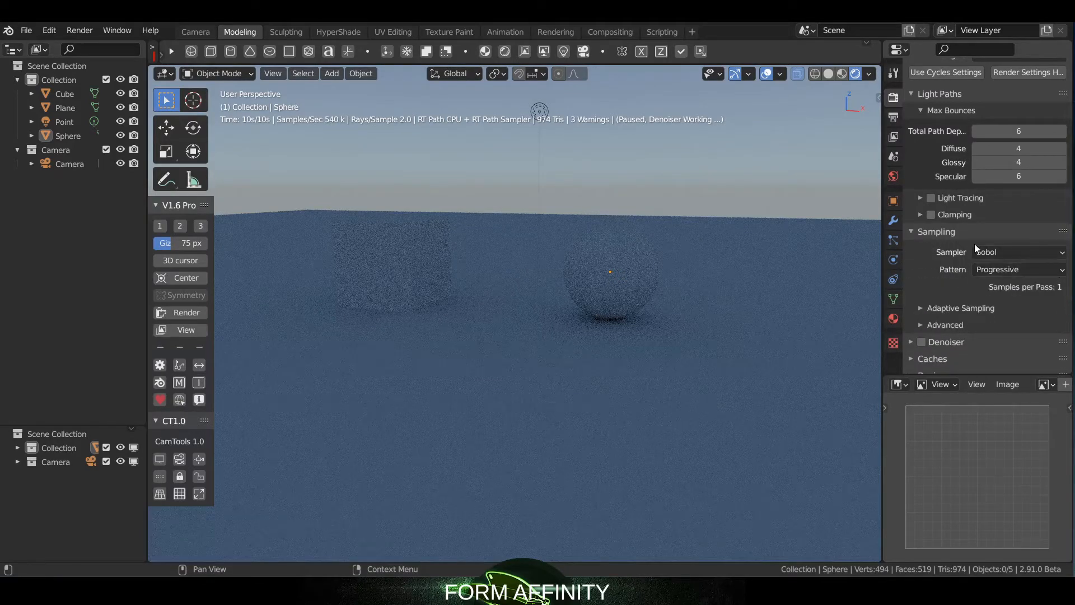
pyautogui.click(937, 232)
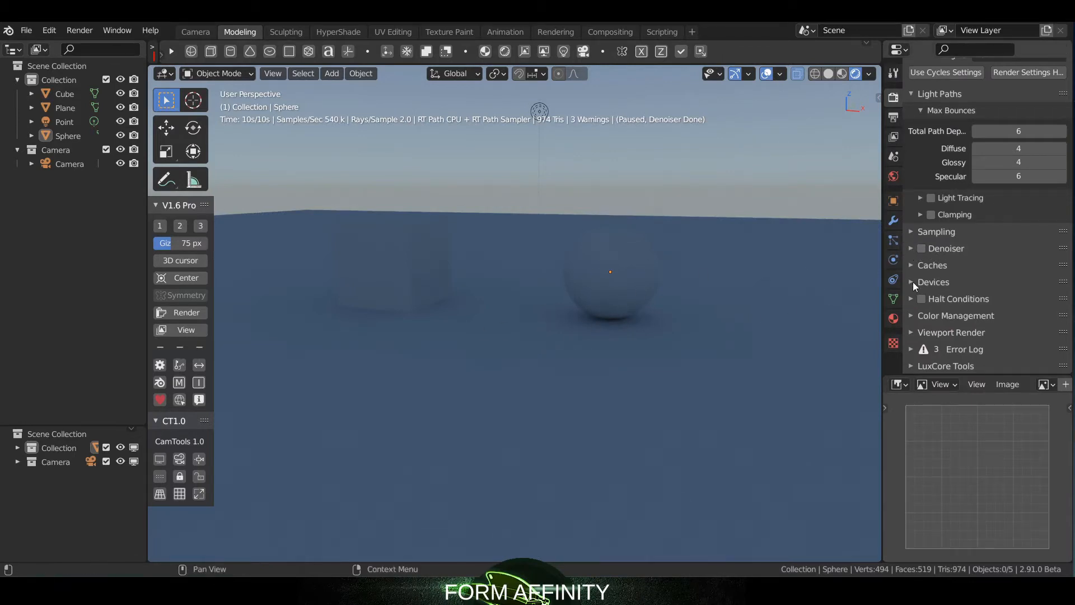
pyautogui.click(945, 247)
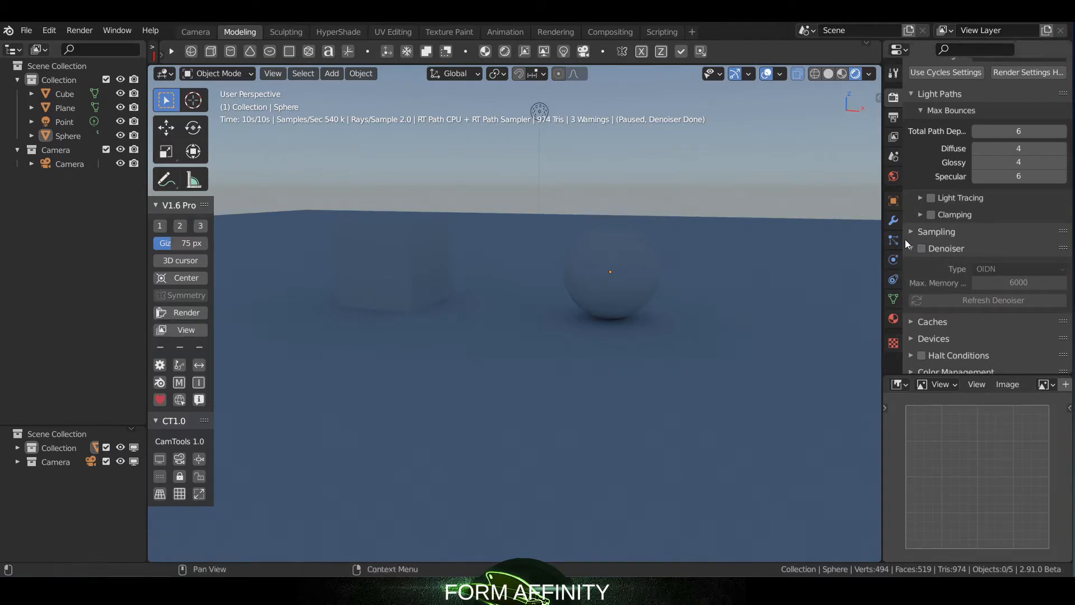
pyautogui.click(79, 30)
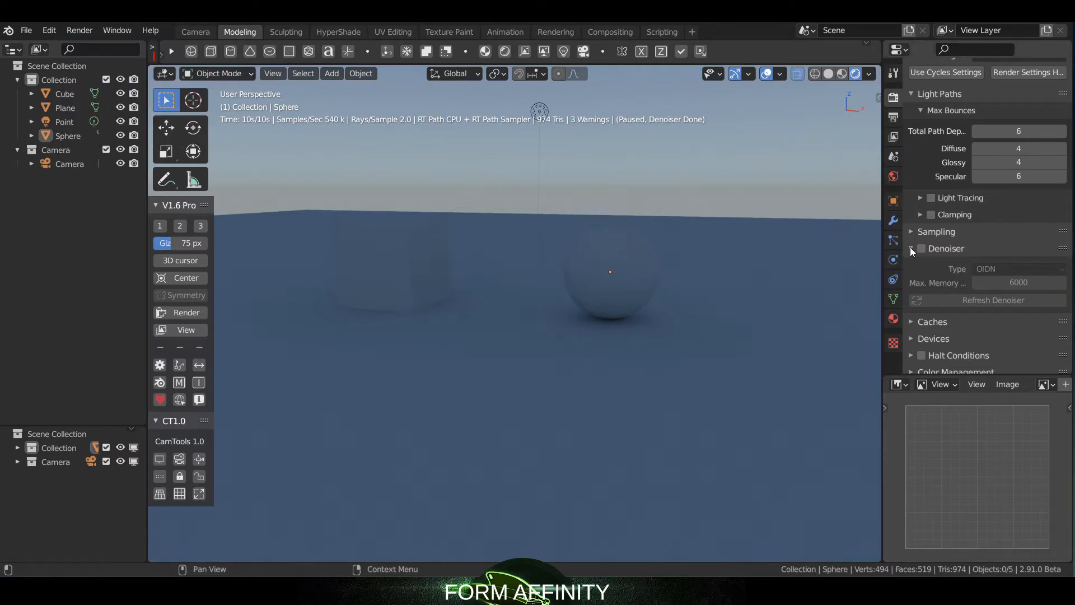
pyautogui.click(912, 248)
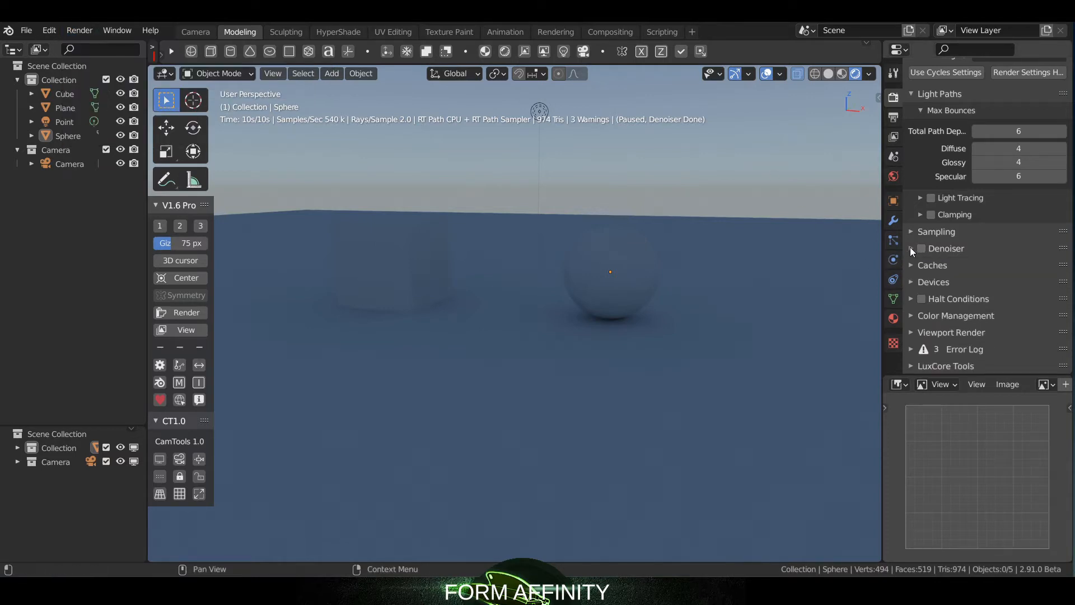
# Untick Denoise under the Viewport Render settings.
pyautogui.click(953, 332)
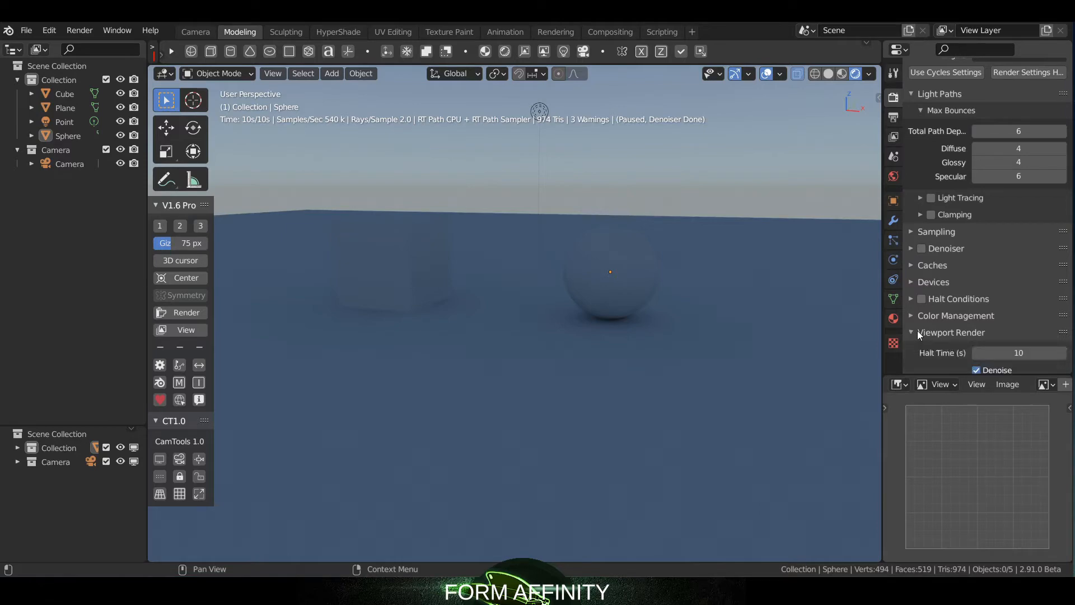
pyautogui.scroll(-3)
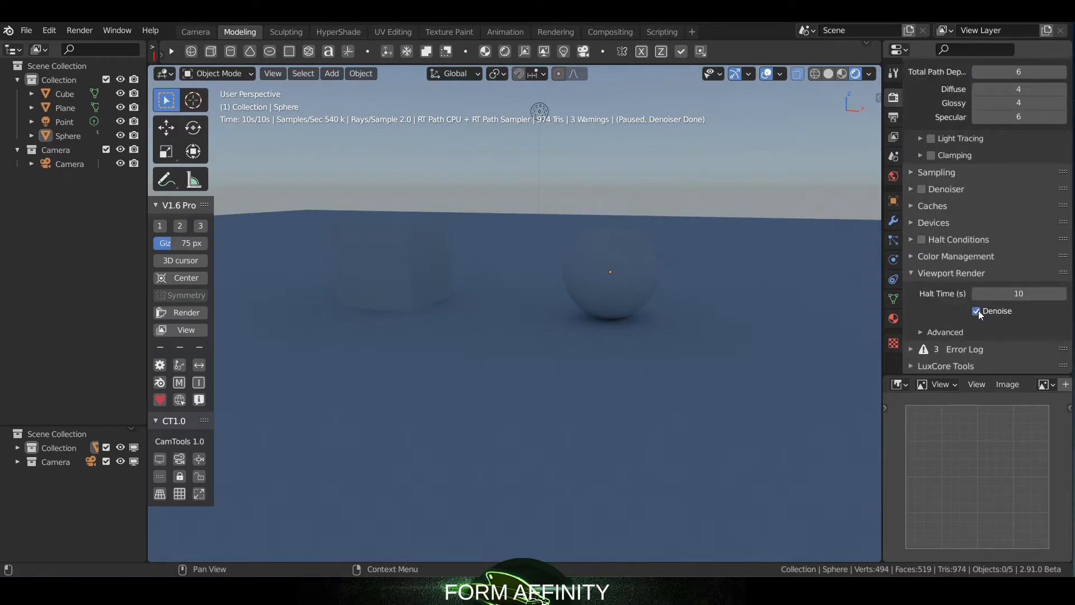
pyautogui.click(977, 311)
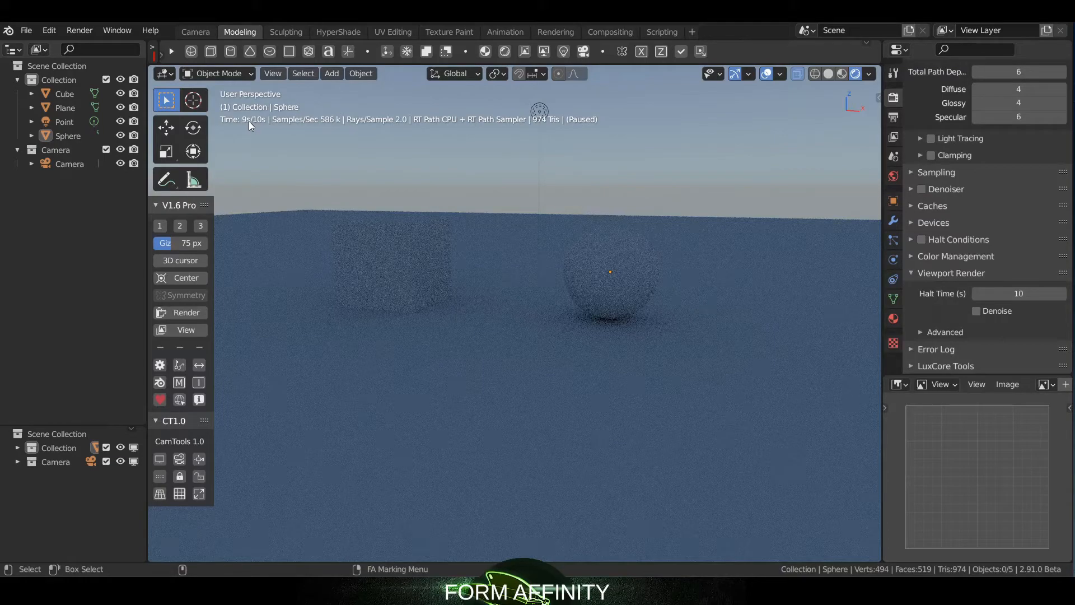
pyautogui.moveTo(881, 384)
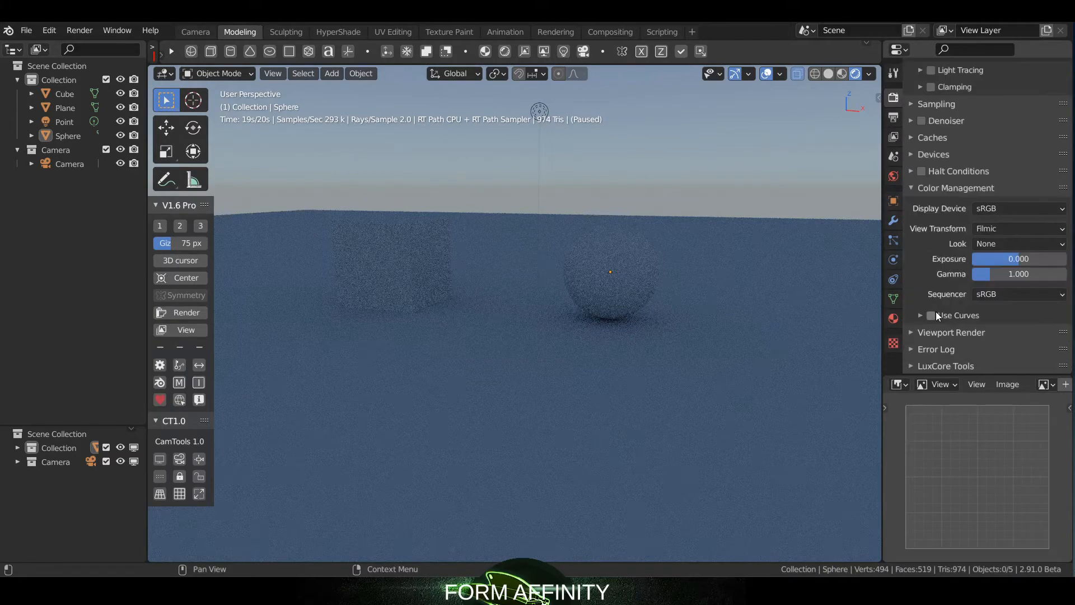
# Set the Color Management Look to Medium Contrast under the Filmic view transform.
pyautogui.click(1018, 244)
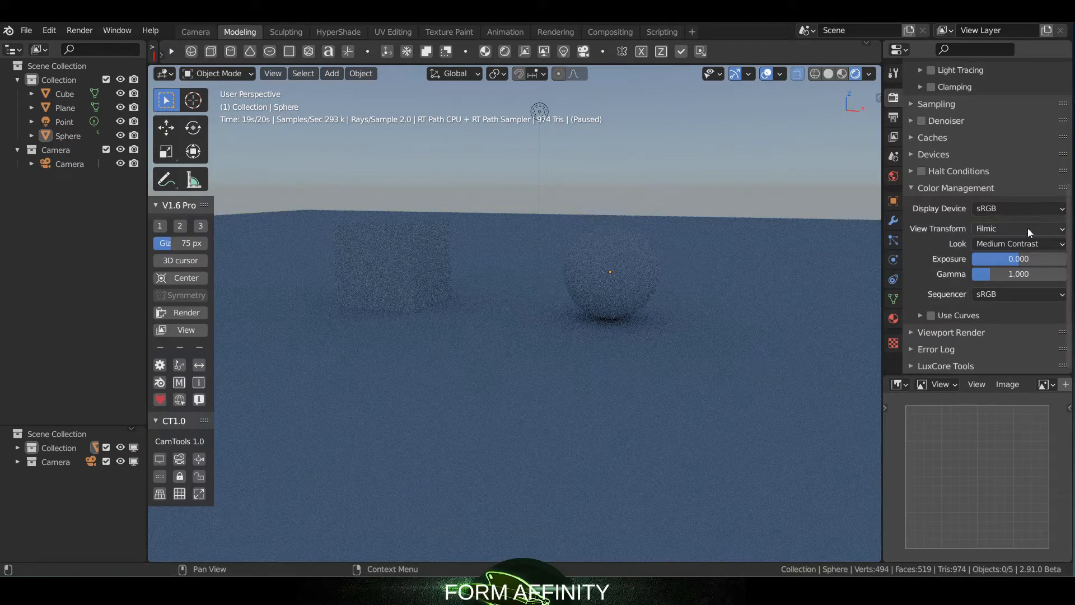
pyautogui.click(1018, 229)
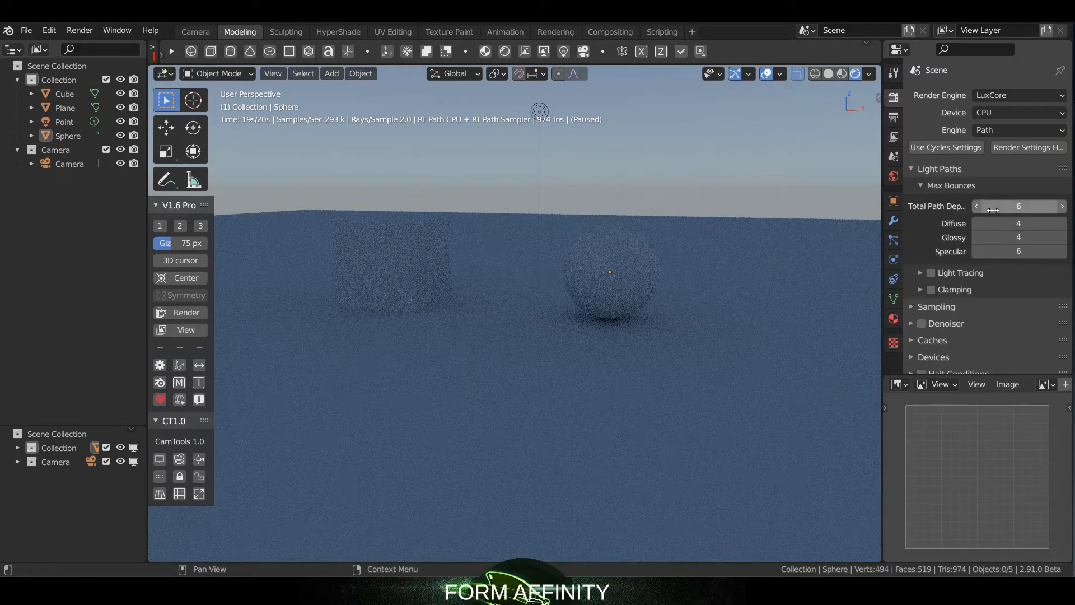
pyautogui.moveTo(995, 206)
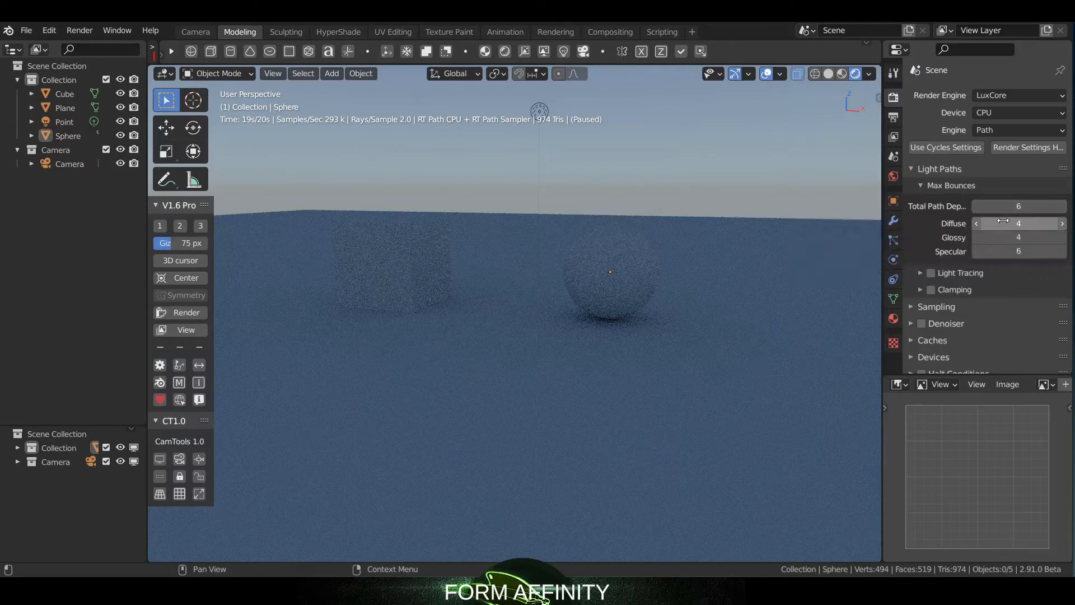
pyautogui.moveTo(1018, 223)
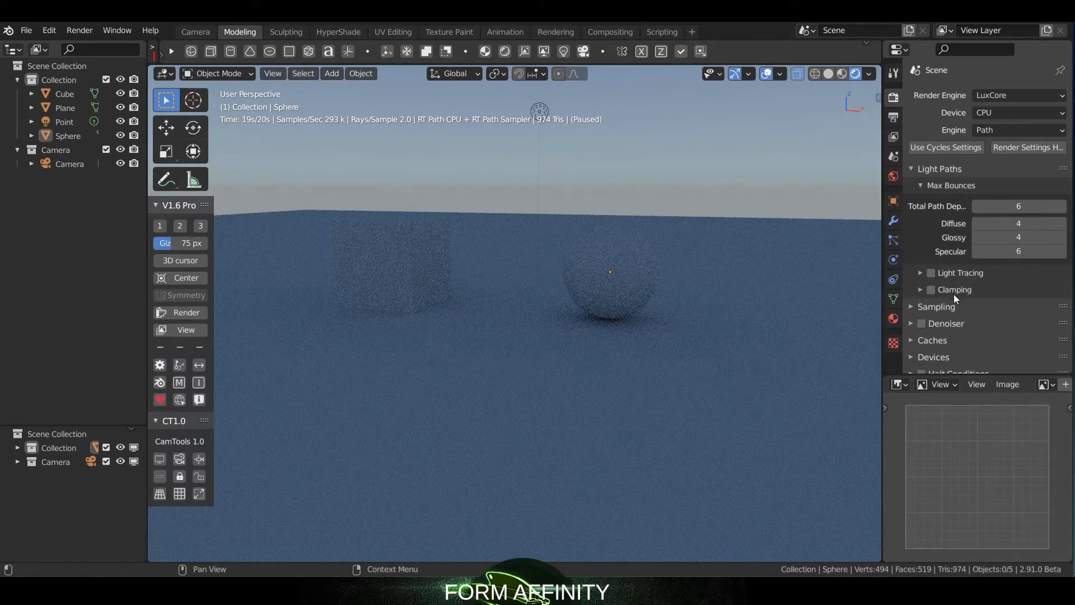
pyautogui.scroll(-3)
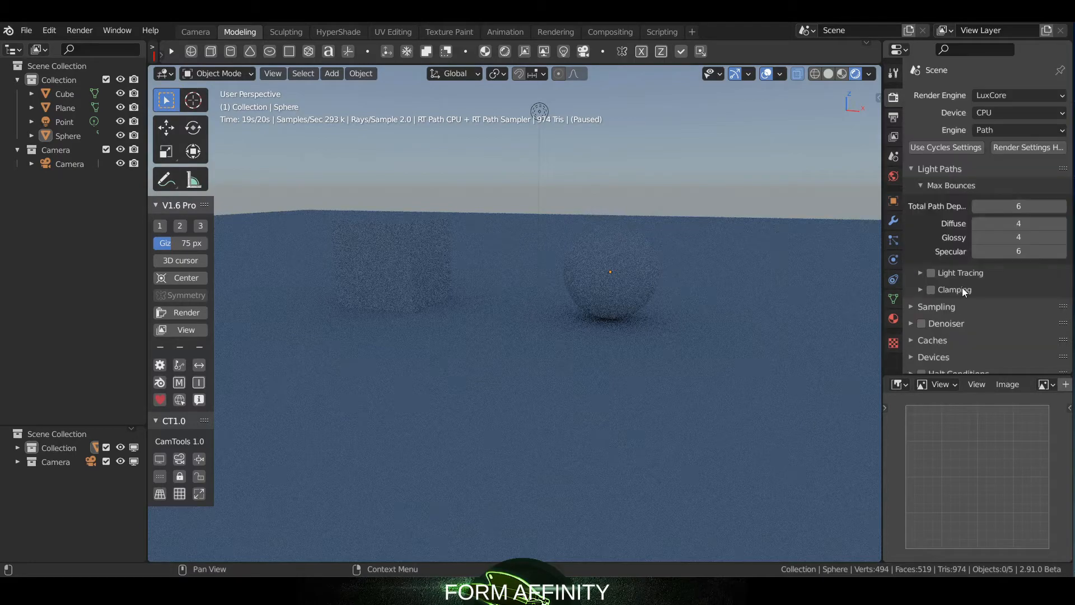
pyautogui.scroll(-3)
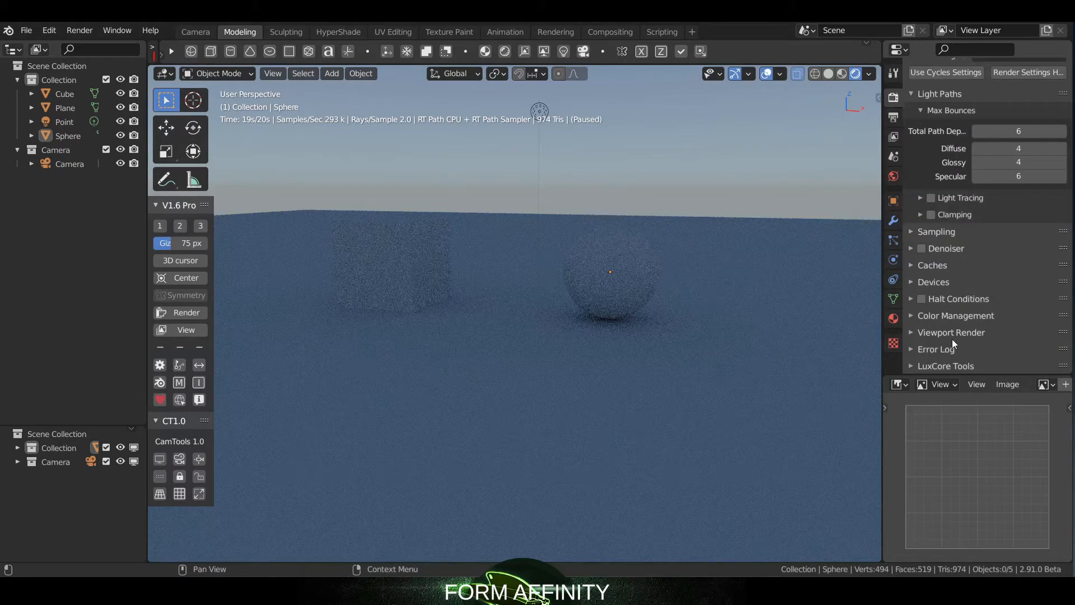
pyautogui.click(932, 265)
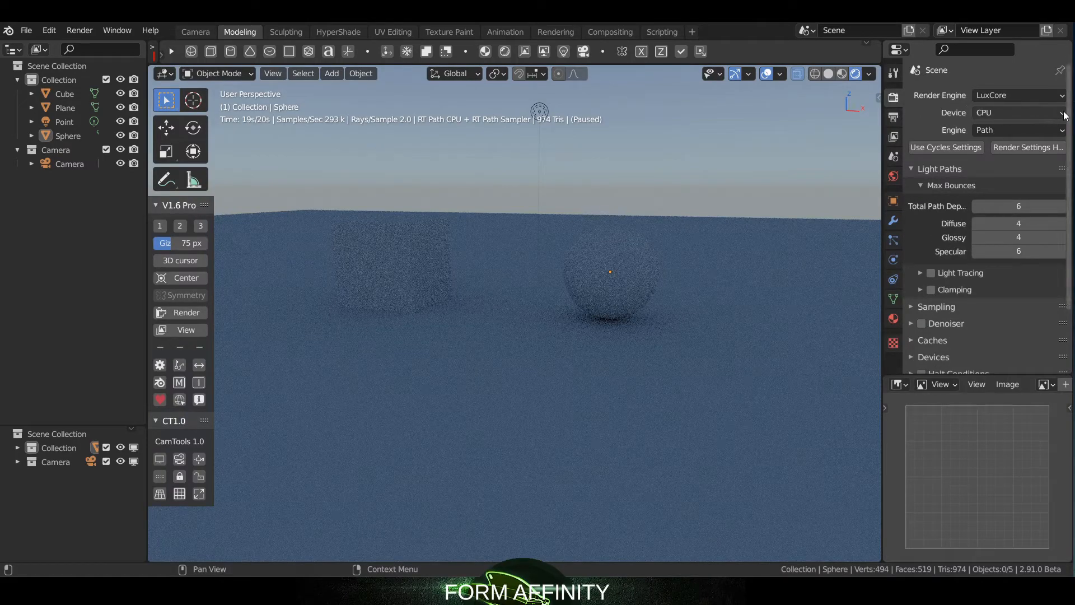
pyautogui.click(1018, 113)
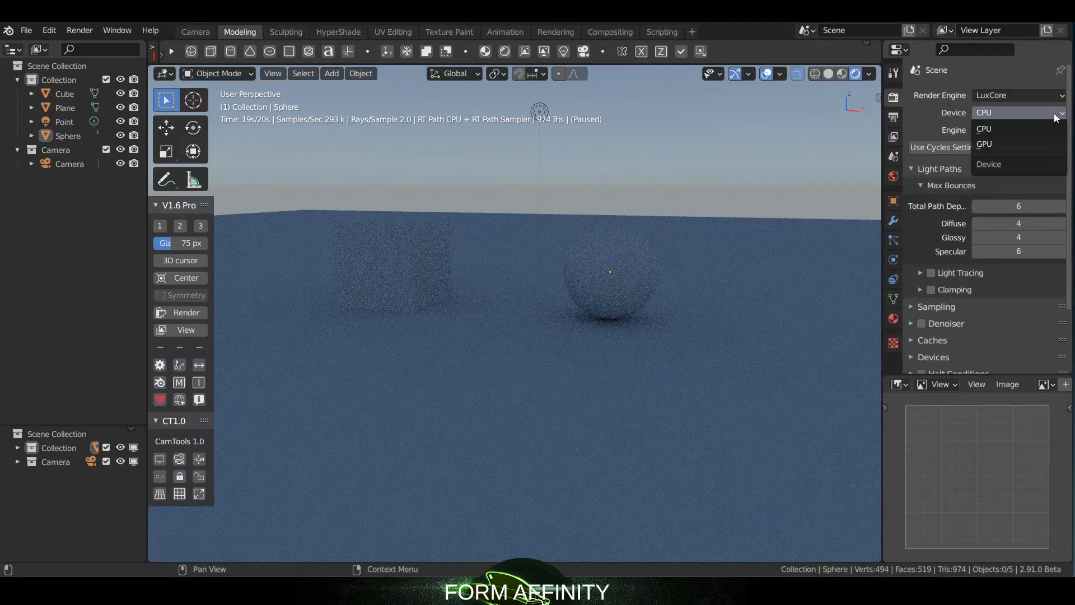
pyautogui.moveTo(1004, 144)
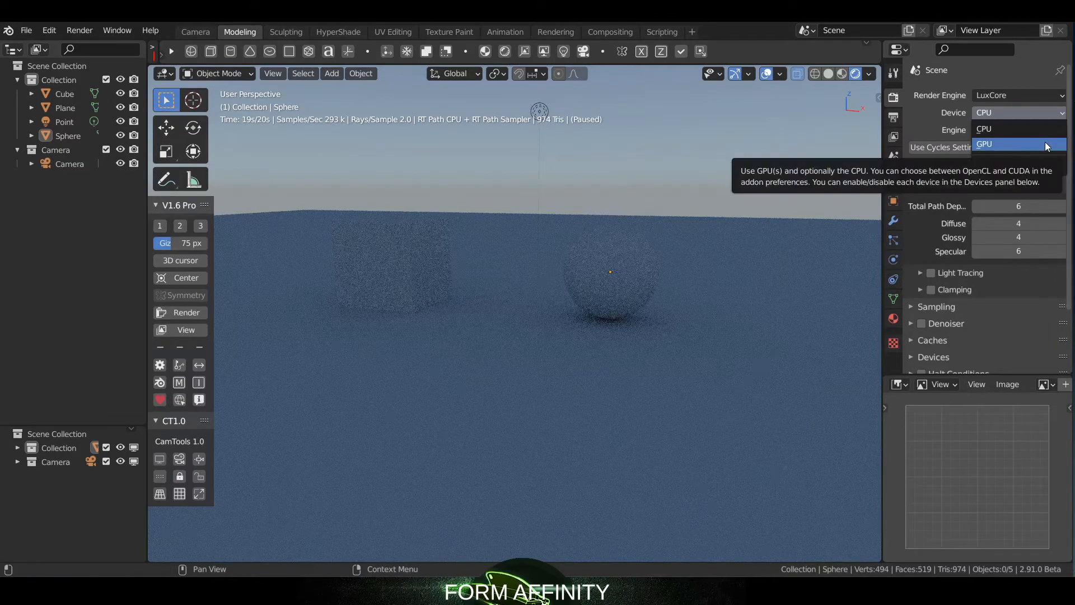
pyautogui.click(984, 129)
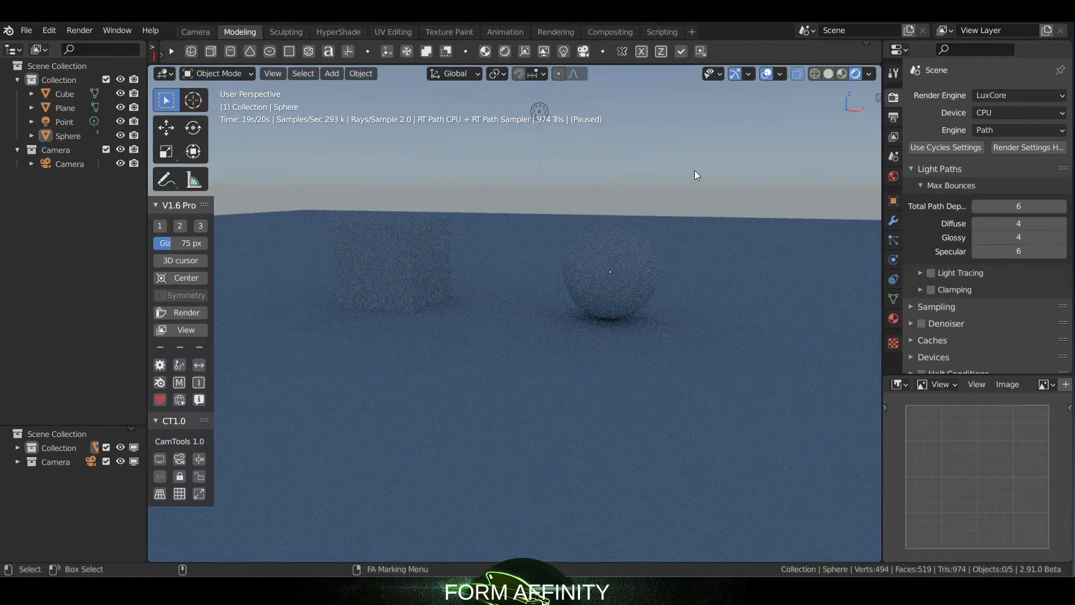
pyautogui.moveTo(718, 214)
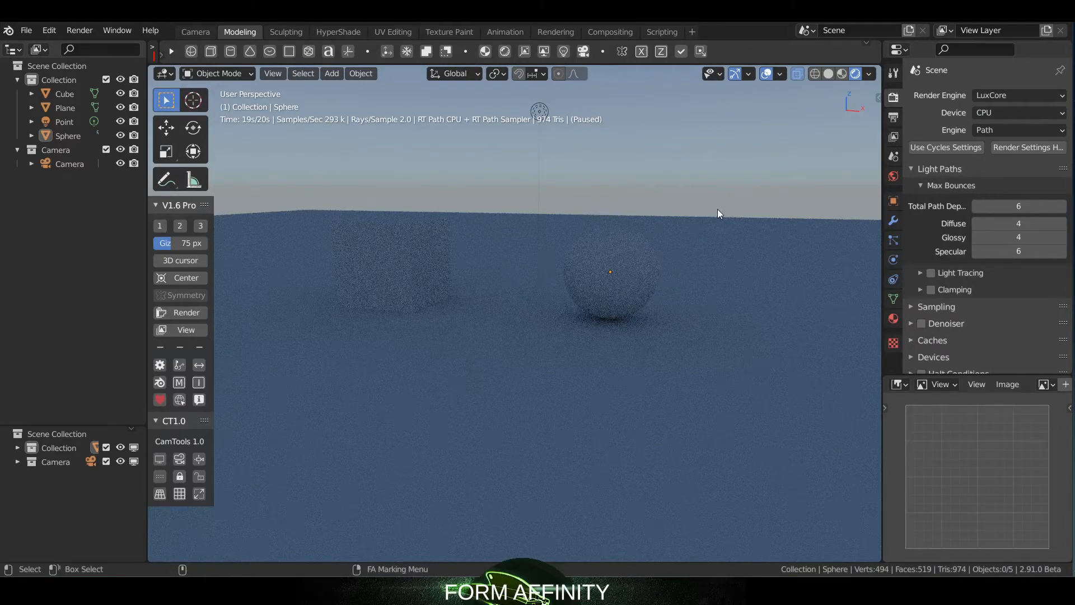
pyautogui.moveTo(778, 219)
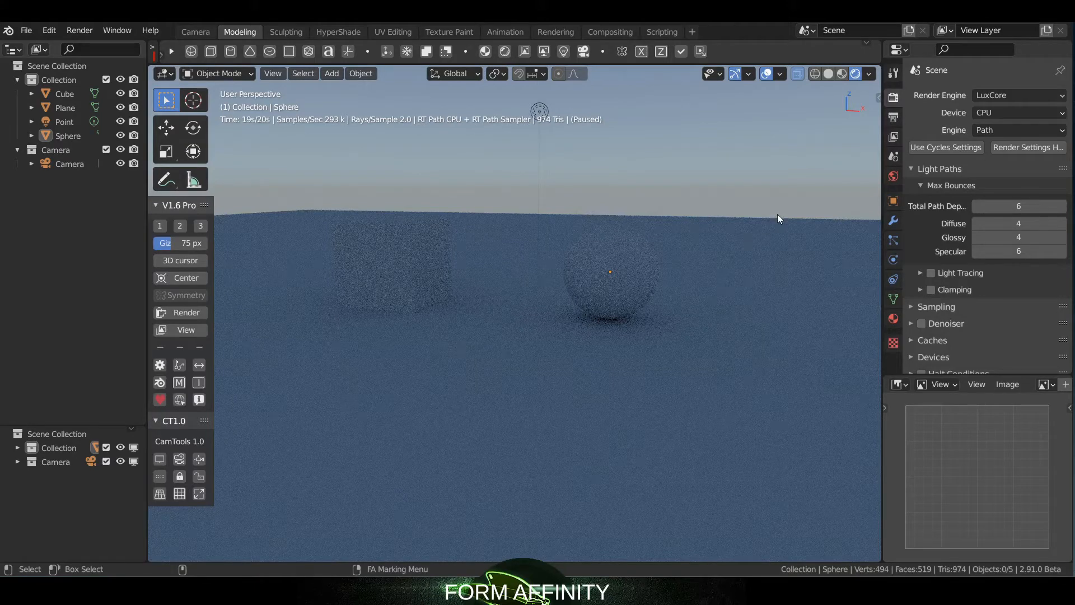
pyautogui.moveTo(720, 214)
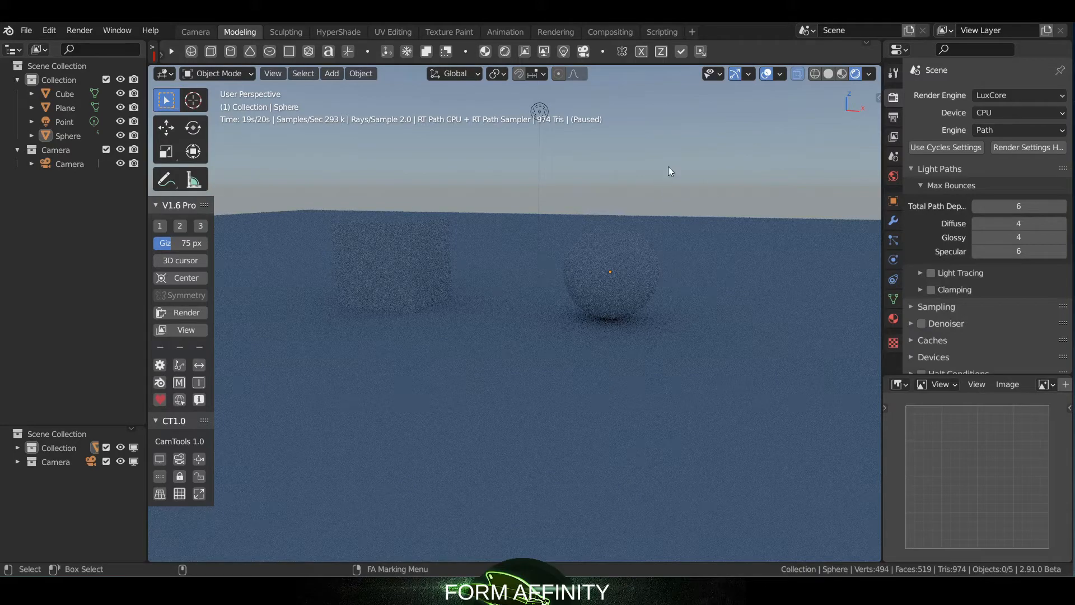
pyautogui.moveTo(654, 201)
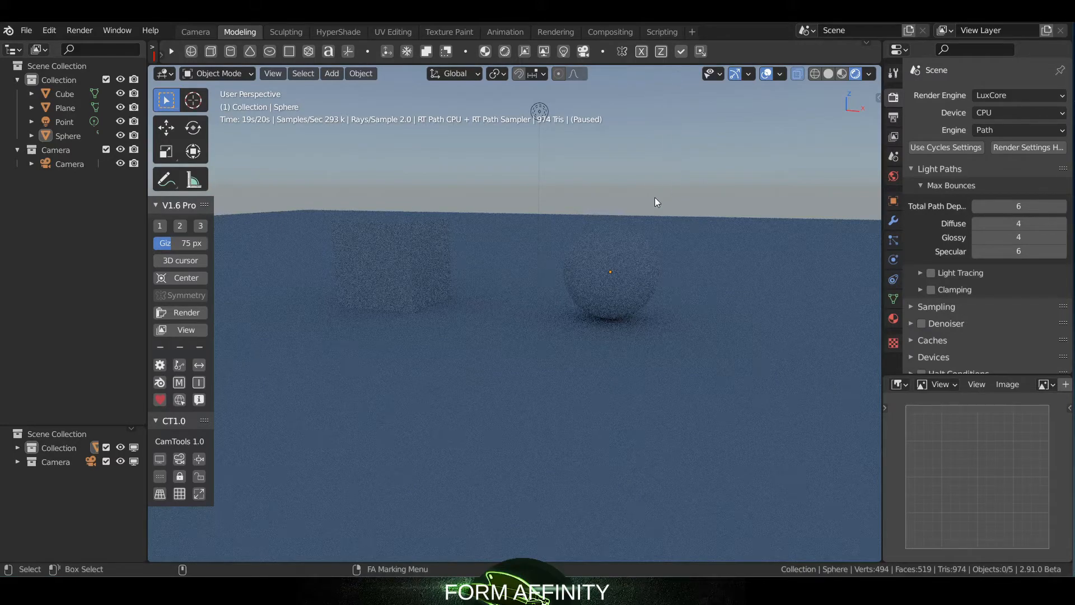
pyautogui.moveTo(735, 150)
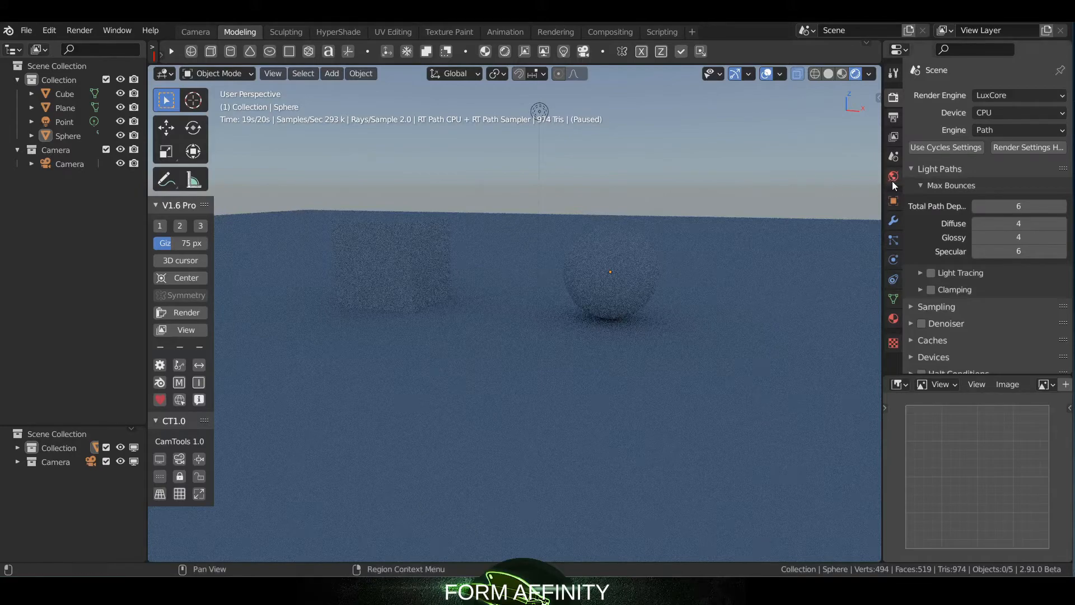
# Give the World sky a warm peach Sky Tint and set Exposure to 1.00.
pyautogui.click(894, 177)
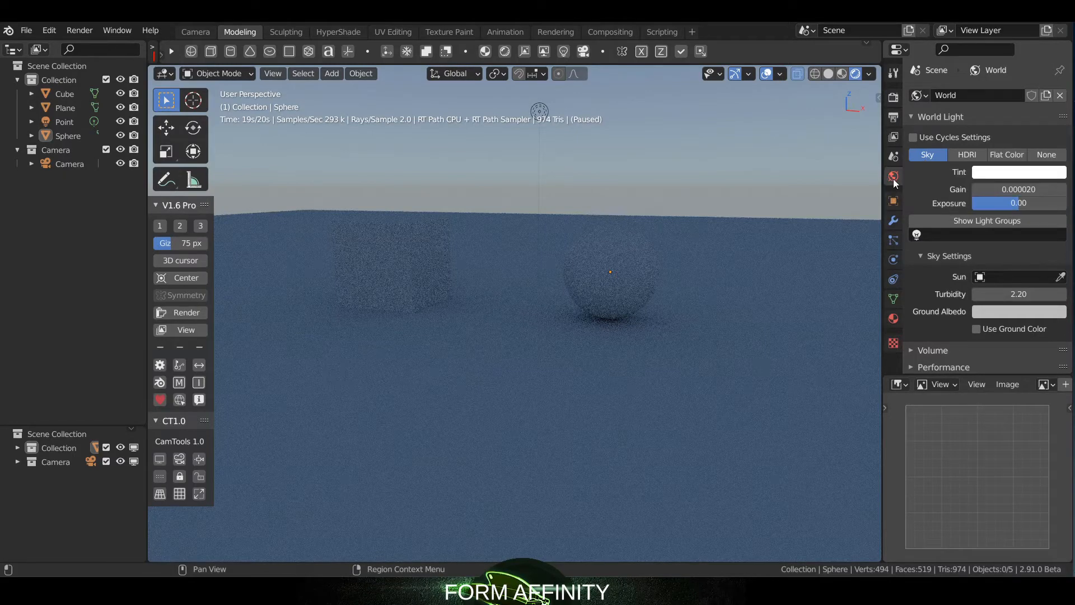
pyautogui.moveTo(894, 177)
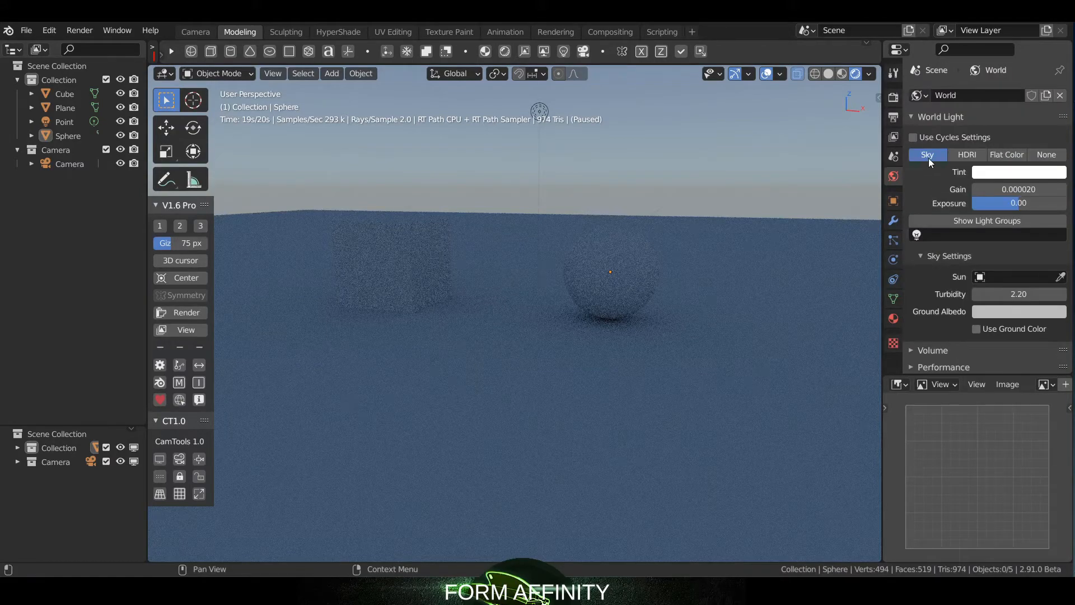
pyautogui.click(1019, 171)
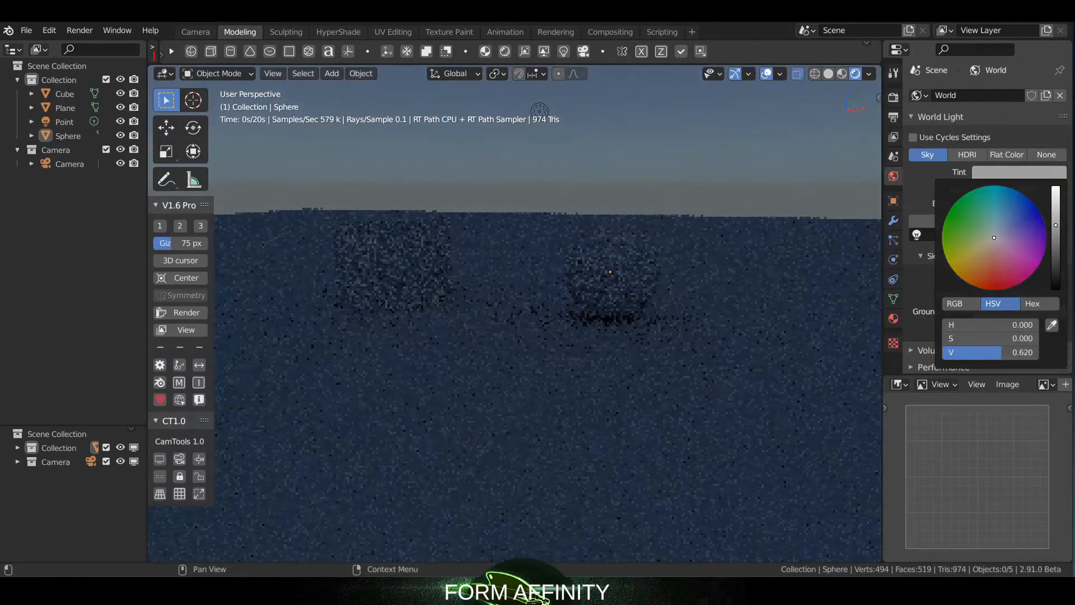
pyautogui.moveTo(1056, 225); pyautogui.dragTo(1056, 189)
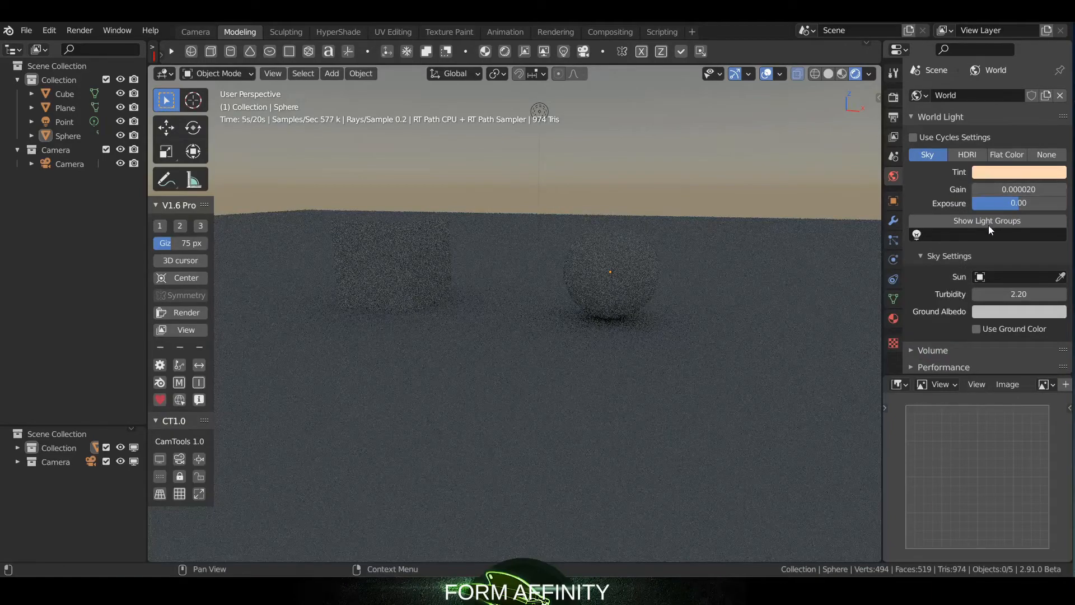
pyautogui.doubleClick(1020, 203)
pyautogui.write('1')
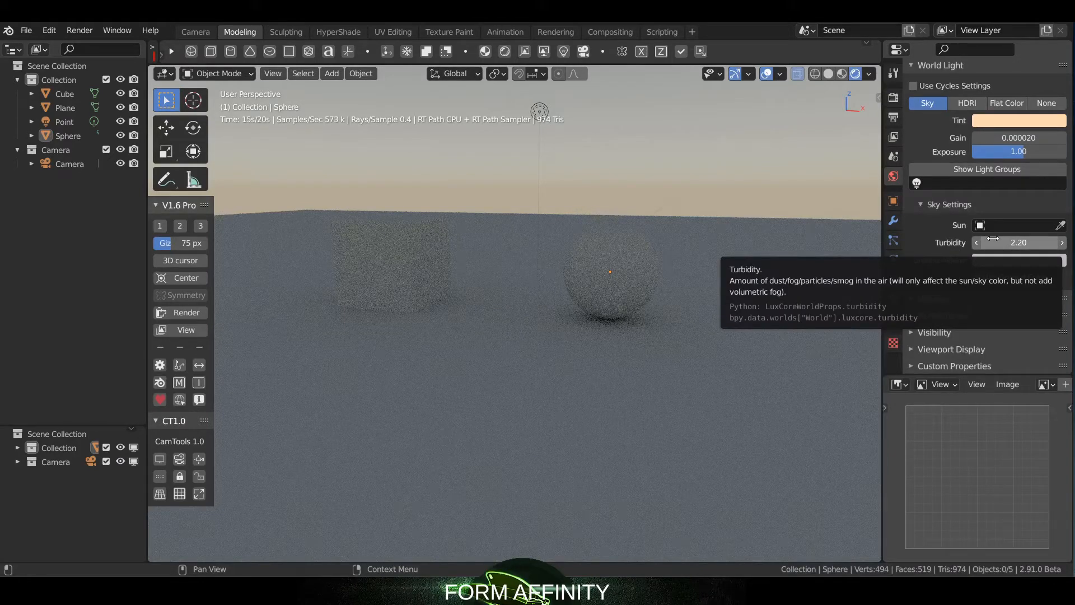
# Set sky turbidity to 15 and Ground Albedo to a tan colour.
pyautogui.click(1018, 242)
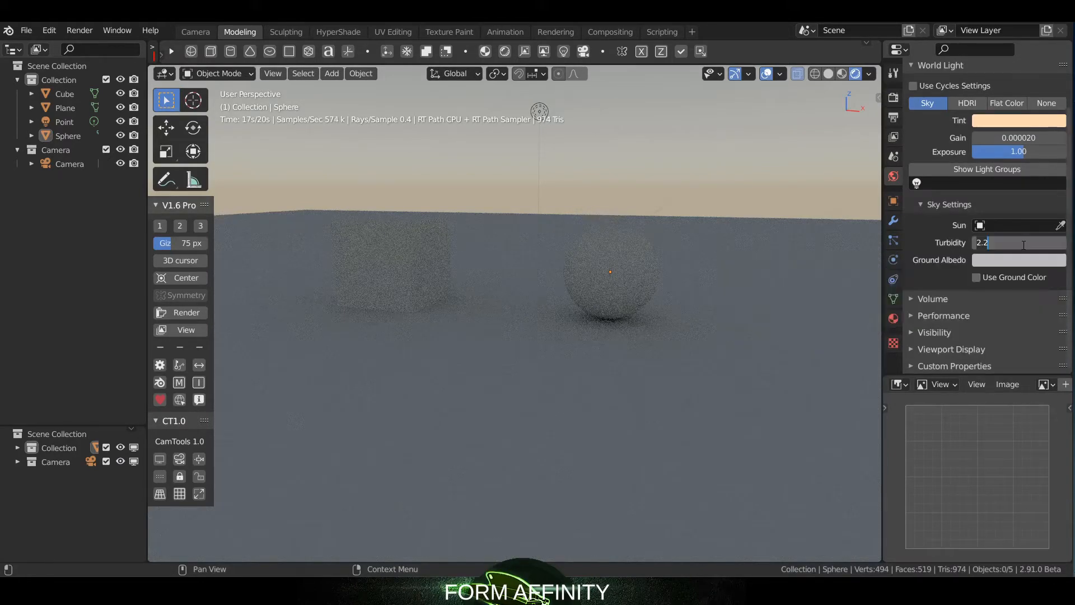
pyautogui.write('15.00')
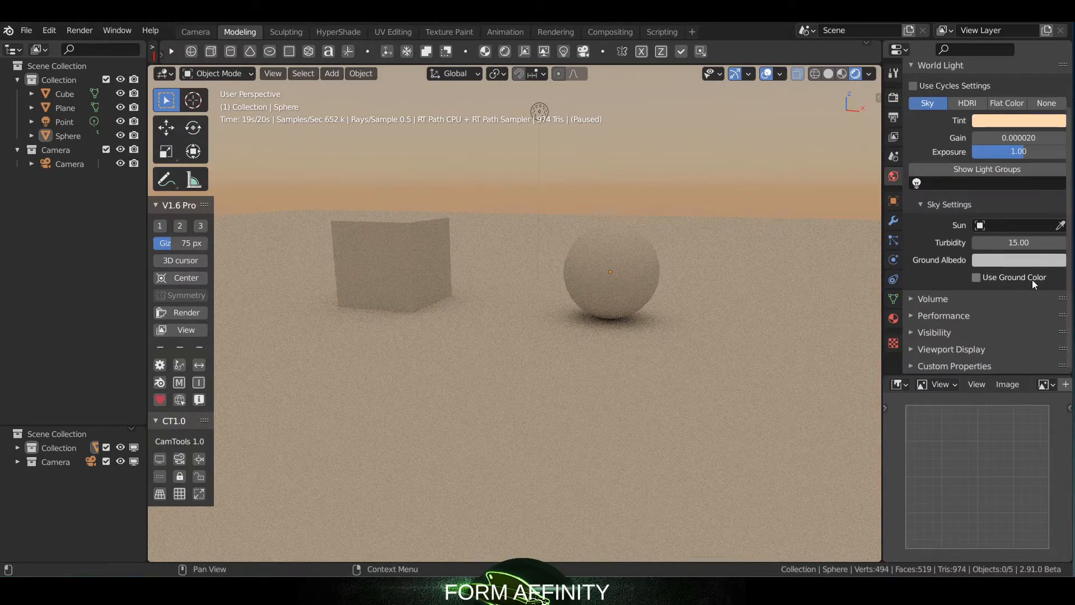
pyautogui.click(975, 278)
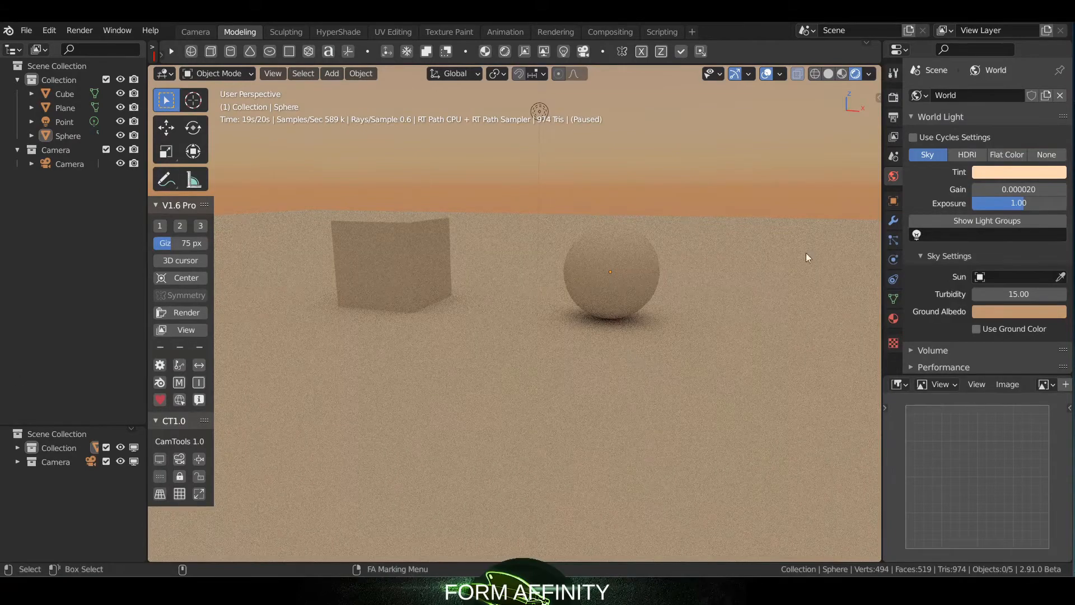
# Compare HDRI, None and Flat Color world lighting, settling on a uniform flat colour.
pyautogui.click(967, 154)
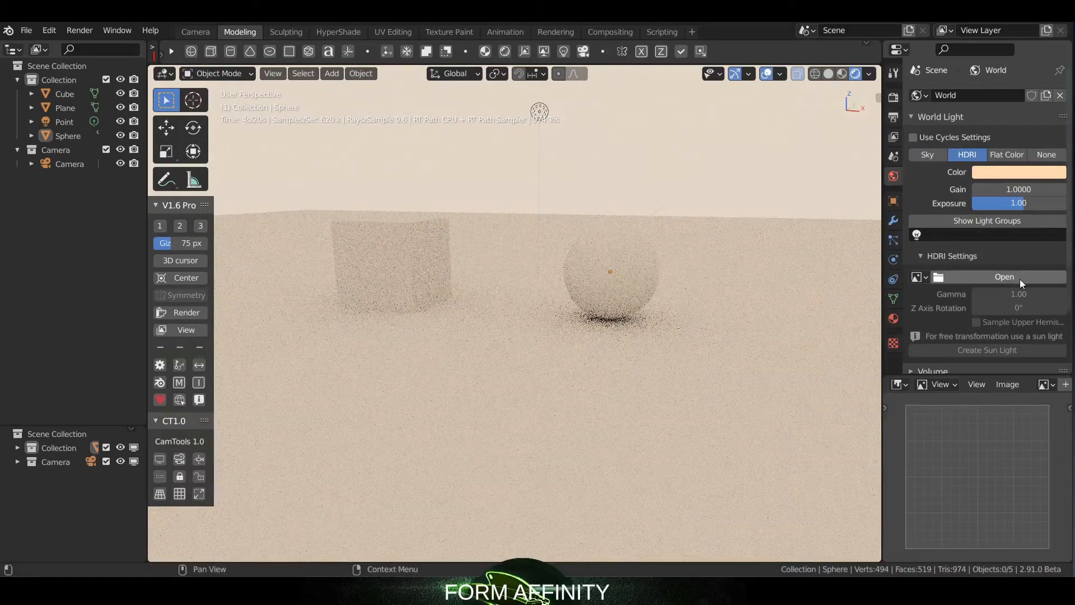
pyautogui.moveTo(1003, 276)
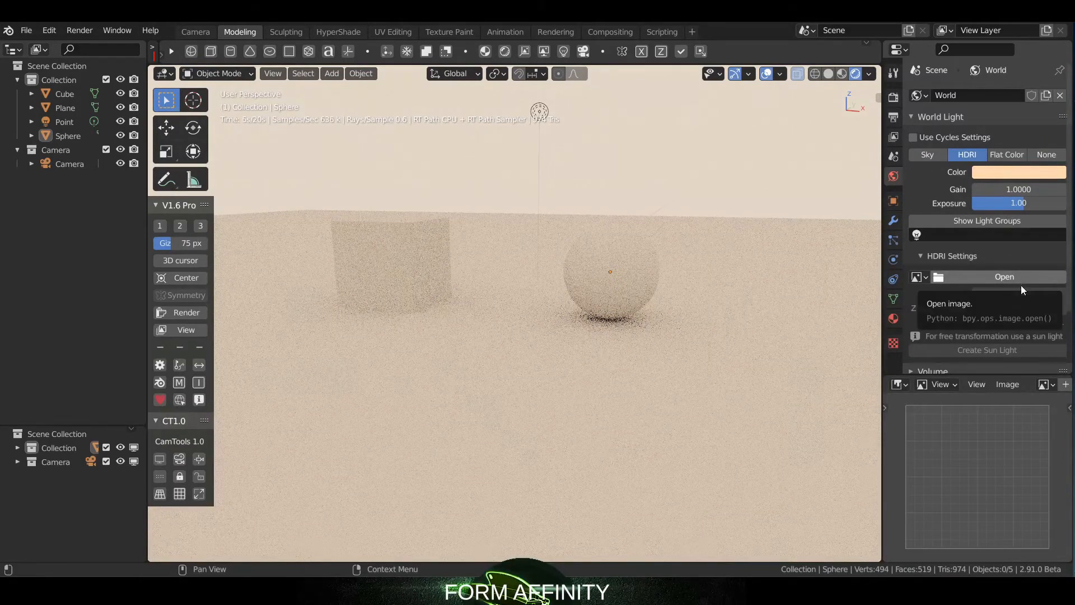
pyautogui.scroll(-3)
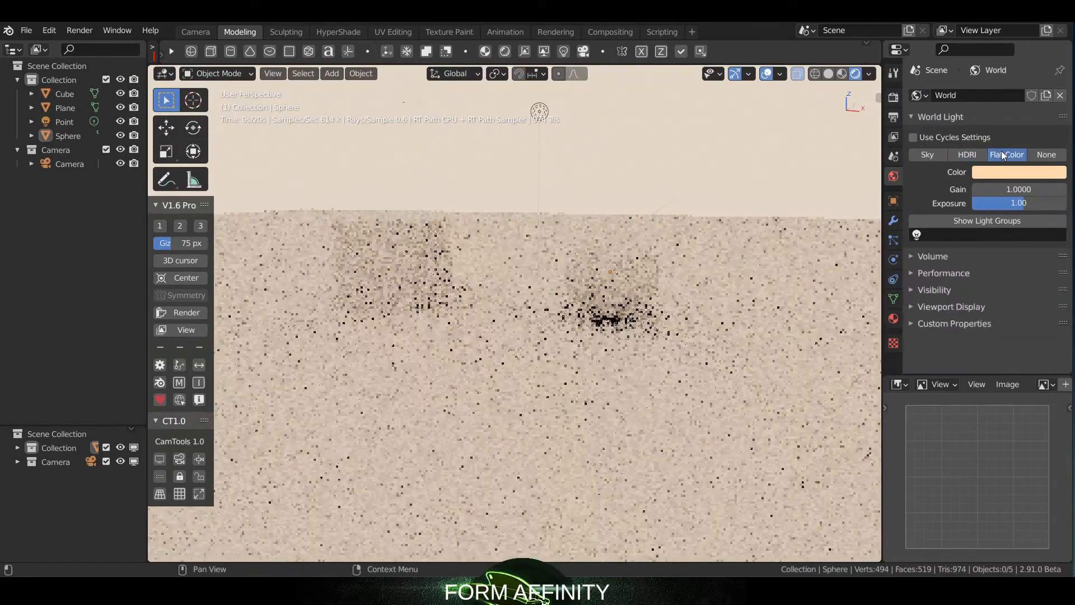
pyautogui.click(1020, 172)
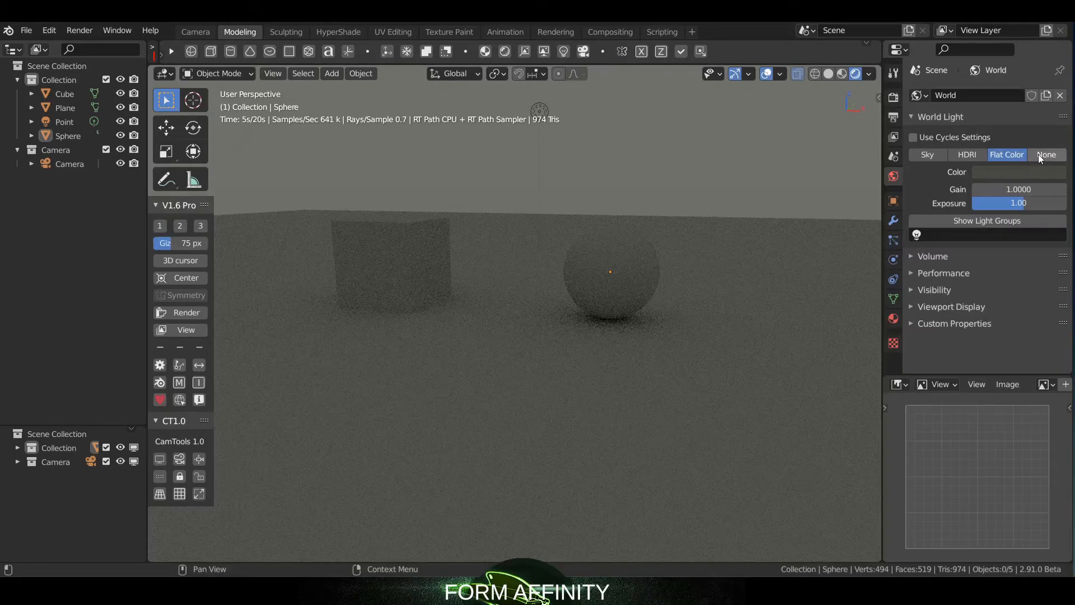
pyautogui.click(1045, 155)
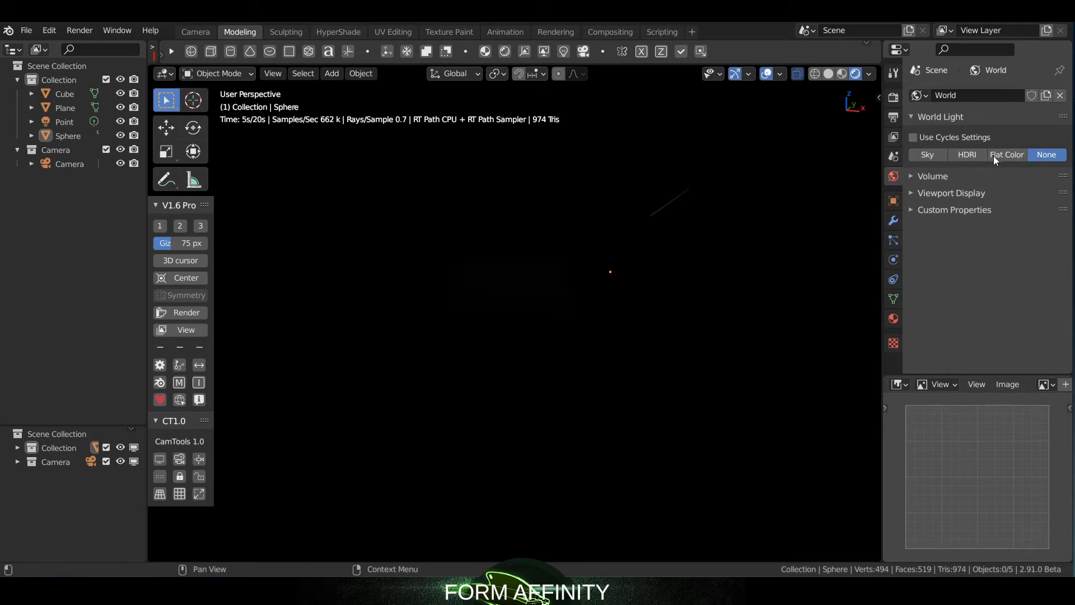
pyautogui.click(1005, 154)
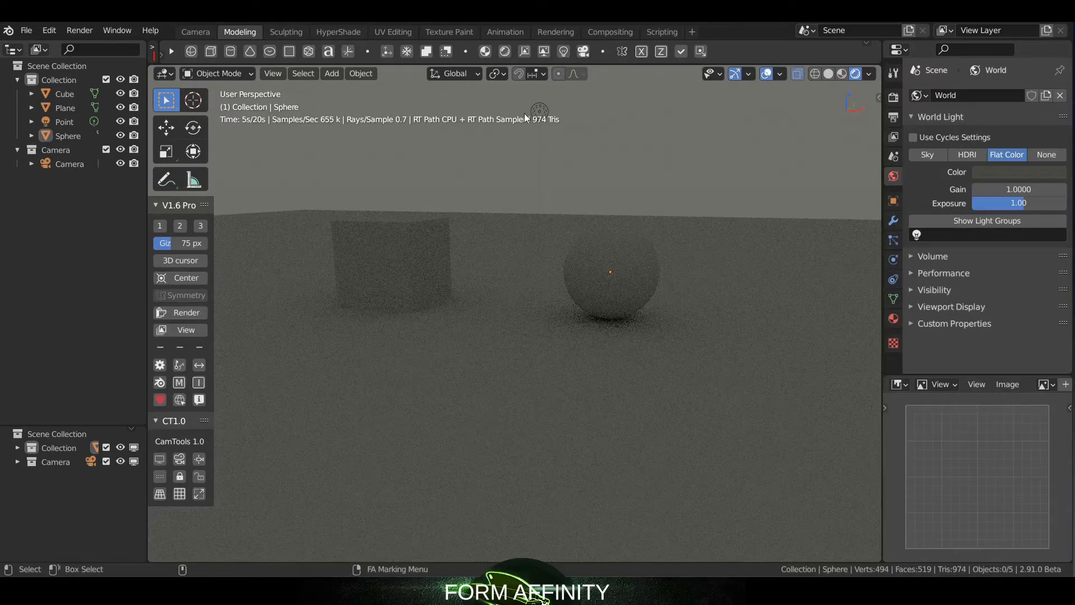
# Add a point light and set its exposure to 7 and radius to 0.5 m.
pyautogui.click(63, 122)
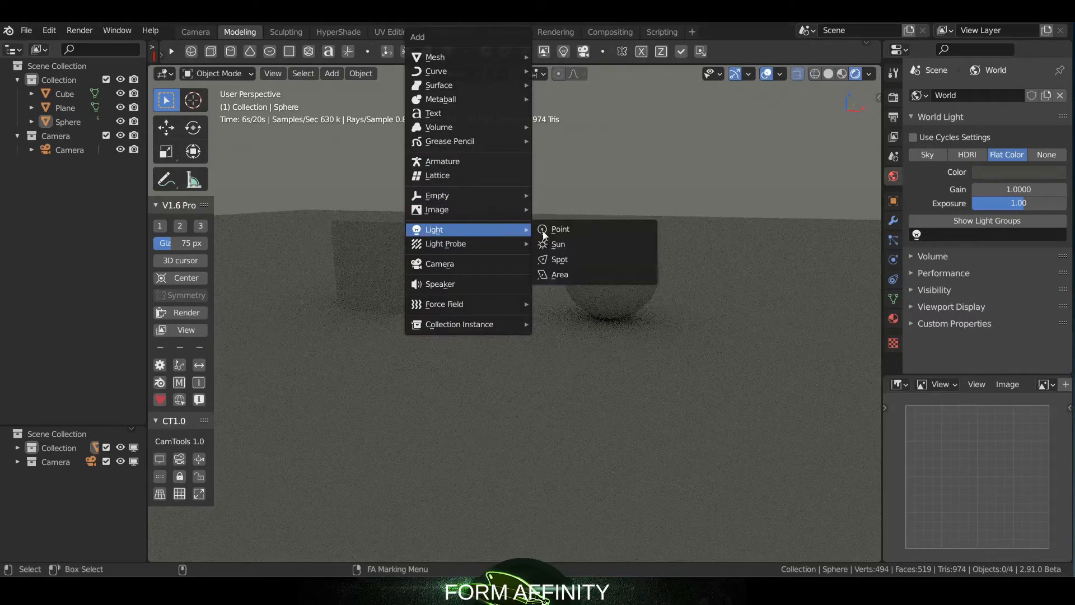
pyautogui.click(560, 228)
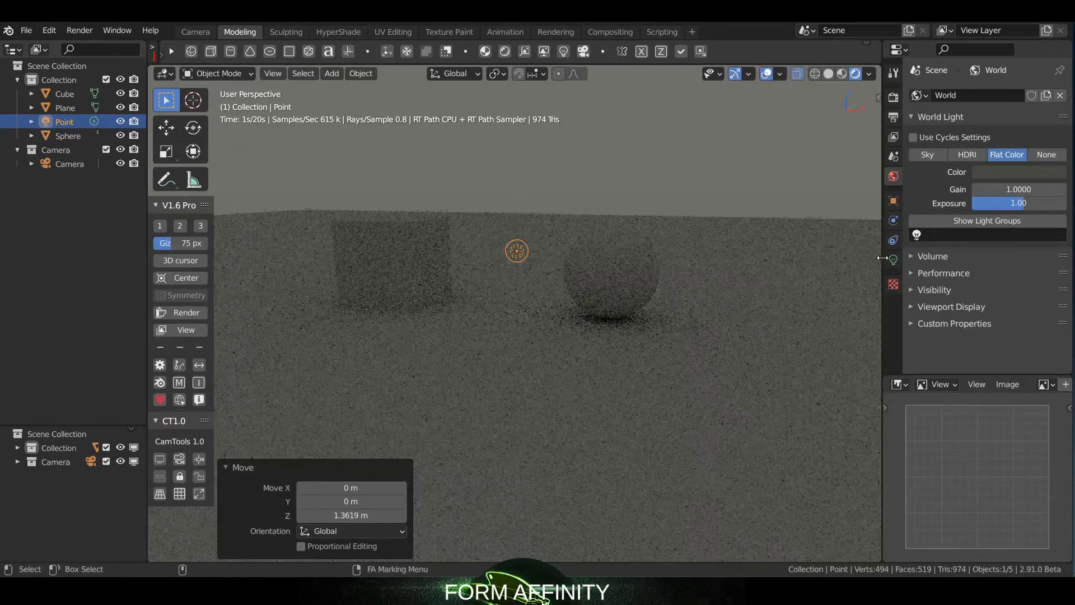
pyautogui.click(892, 260)
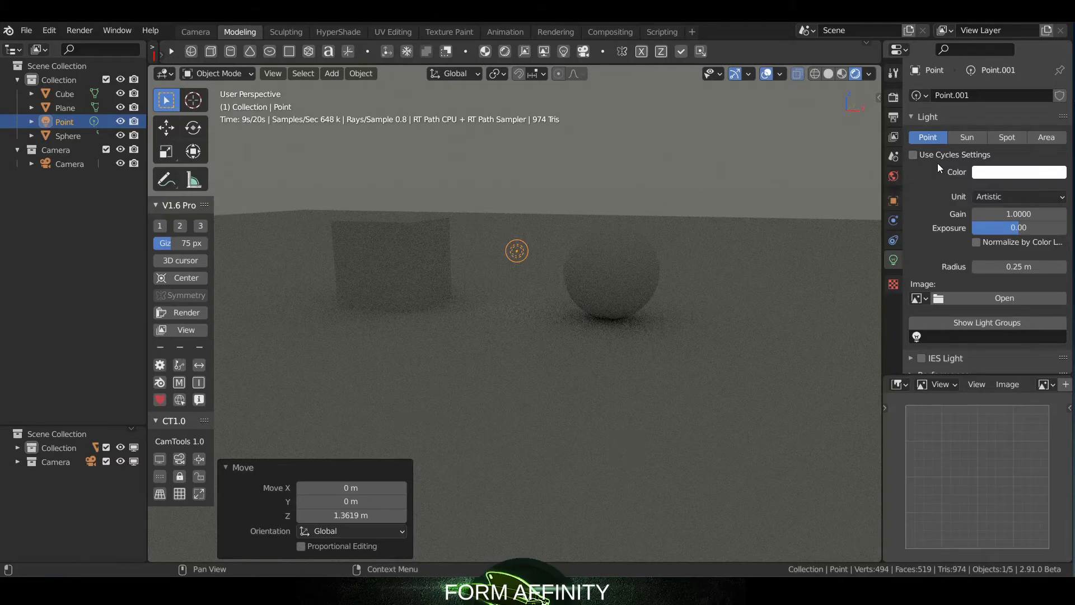
pyautogui.moveTo(914, 155)
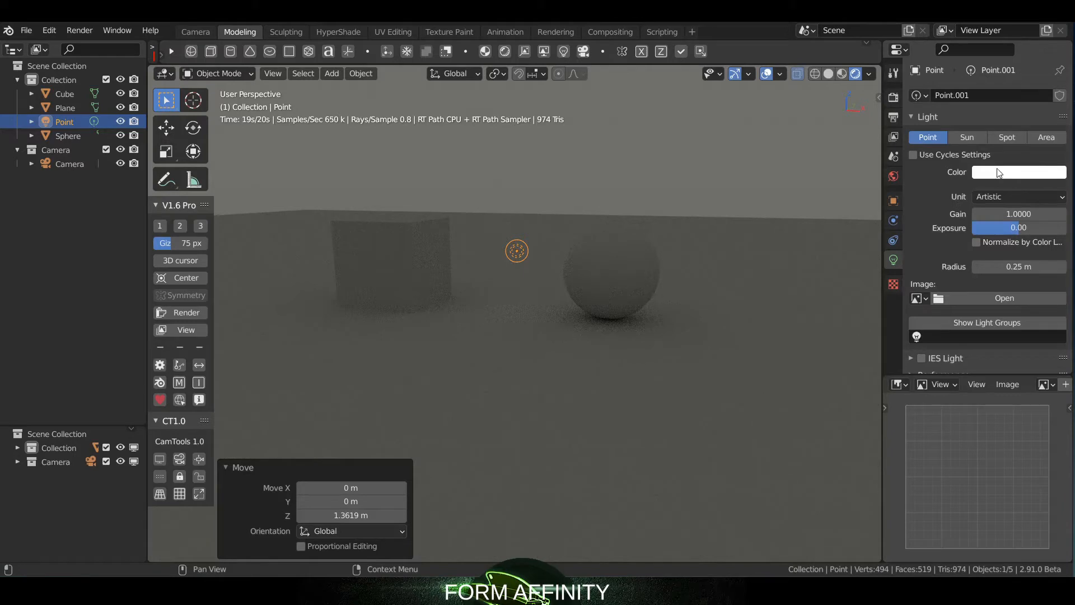
pyautogui.click(1018, 197)
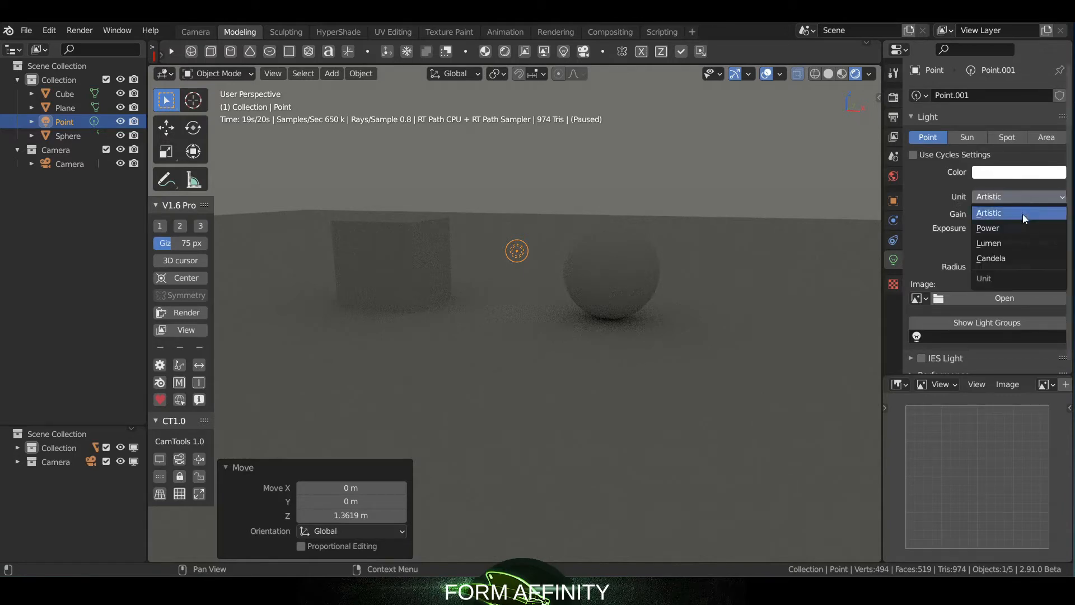
pyautogui.moveTo(1054, 244)
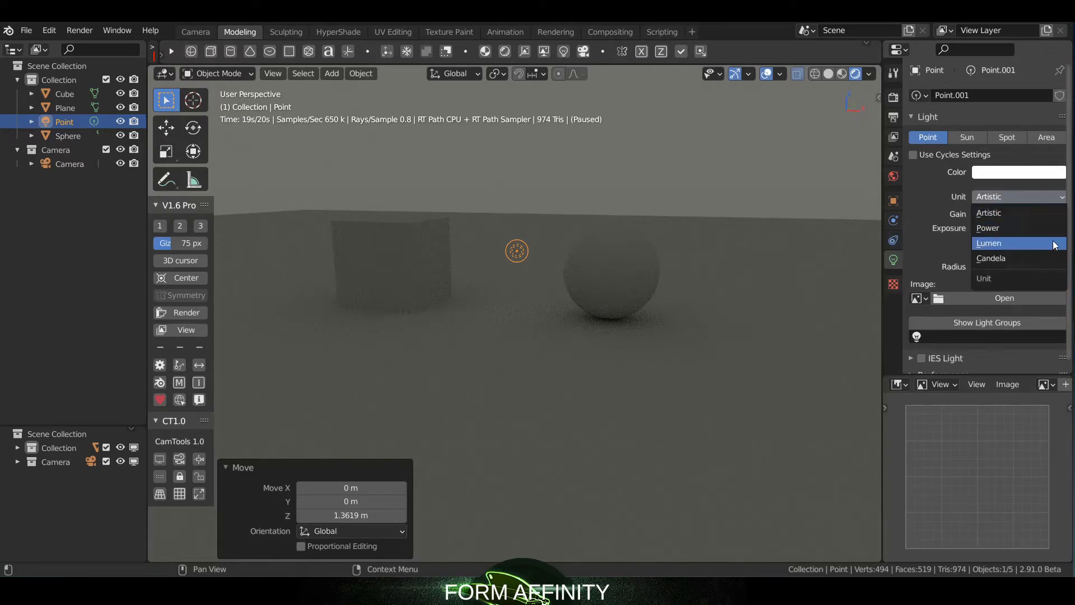
pyautogui.moveTo(1017, 259)
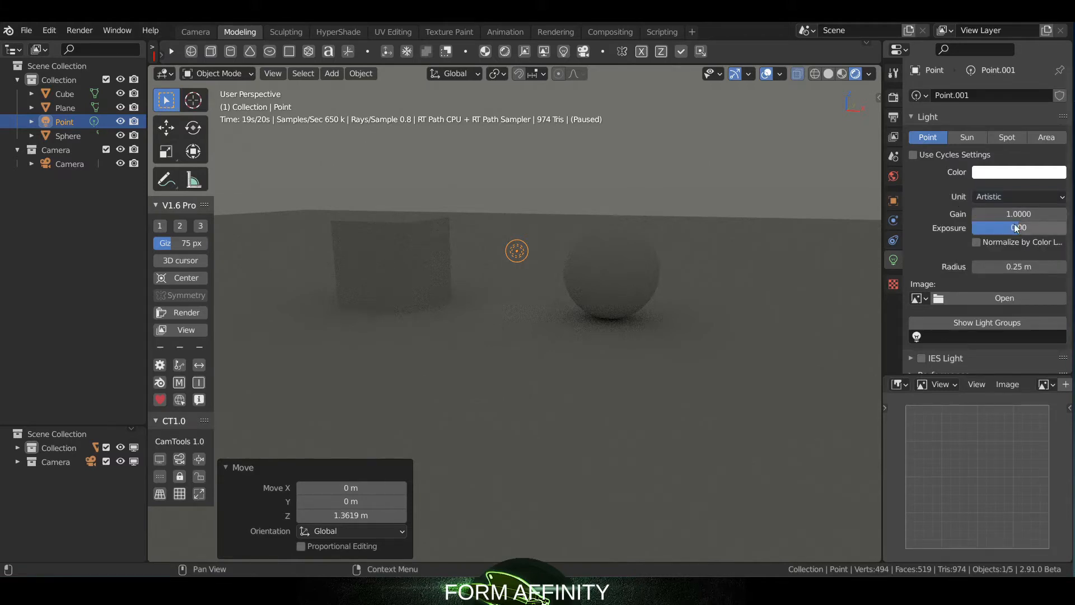
pyautogui.click(1017, 228)
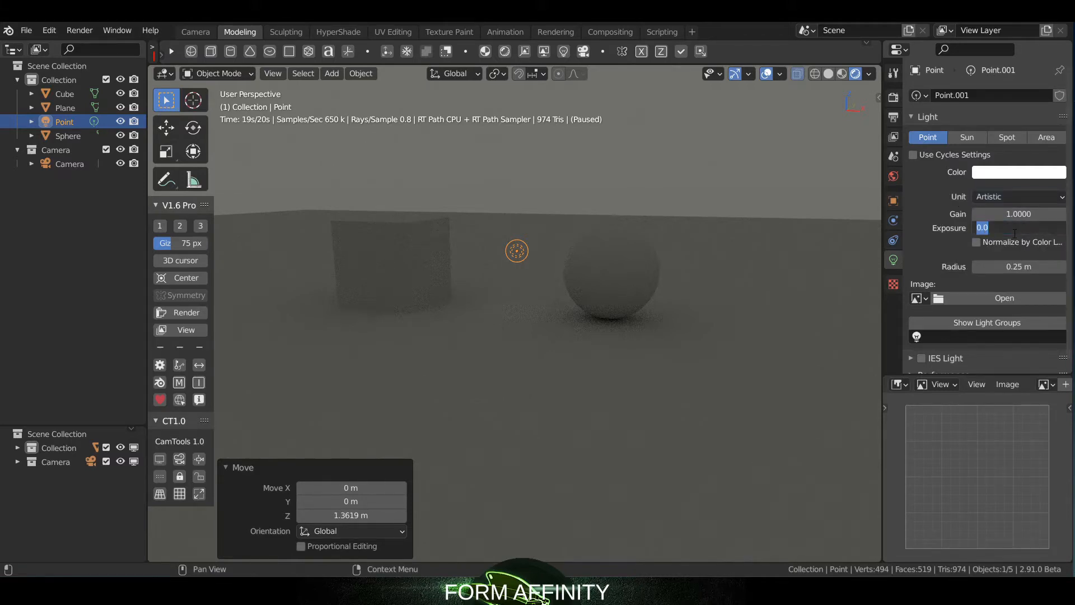
pyautogui.write('3.00')
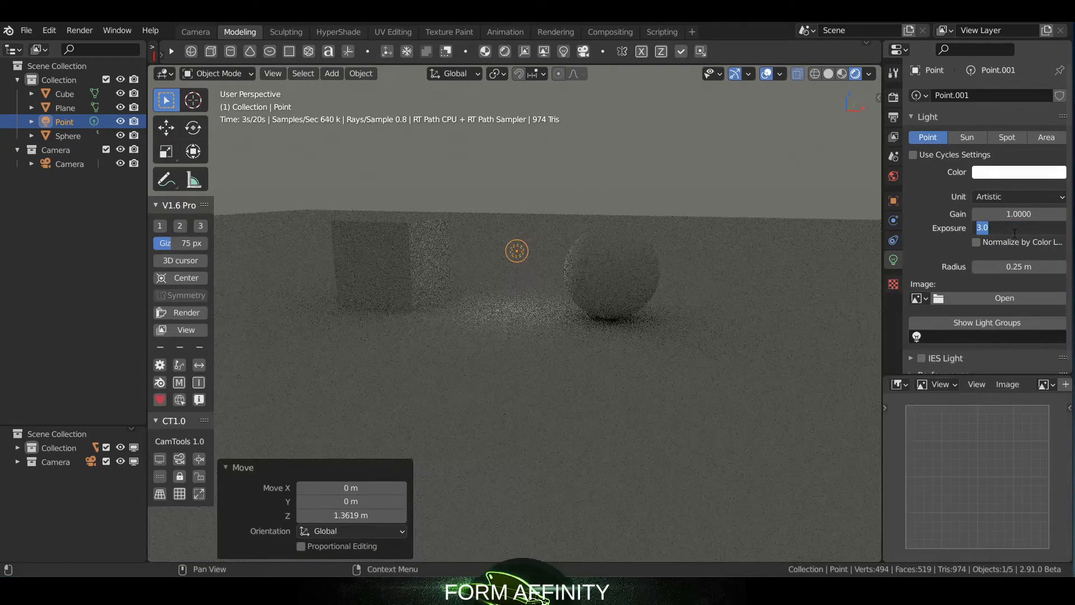
pyautogui.moveTo(983, 227); pyautogui.dragTo(1020, 227)
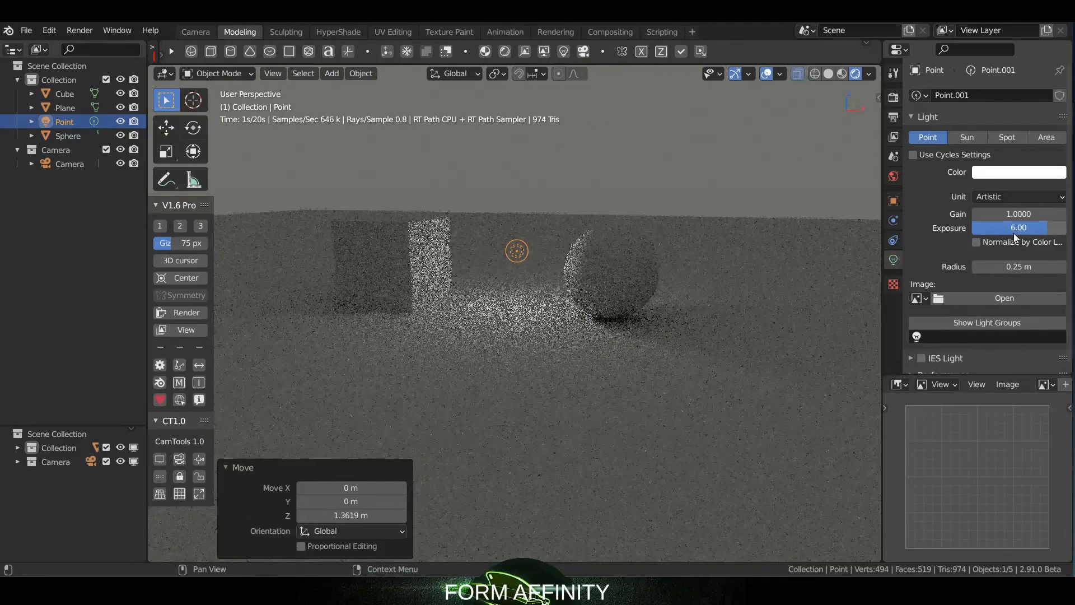
pyautogui.click(1008, 227)
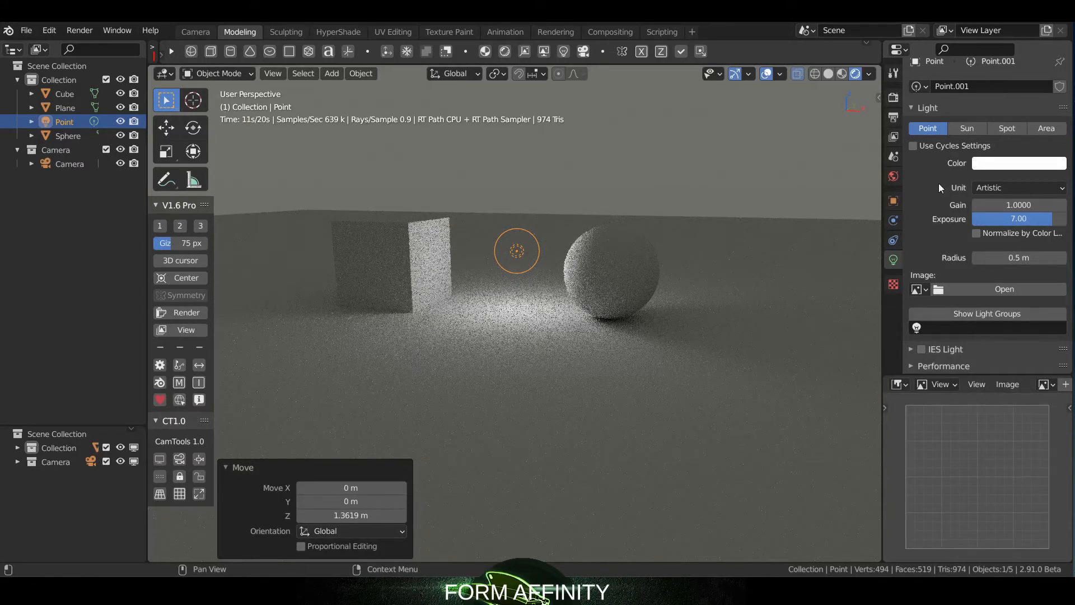
# Darken the World flat colour, check Render settings, then return to the point light settings.
pyautogui.click(894, 176)
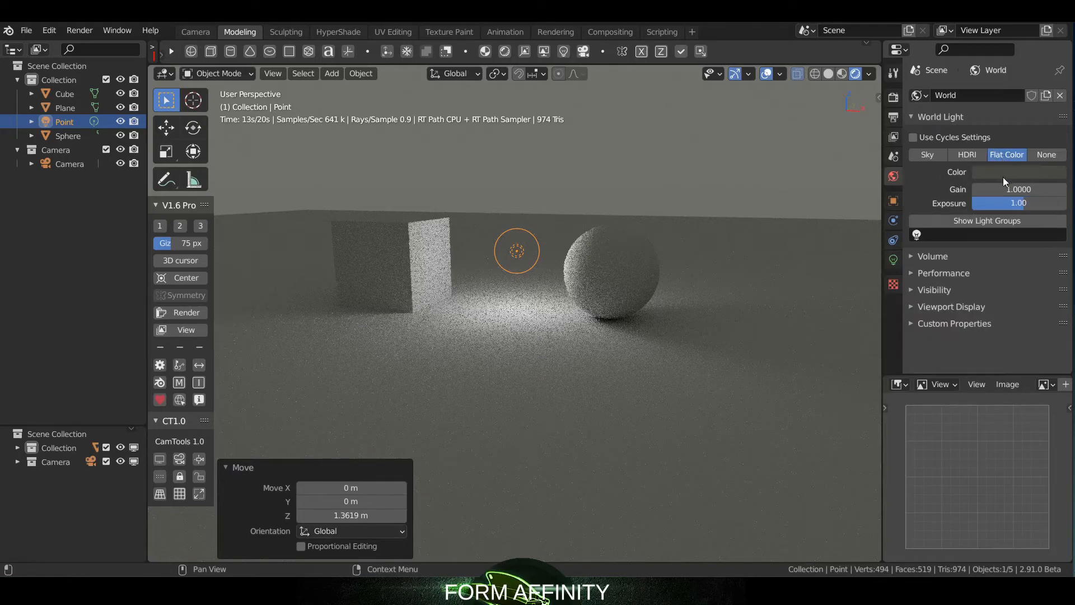
pyautogui.click(1020, 172)
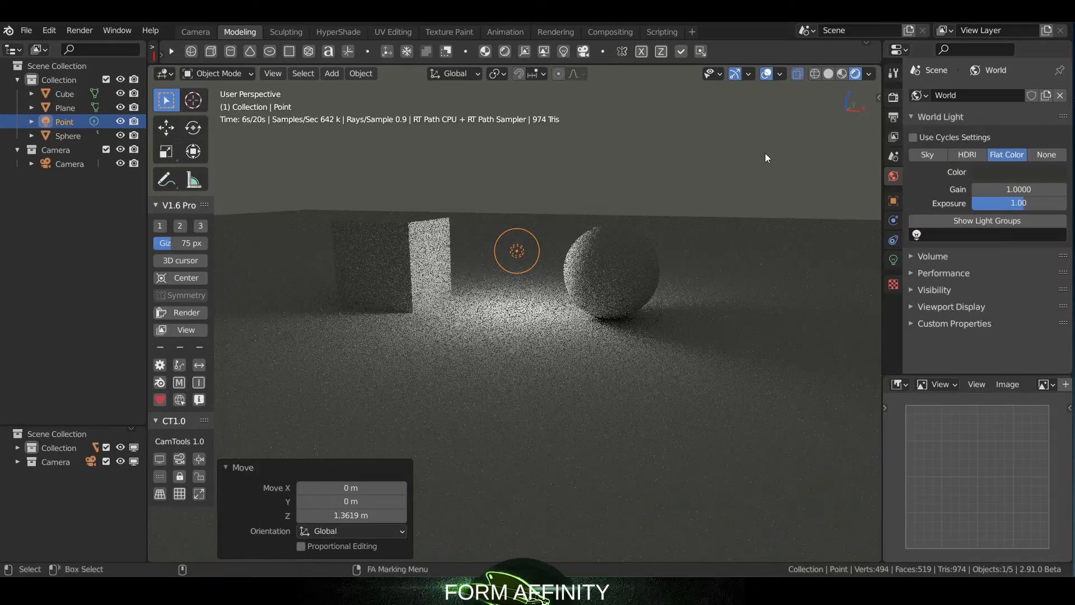
pyautogui.click(893, 96)
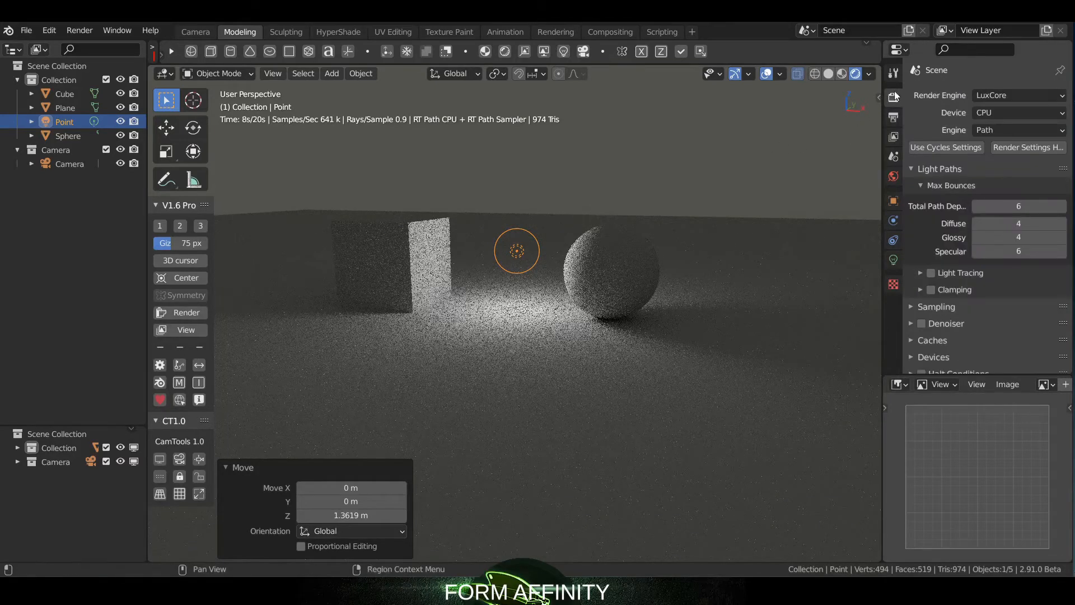
pyautogui.click(894, 177)
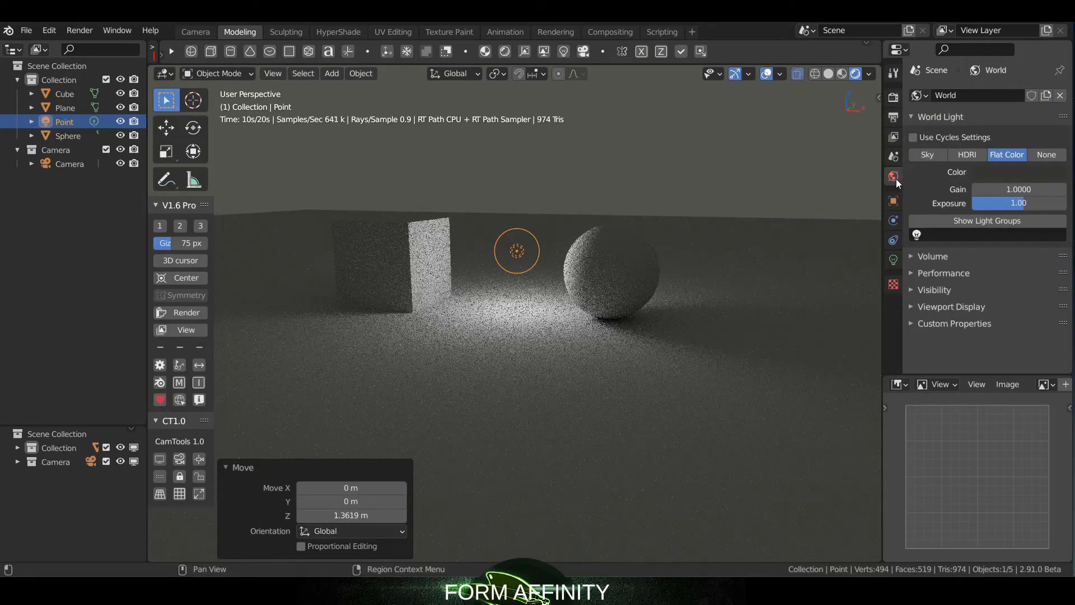
pyautogui.click(894, 259)
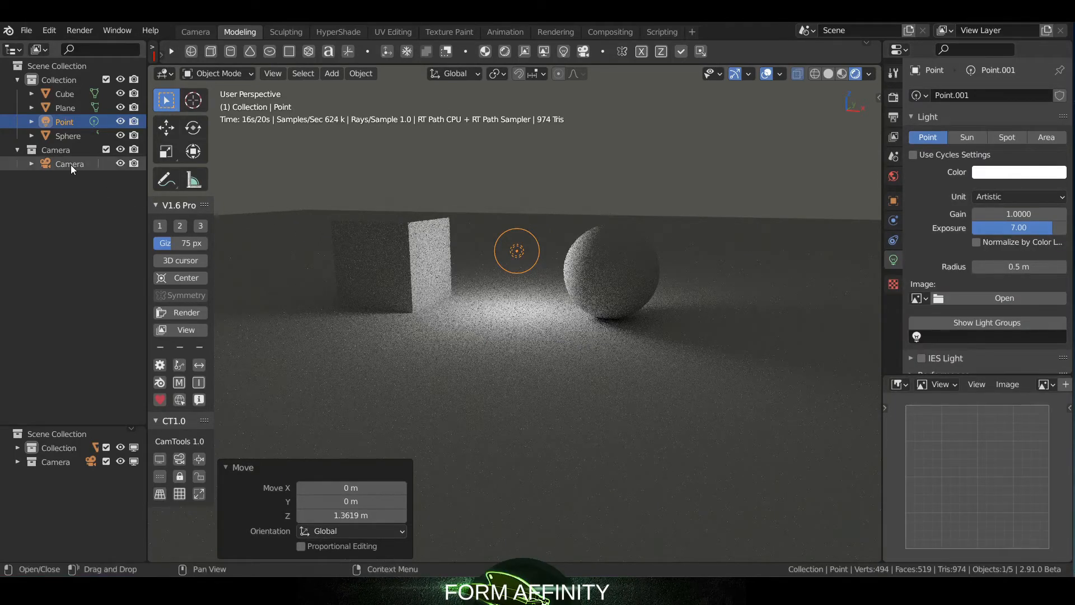
# Select the Camera and review its Image pipeline, keeping the Linear tonemapper at gain 1.00.
pyautogui.click(70, 163)
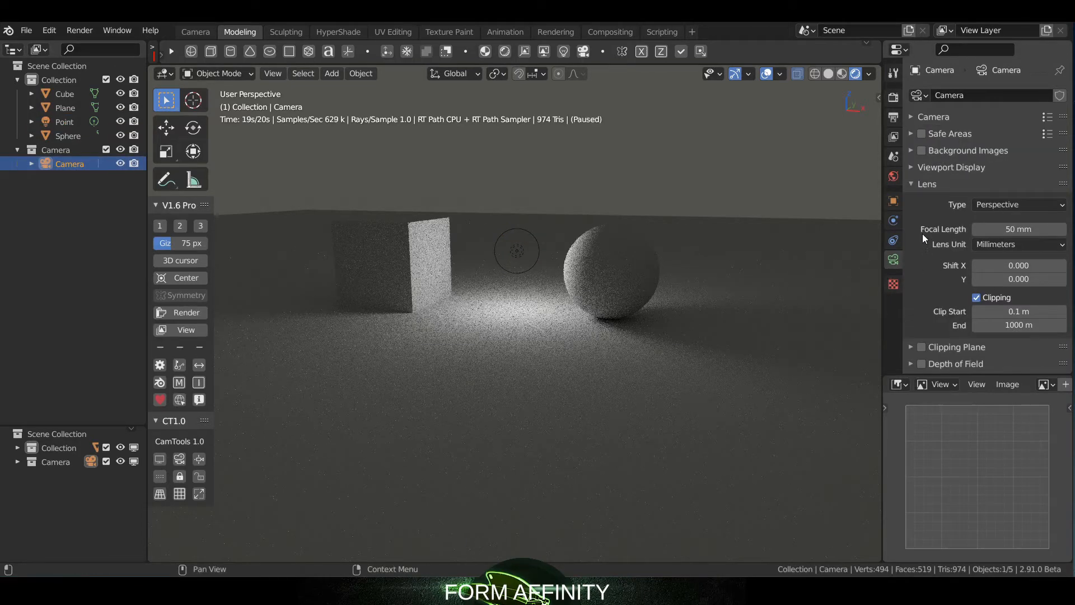
pyautogui.scroll(-3)
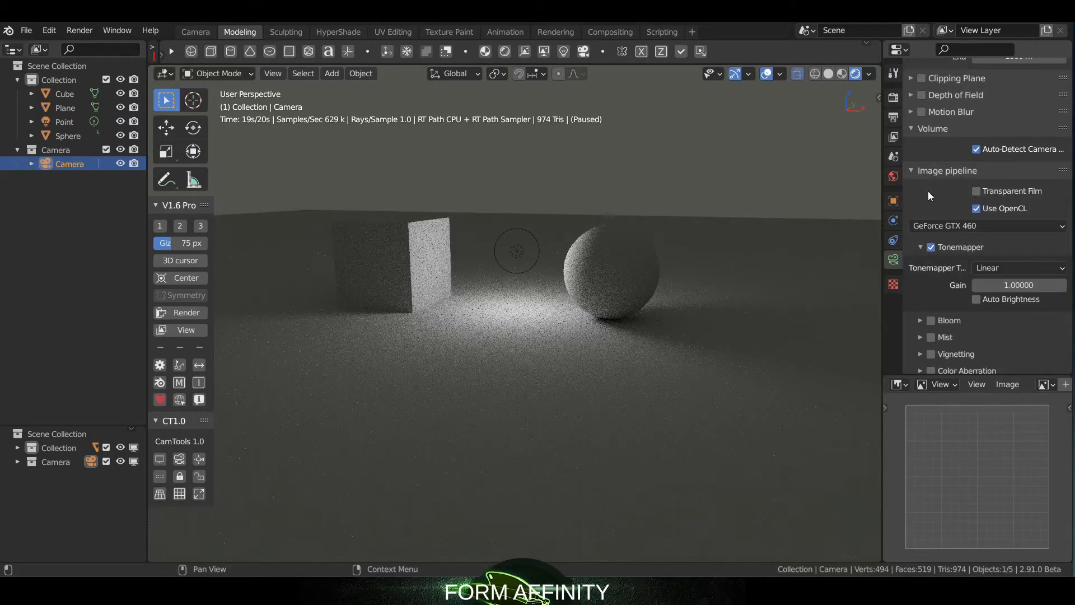
pyautogui.click(986, 225)
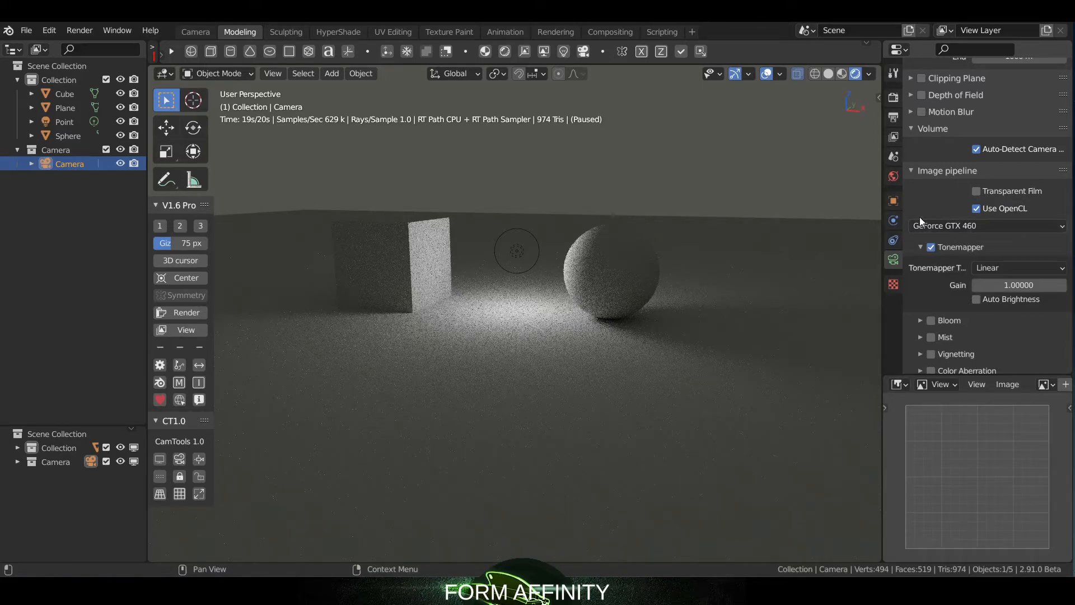
pyautogui.scroll(-3)
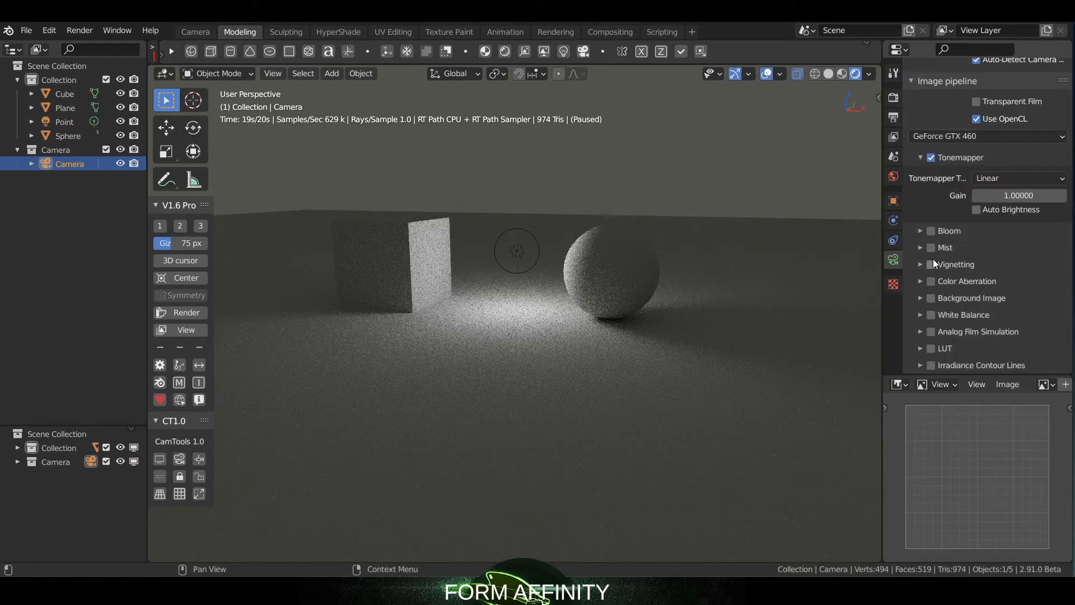
pyautogui.click(1017, 177)
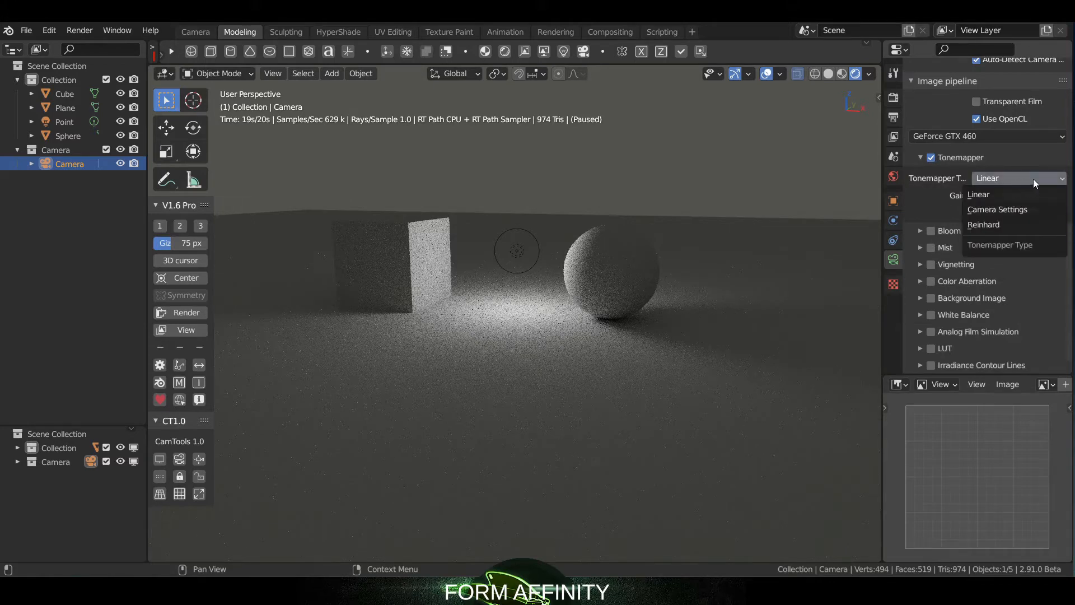
pyautogui.click(980, 194)
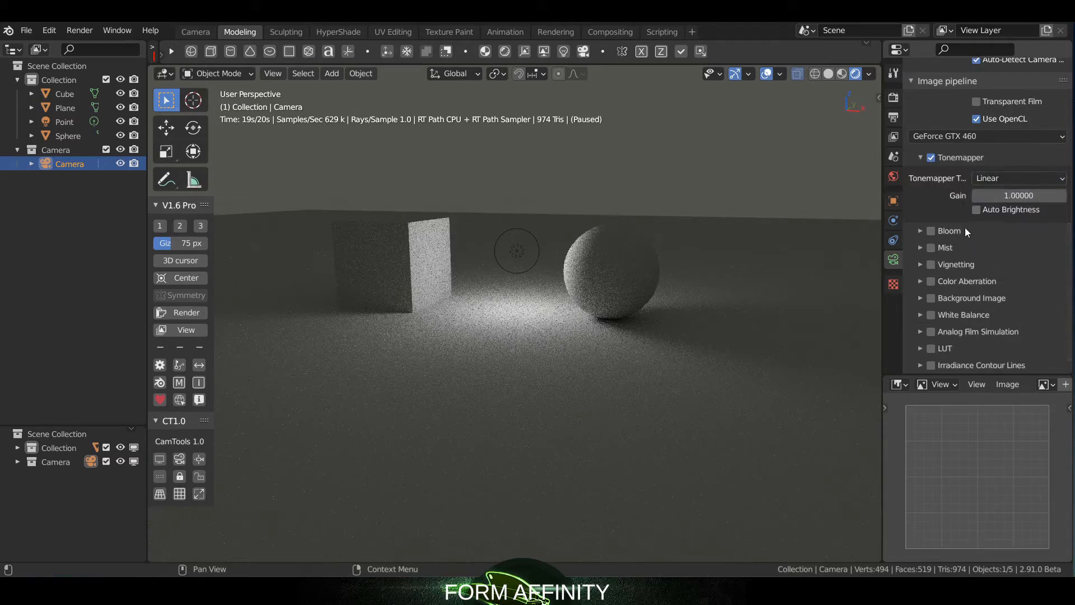
pyautogui.scroll(-3)
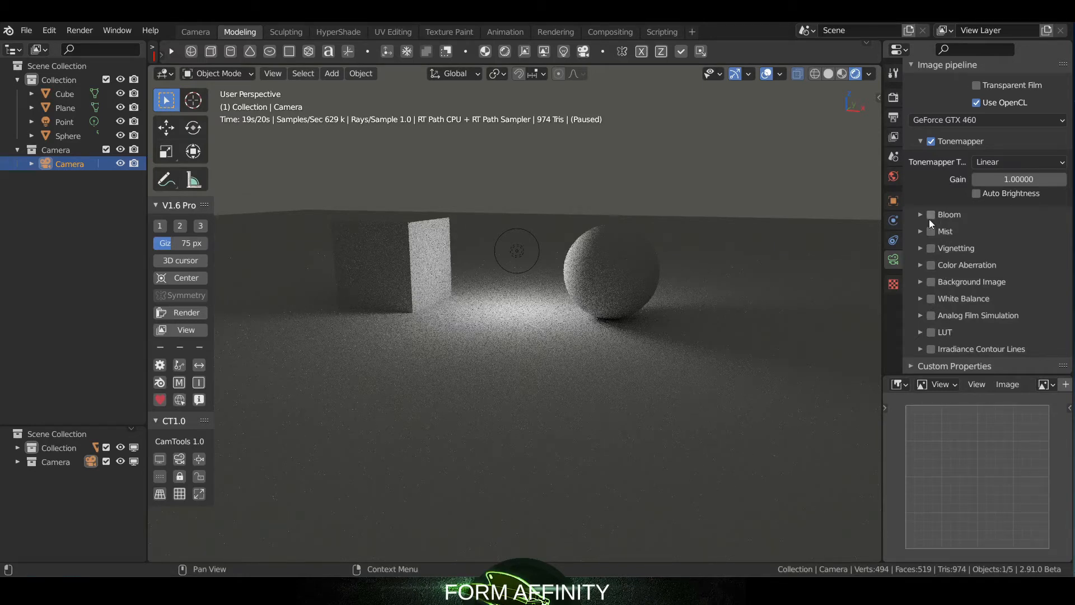
pyautogui.moveTo(932, 220)
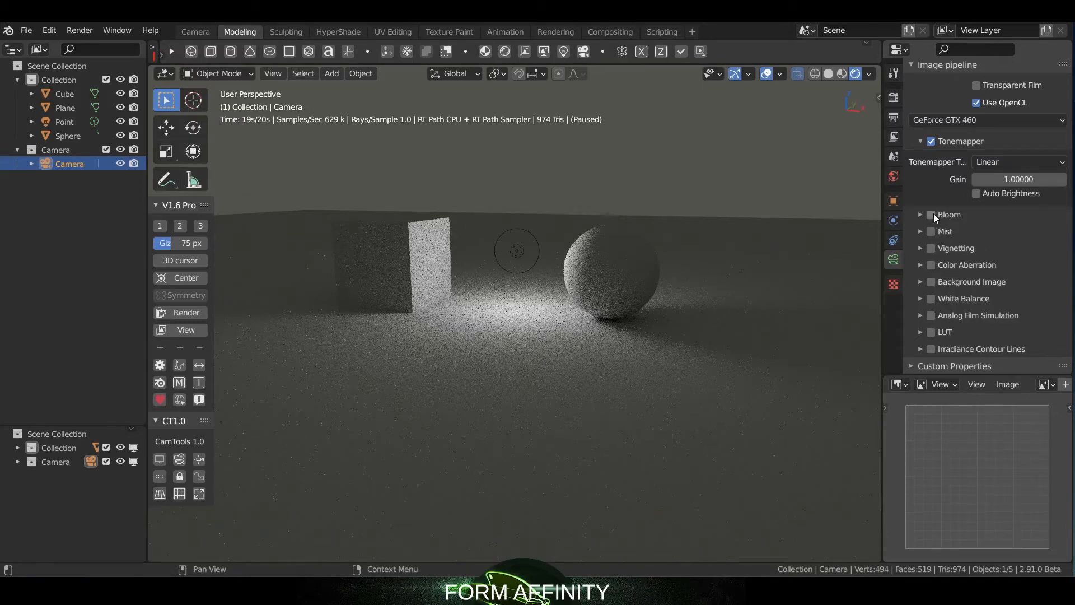
# Enable Bloom in the camera image pipeline and let the LuxCore preview refine.
pyautogui.click(931, 214)
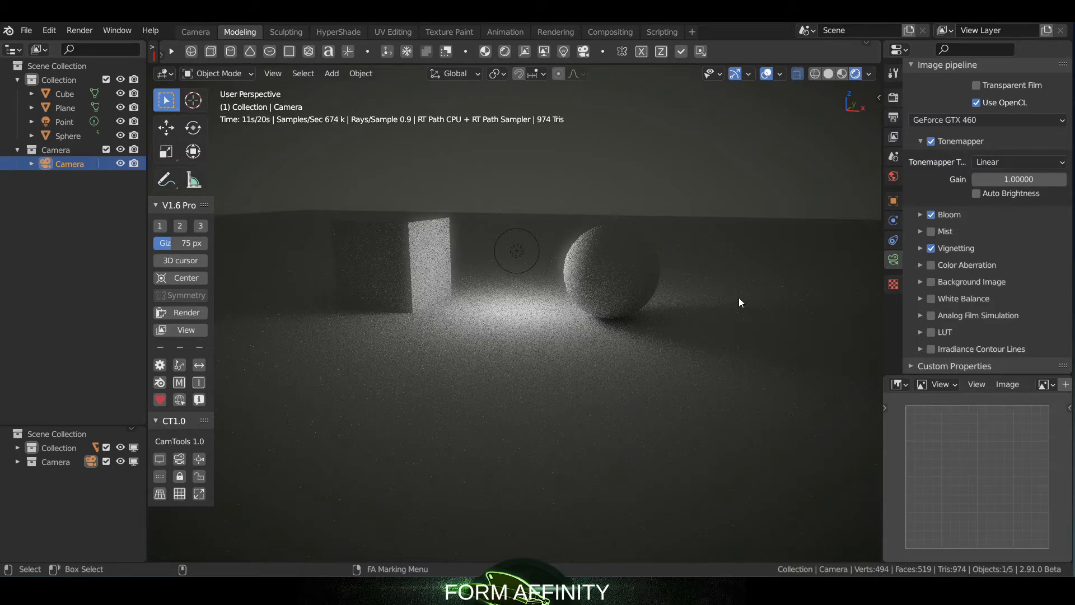
pyautogui.moveTo(687, 288)
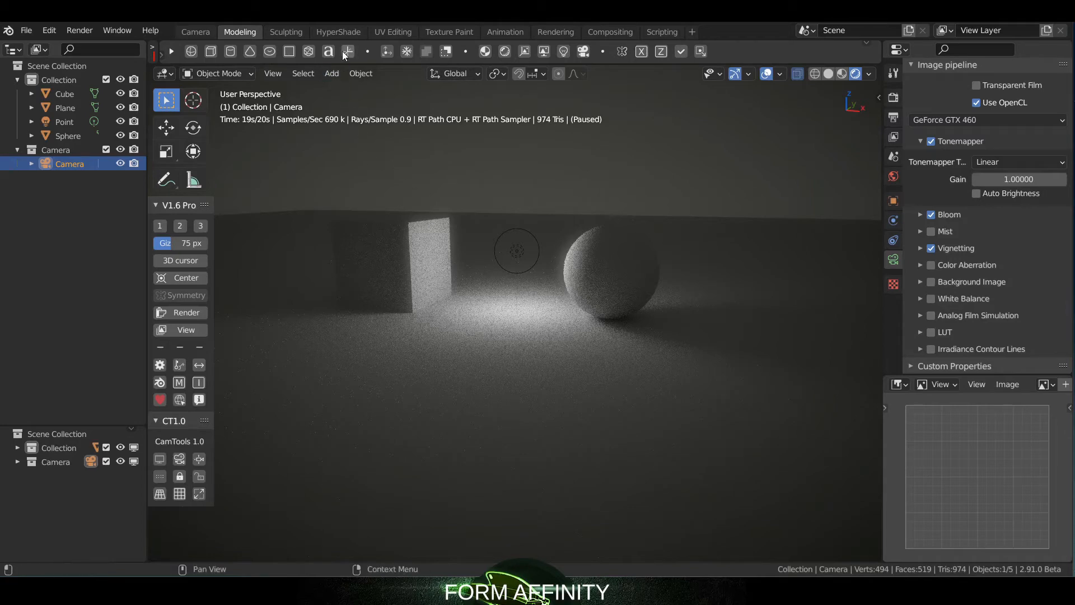
# In HyperShade, give the Cube the Disney preset with a light green base colour.
pyautogui.click(337, 32)
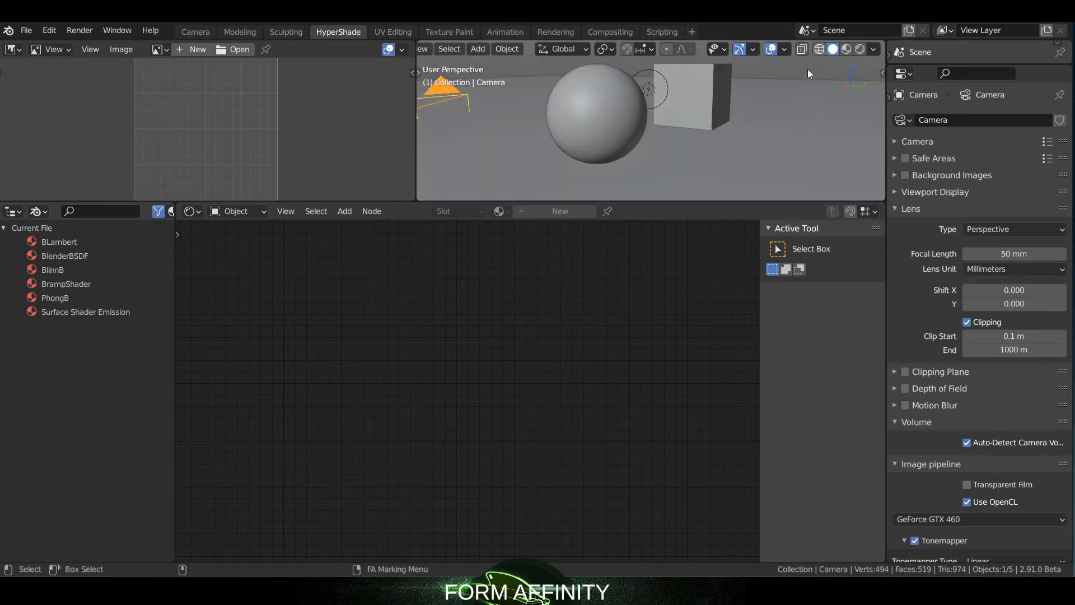
pyautogui.click(696, 96)
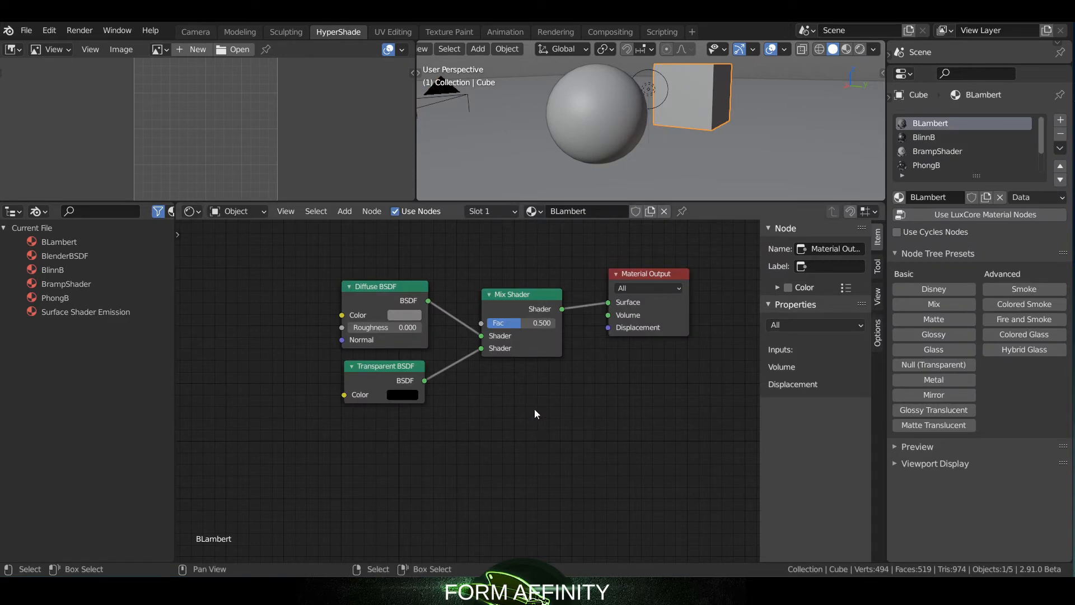
pyautogui.moveTo(501, 298)
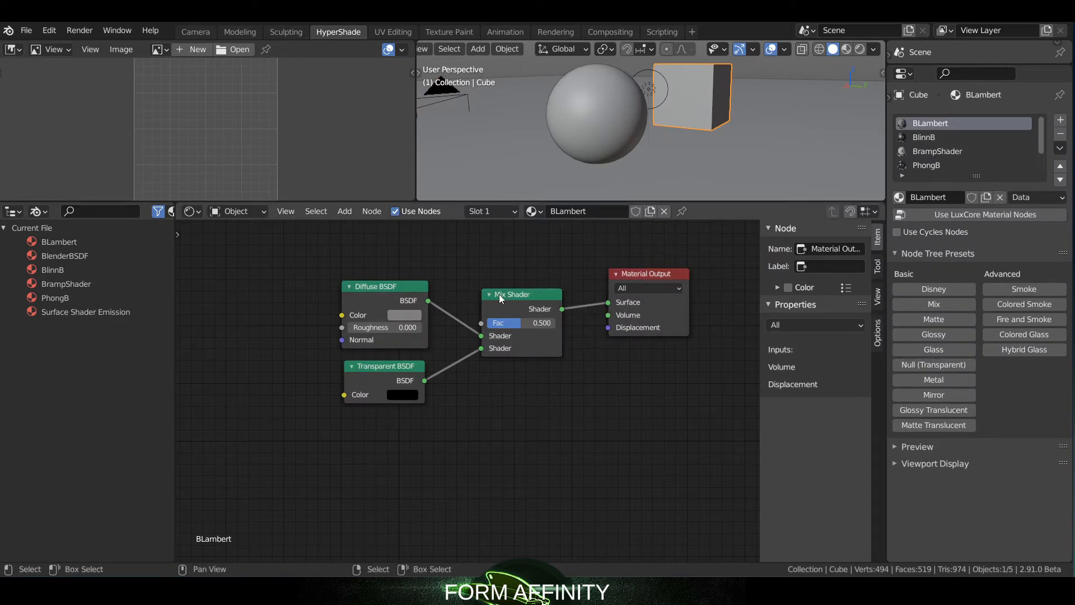
pyautogui.moveTo(343, 278)
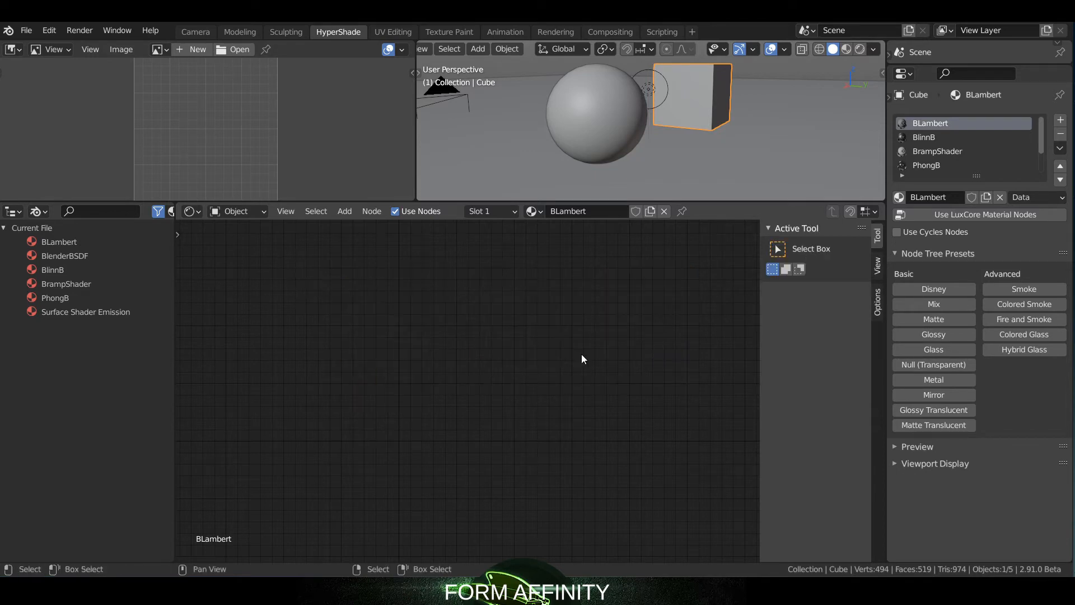
pyautogui.click(932, 288)
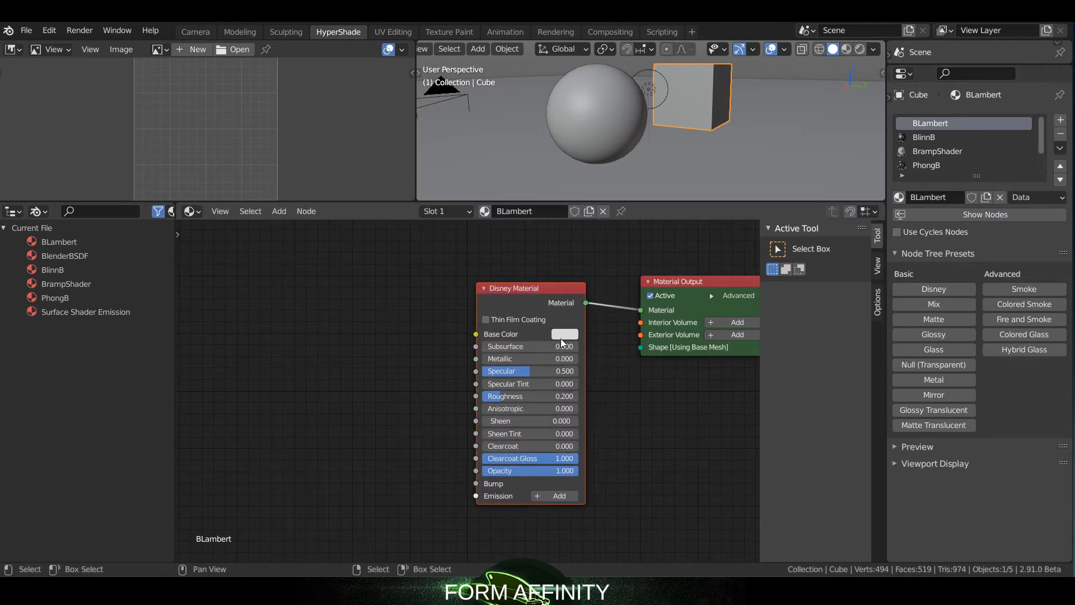
pyautogui.click(564, 334)
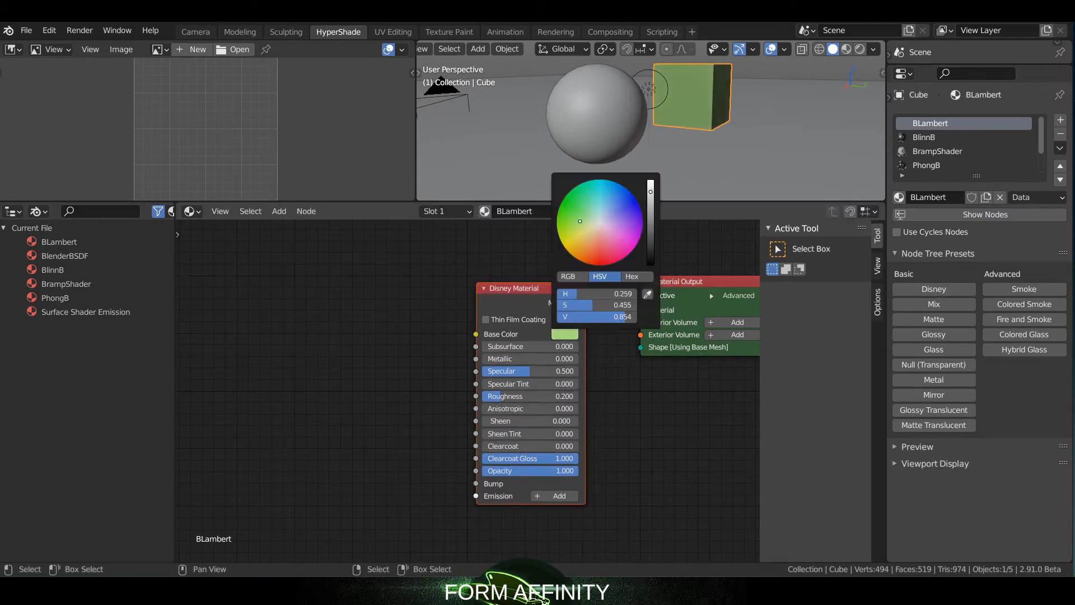
pyautogui.click(500, 370)
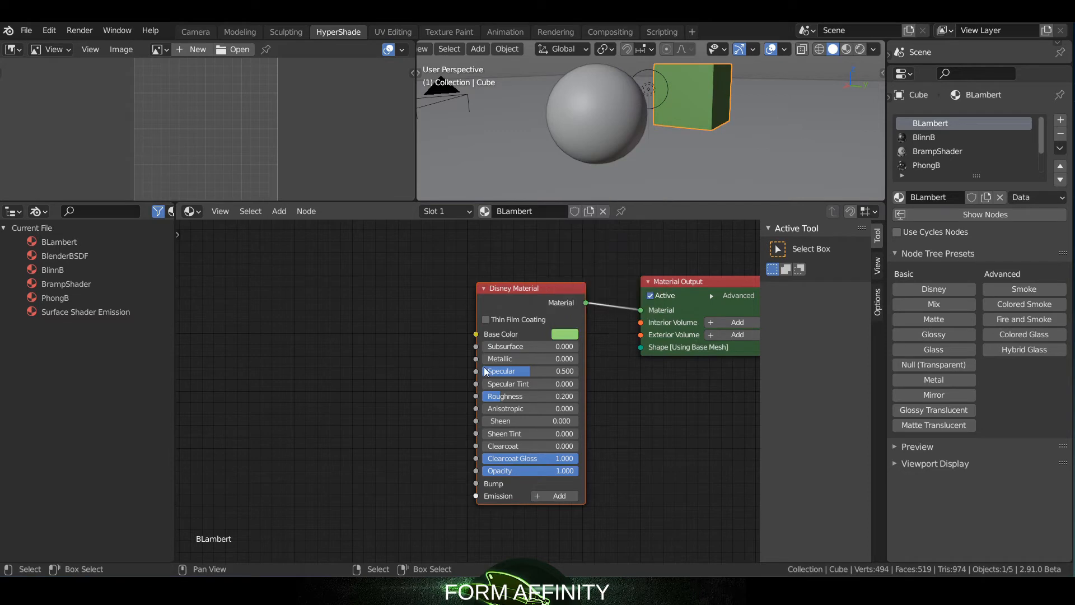
pyautogui.moveTo(487, 359); pyautogui.dragTo(528, 359)
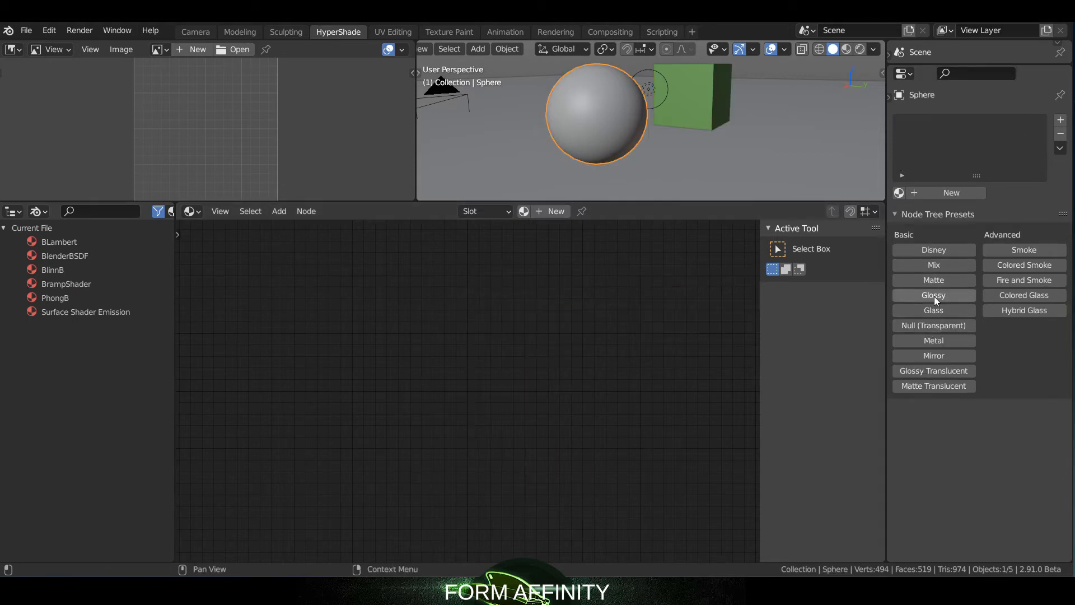
# Apply the Glossy preset to the sphere with a pale blue diffuse colour.
pyautogui.click(932, 295)
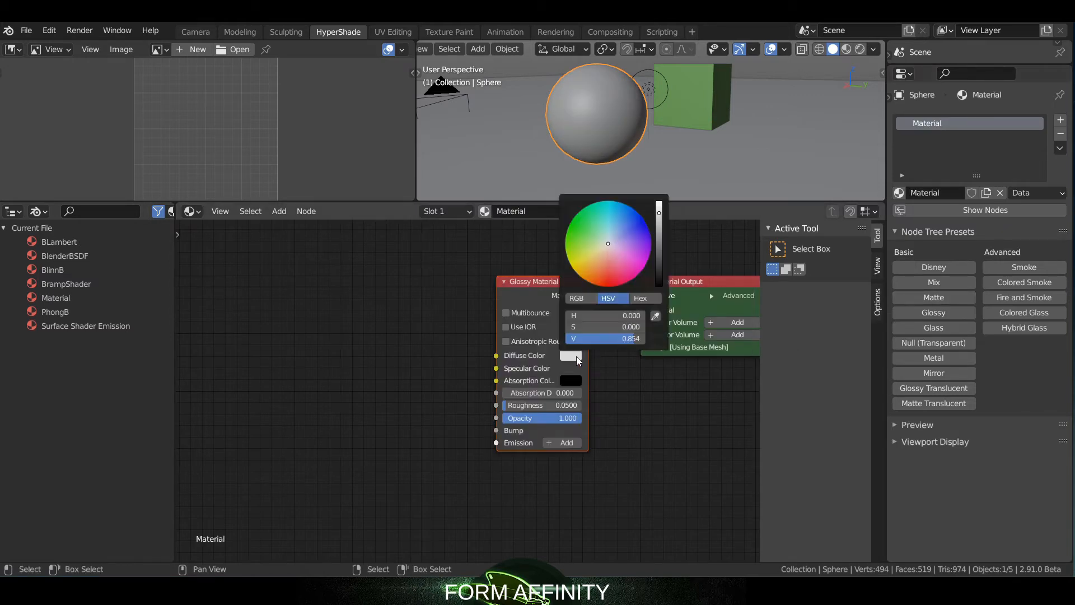
pyautogui.click(614, 231)
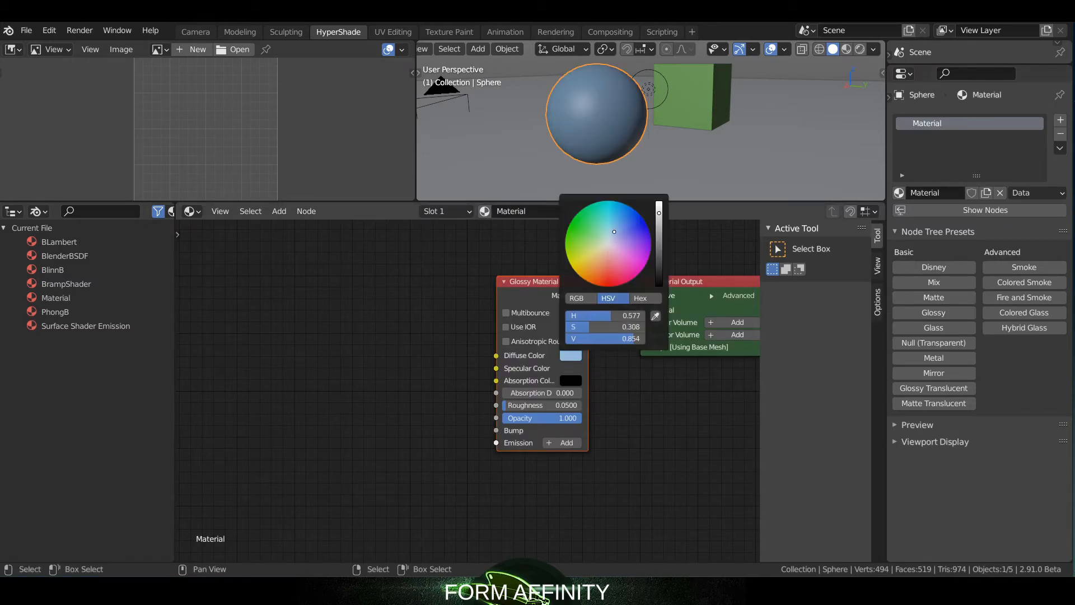
pyautogui.click(678, 190)
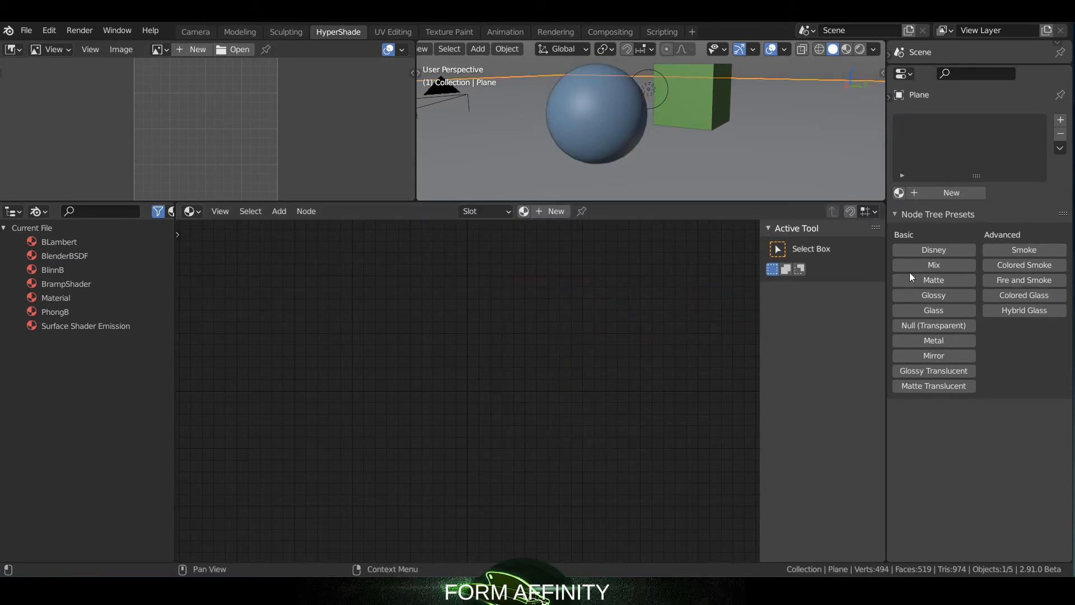
# Apply the Matte preset to the floor plane with grey diffuse, then return to Modeling.
pyautogui.click(932, 297)
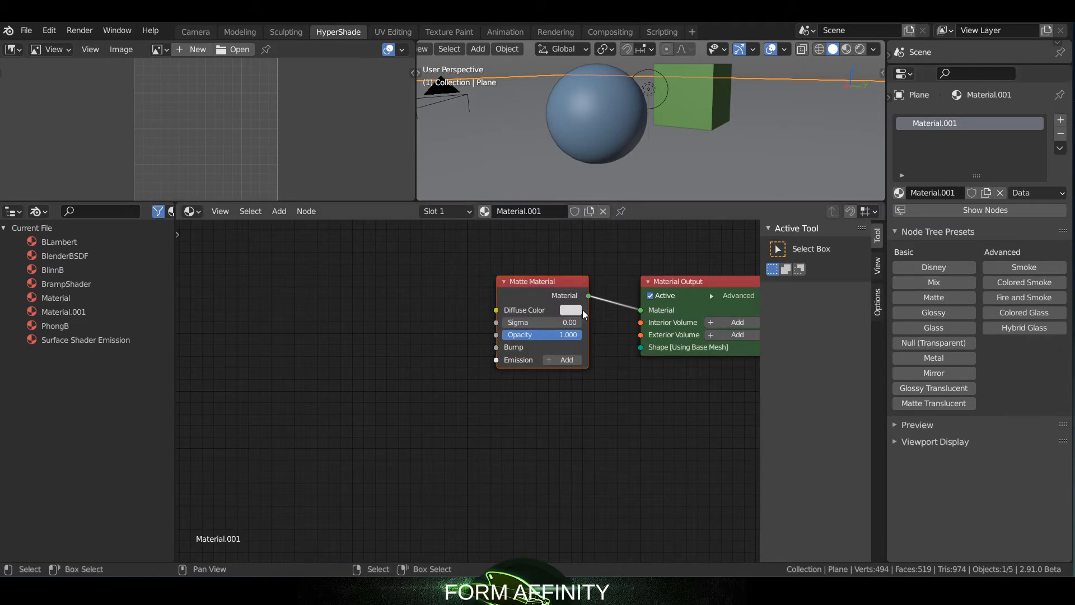
pyautogui.click(570, 309)
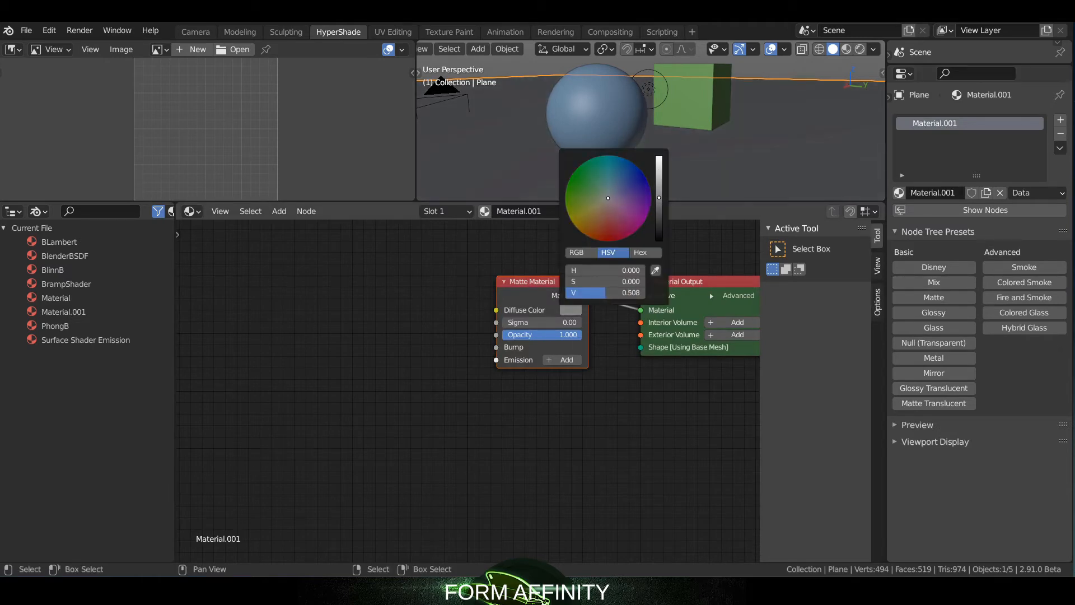
pyautogui.click(300, 80)
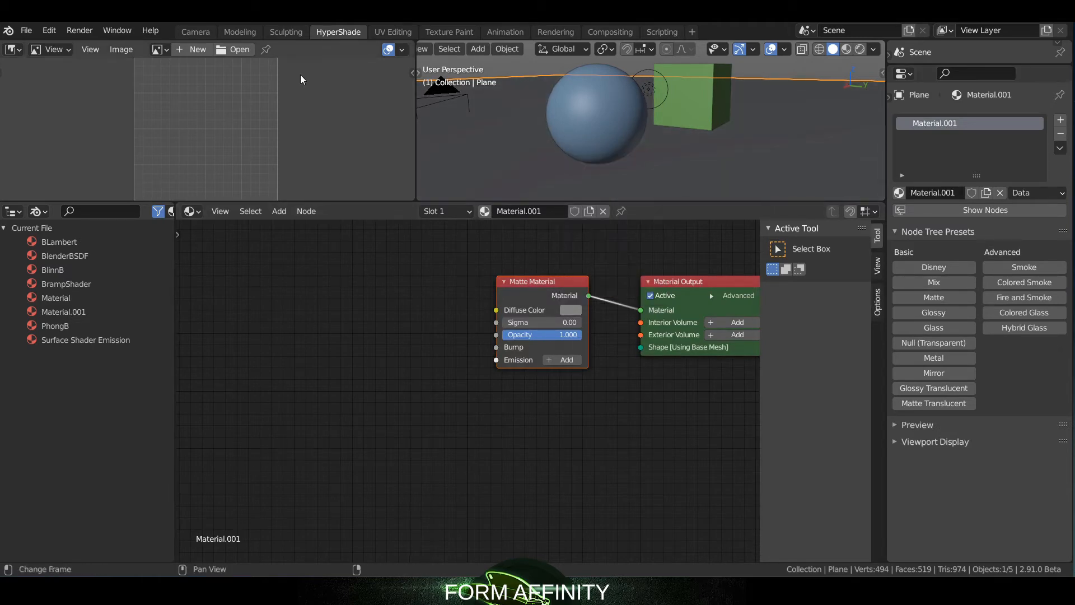
pyautogui.click(239, 32)
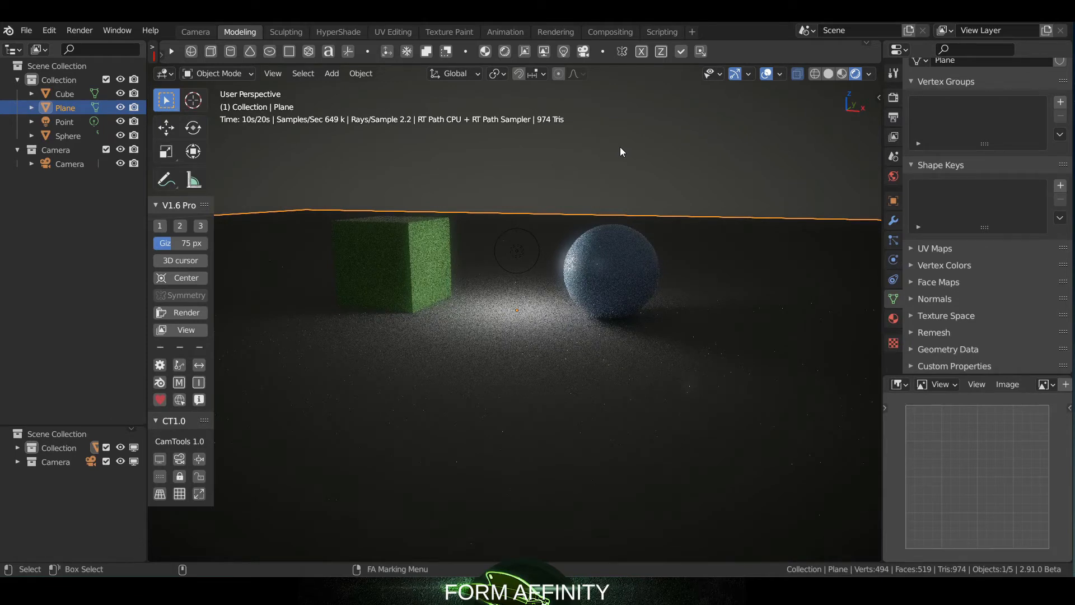
pyautogui.moveTo(459, 227)
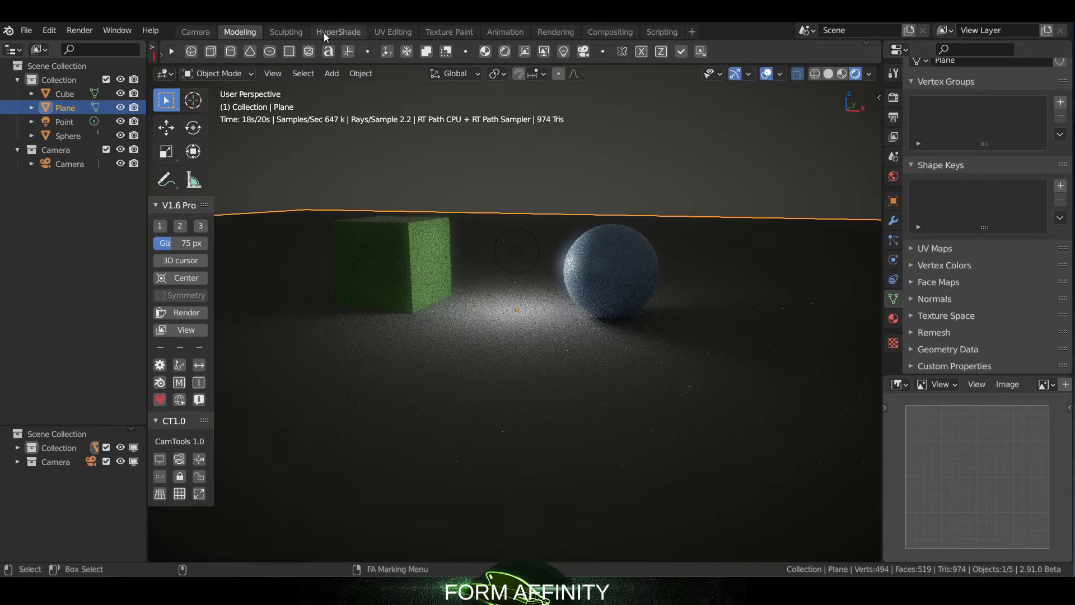
# View the green cube and blue sphere render, then switch back to HyperShade.
pyautogui.click(337, 31)
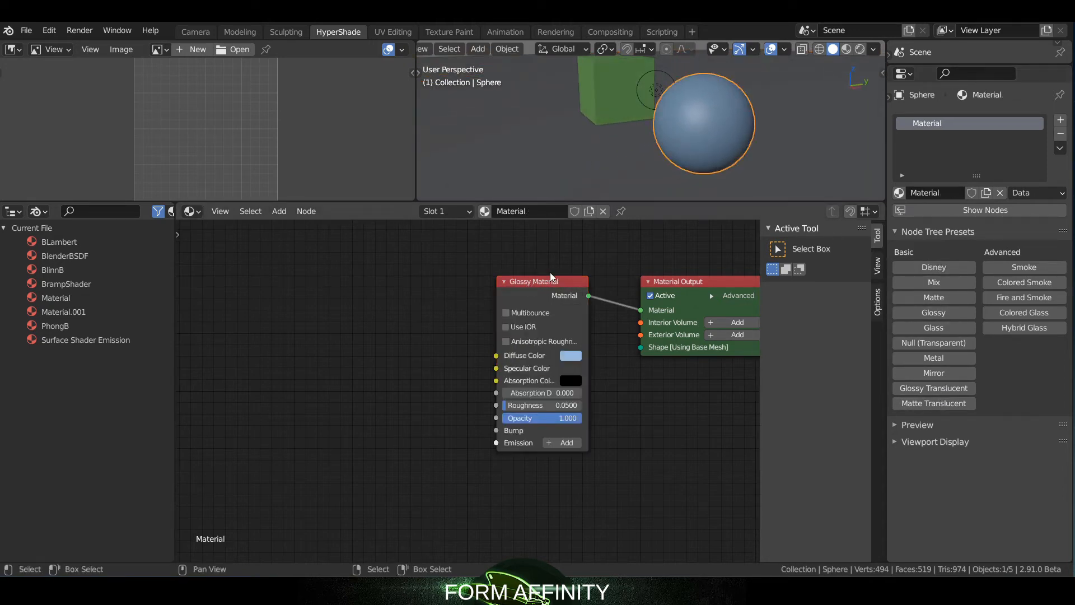
# Move the sphere's Glossy Material node aside and select it for deletion.
pyautogui.moveTo(542, 282); pyautogui.dragTo(461, 289)
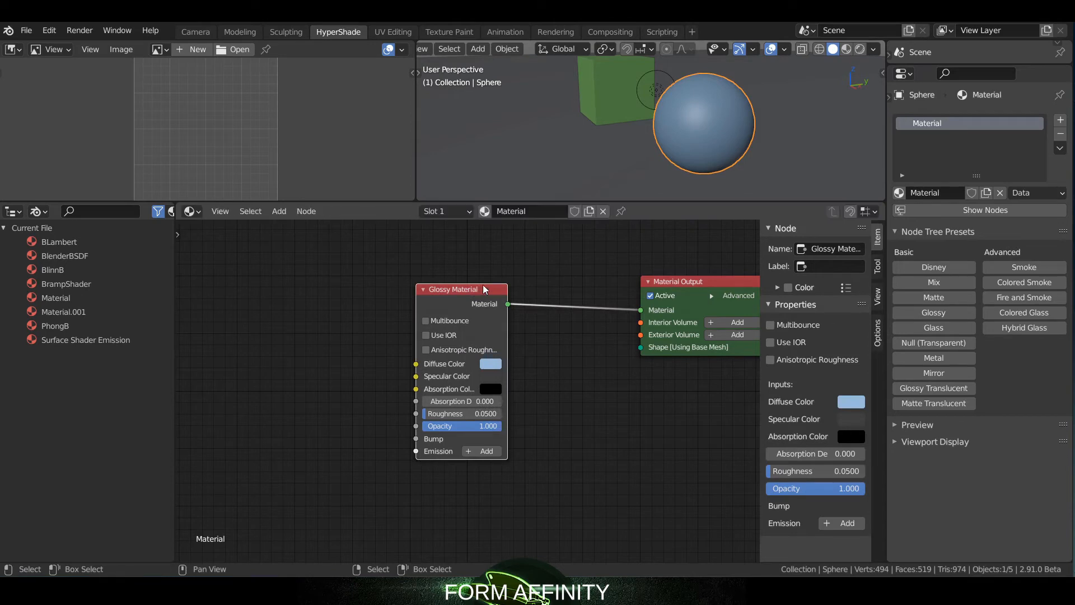
pyautogui.click(279, 210)
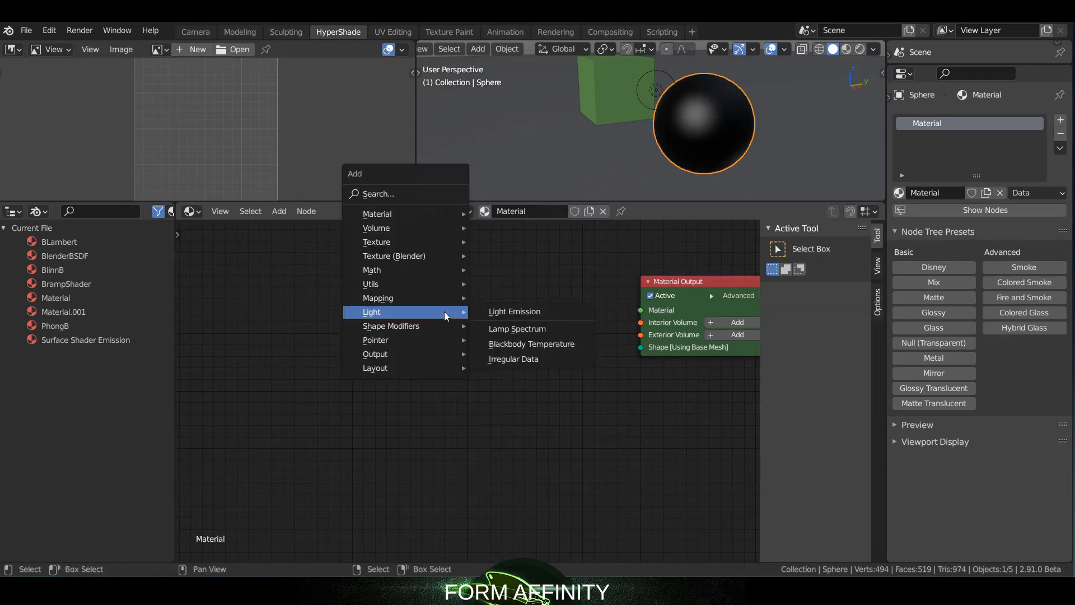
pyautogui.moveTo(377, 214)
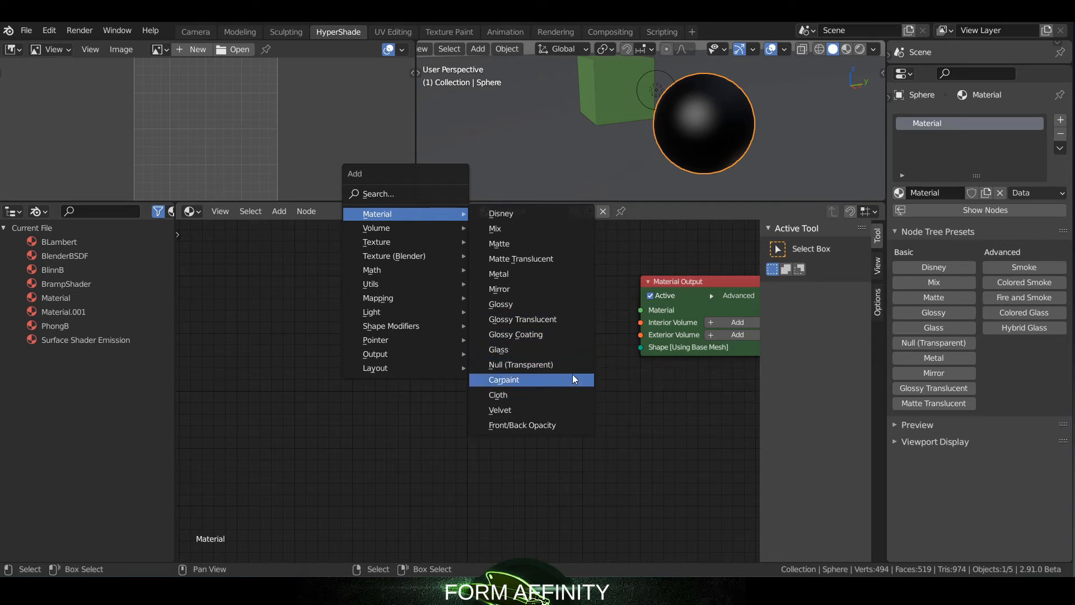
pyautogui.moveTo(565, 395)
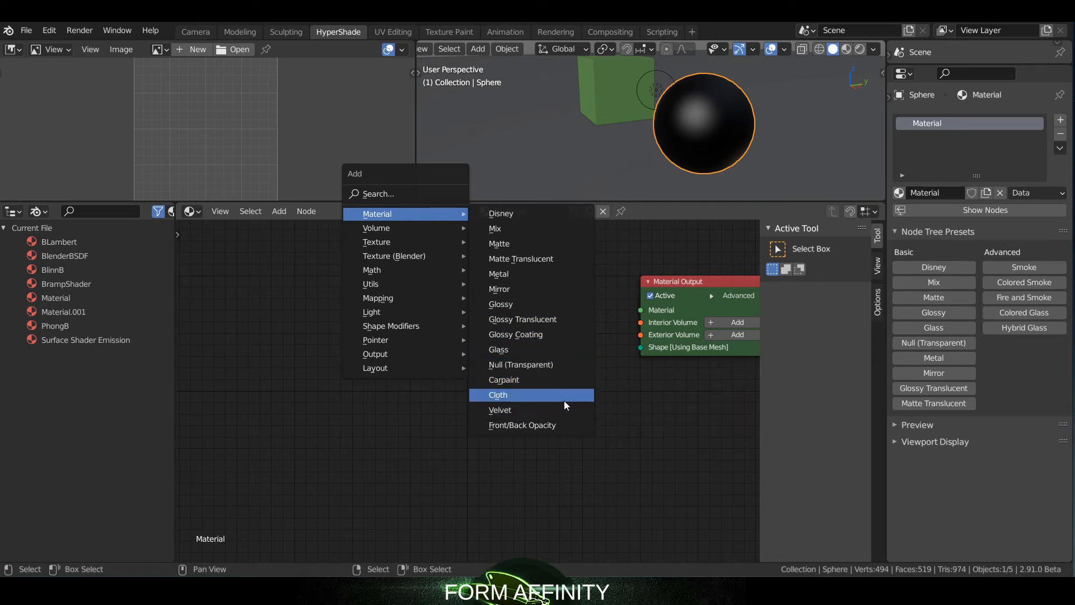
pyautogui.moveTo(520, 413)
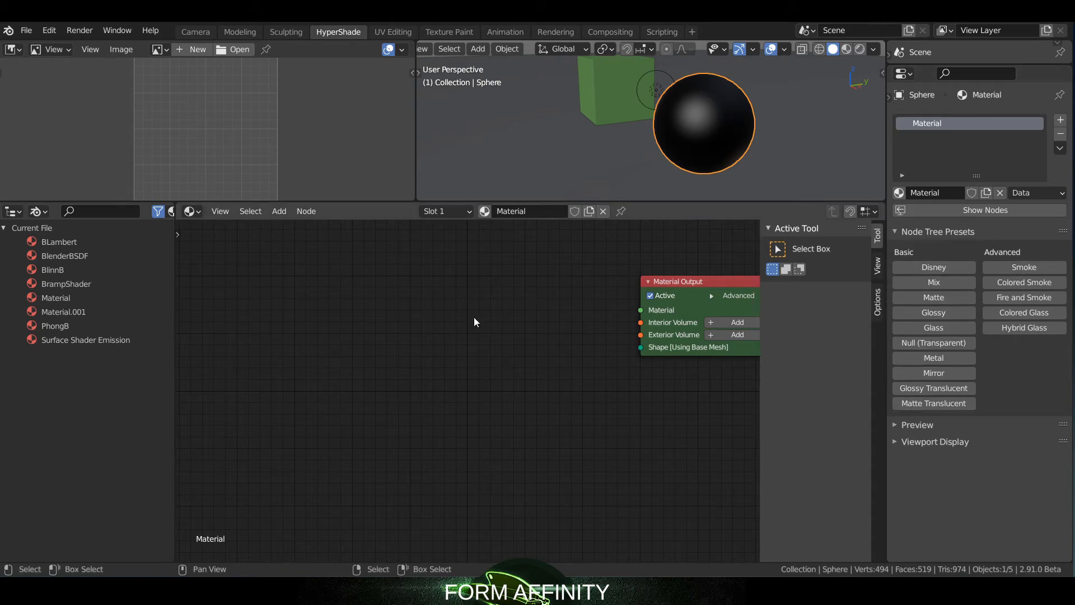
# Open the space dozer .blend file and select the dozer's top body mesh.
pyautogui.click(239, 31)
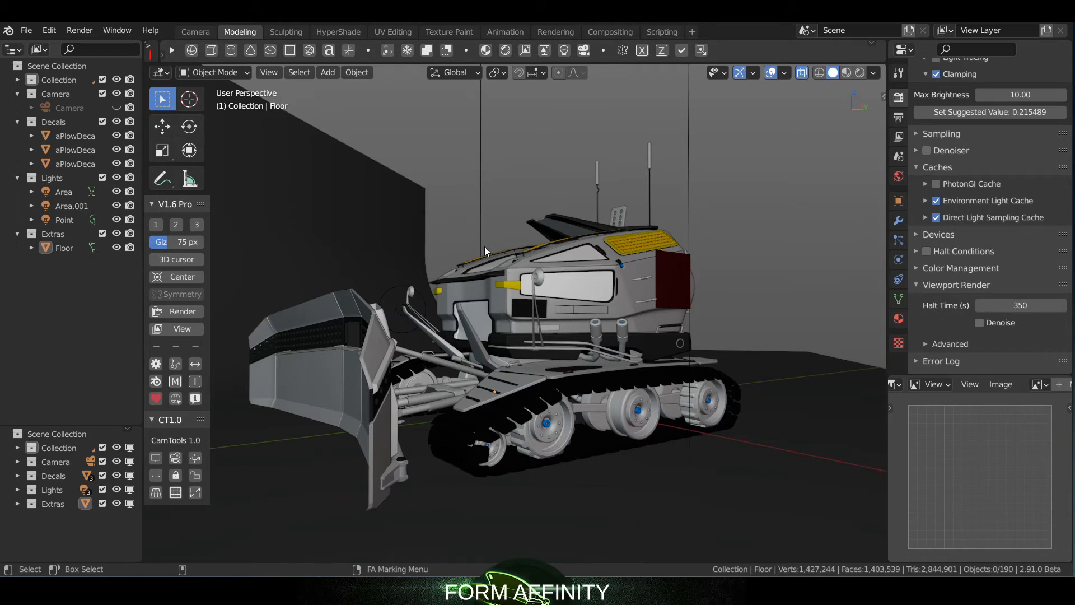
pyautogui.moveTo(618, 189)
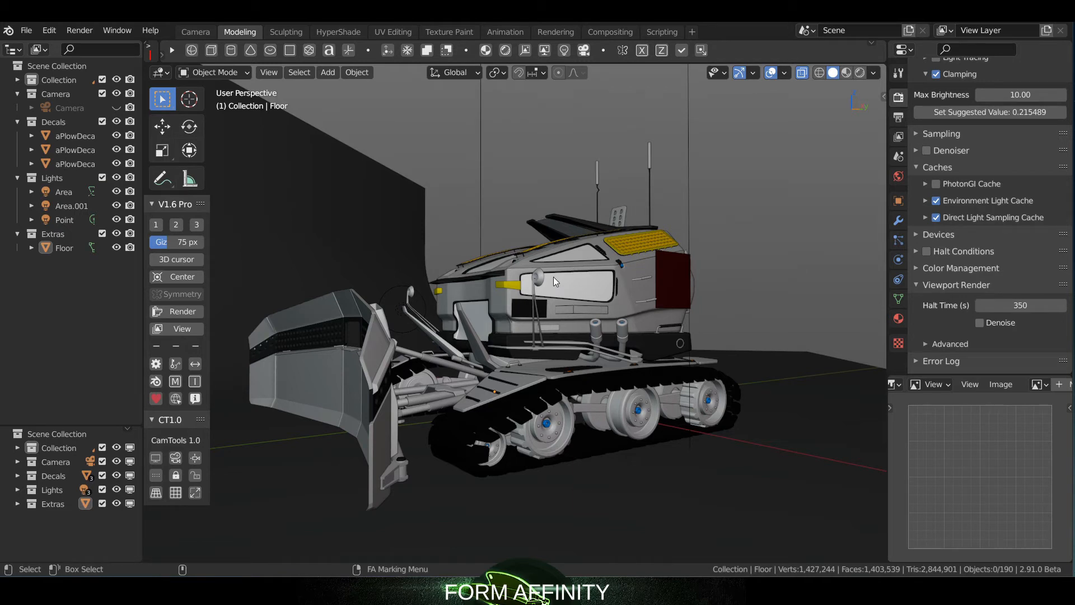
pyautogui.moveTo(620, 257)
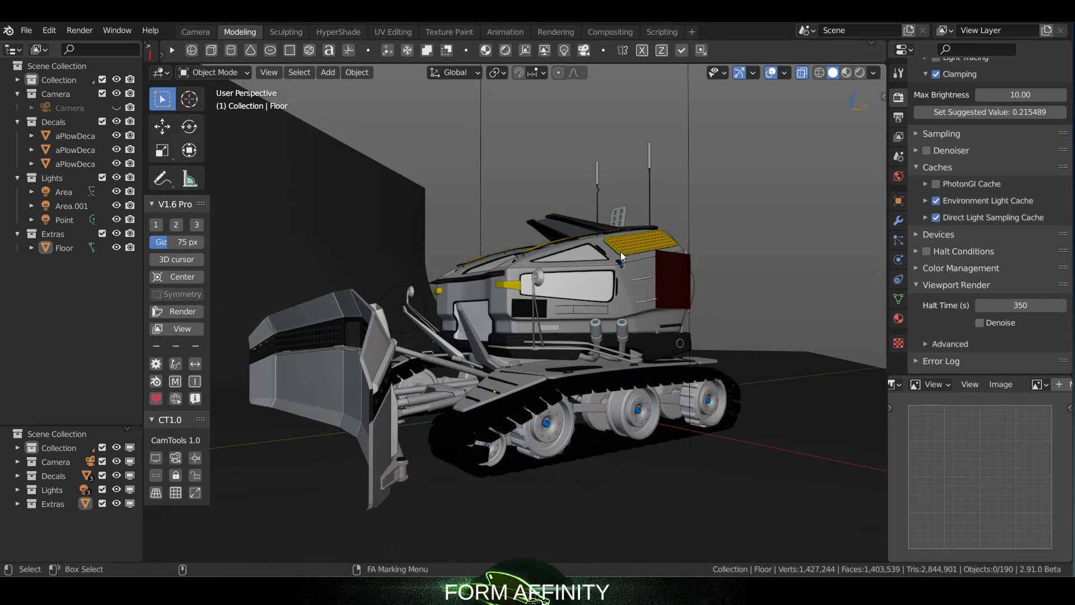
pyautogui.moveTo(668, 255)
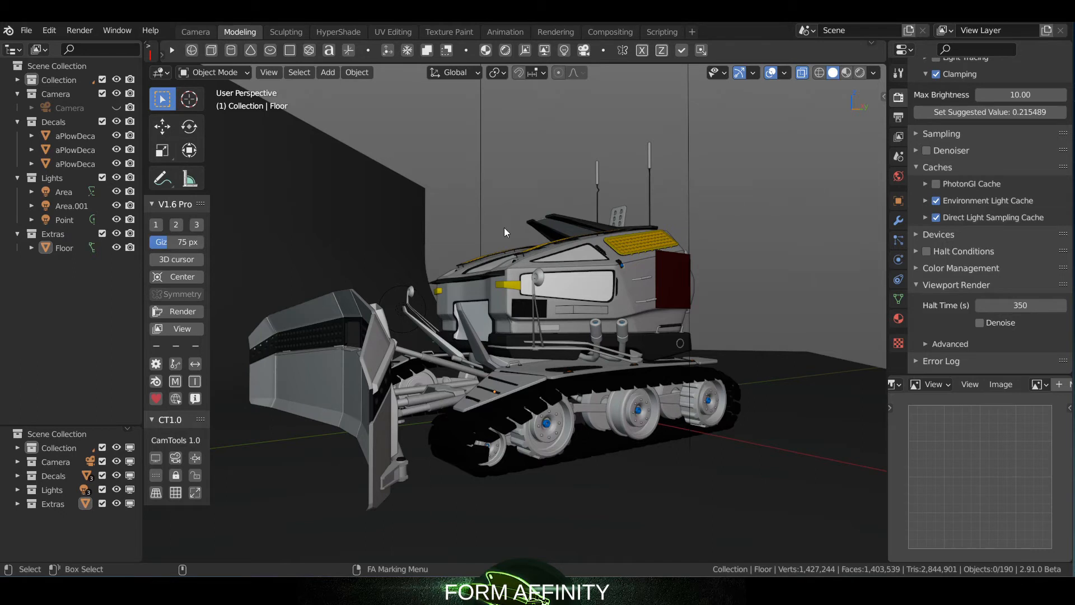
pyautogui.moveTo(556, 299)
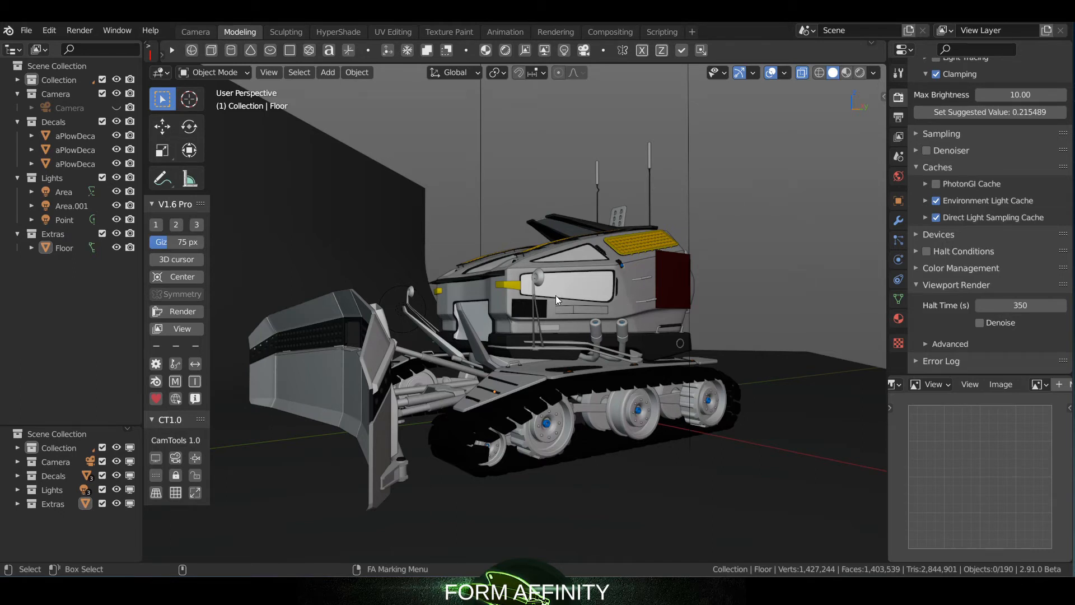
pyautogui.click(567, 290)
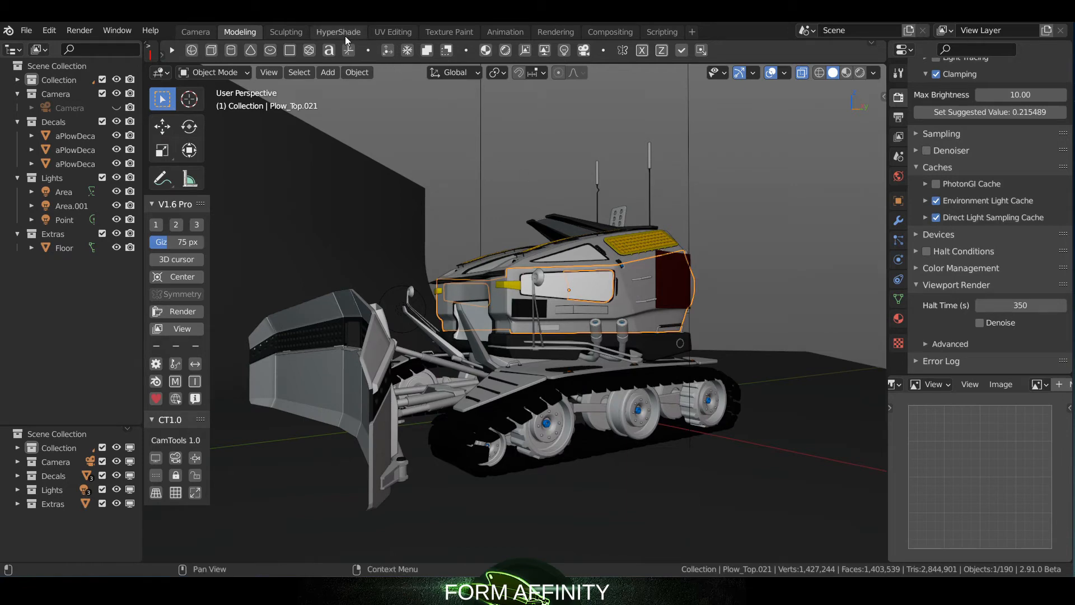
# Inspect the SP_Dozer_White, SP_Glass_Blue and Floor SP_Ground_Texture material nodes.
pyautogui.click(337, 31)
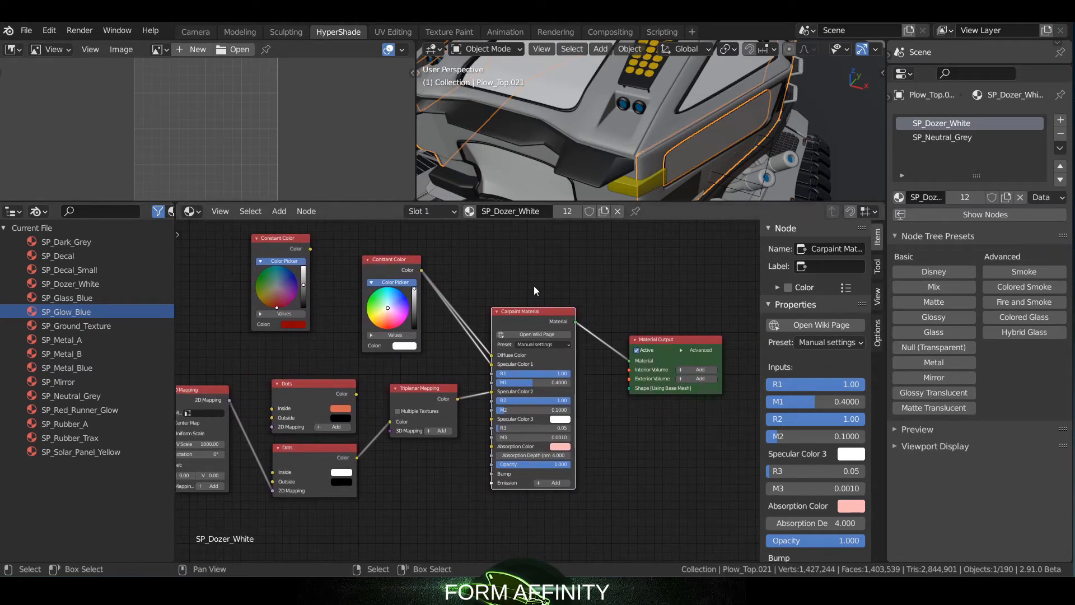
pyautogui.moveTo(504, 300)
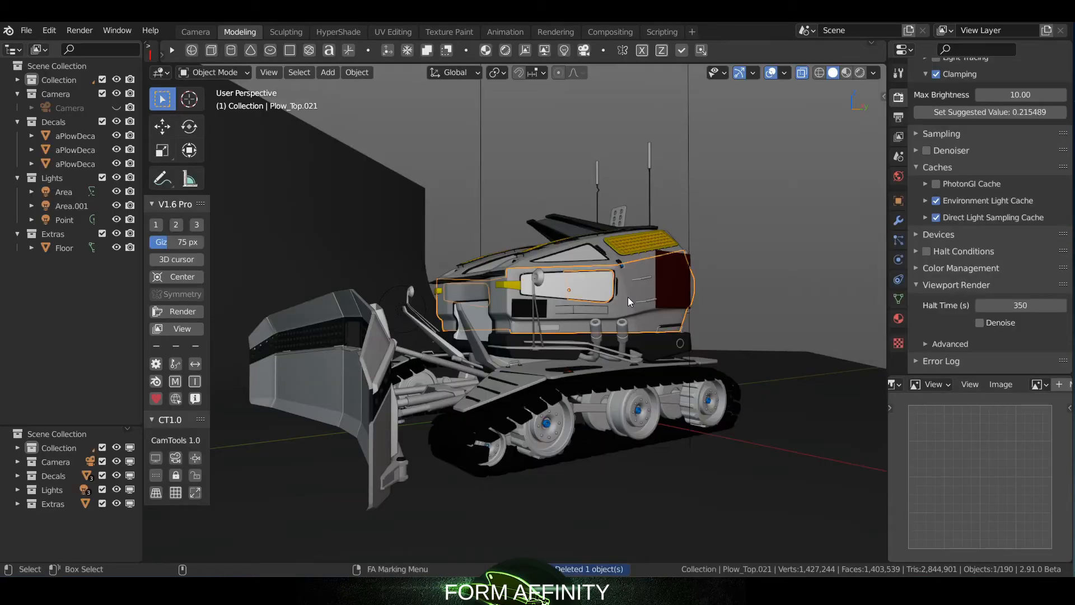
pyautogui.click(337, 31)
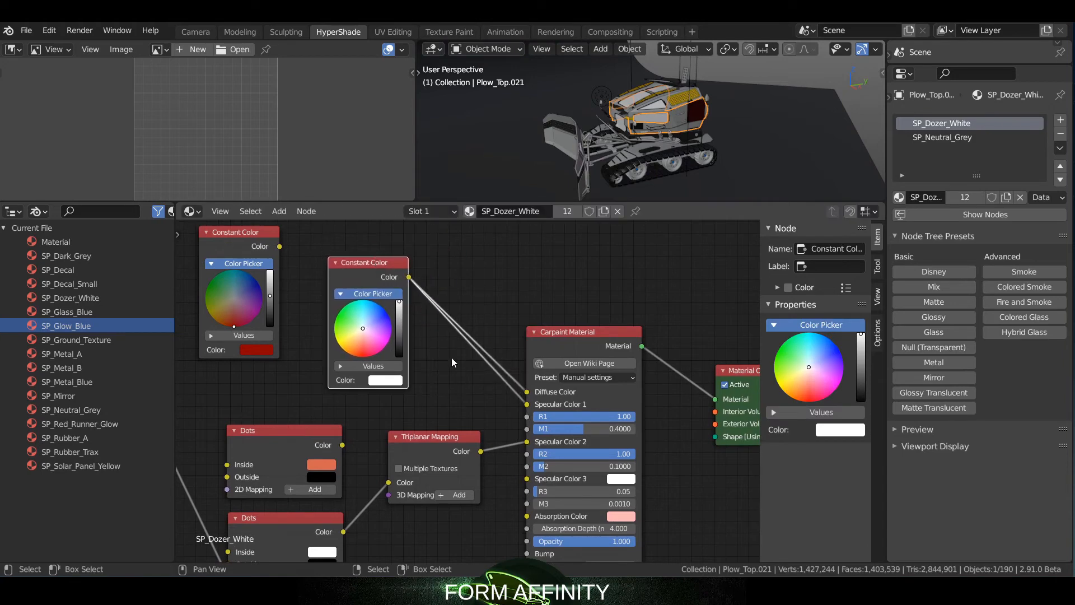
pyautogui.moveTo(567, 415)
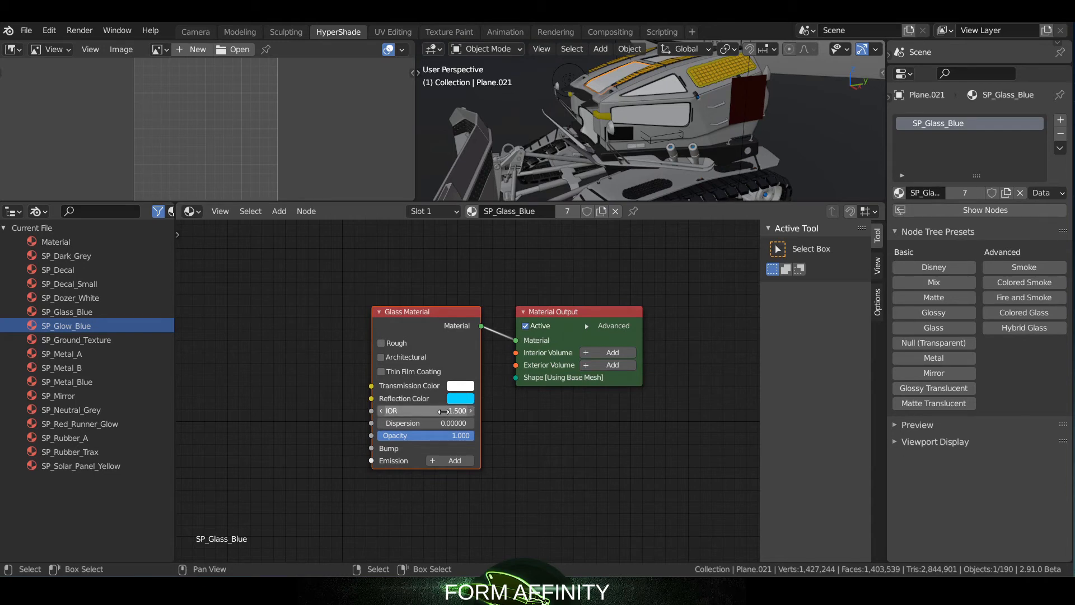
pyautogui.moveTo(422, 410)
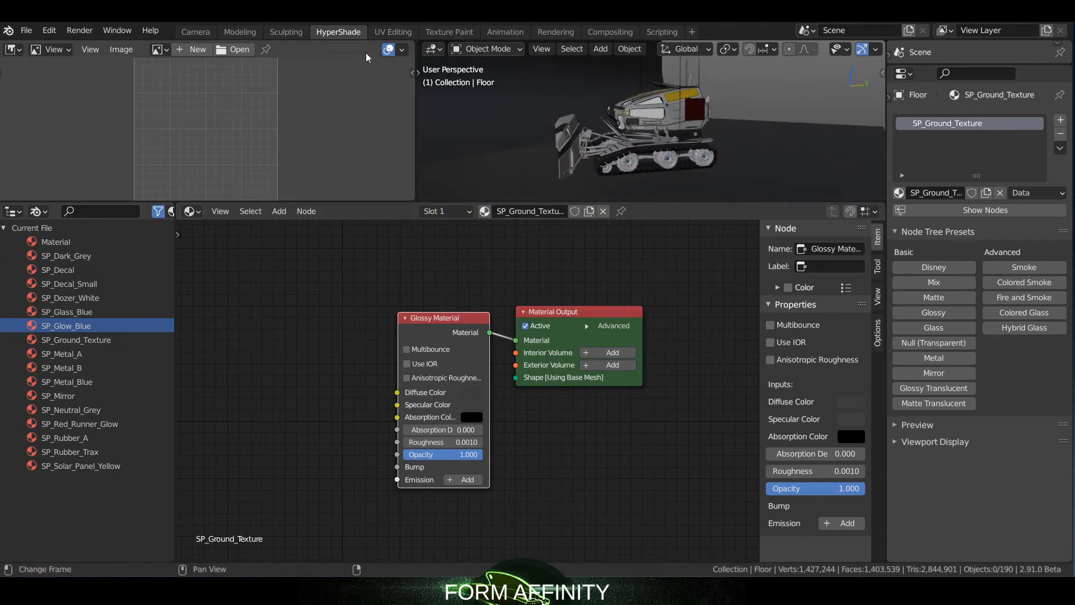
# In the Modeling workspace, enter camera view and match the camera to the view.
pyautogui.click(239, 31)
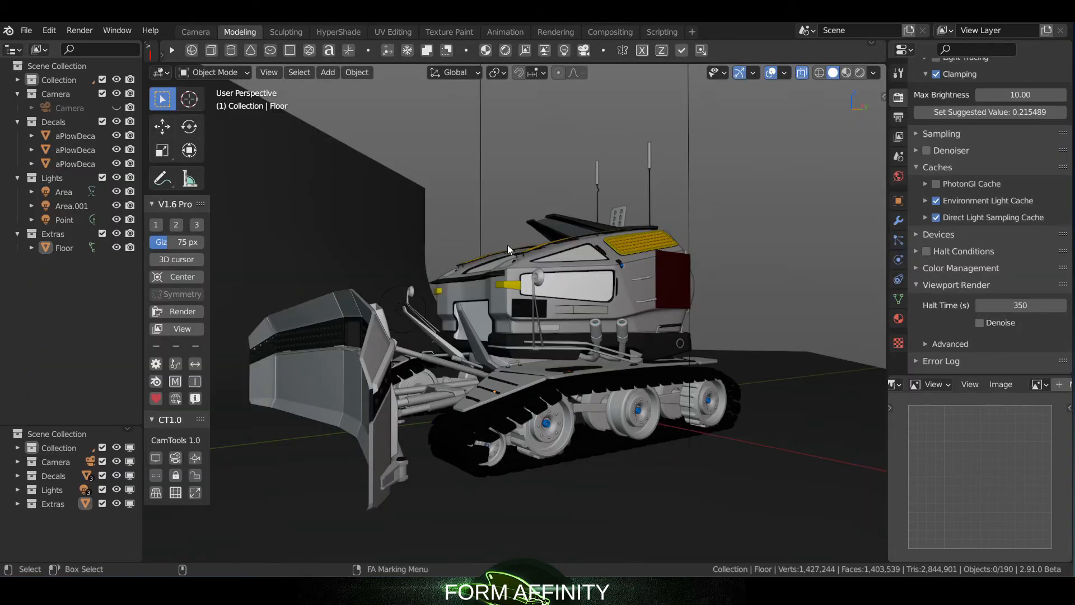
pyautogui.click(545, 318)
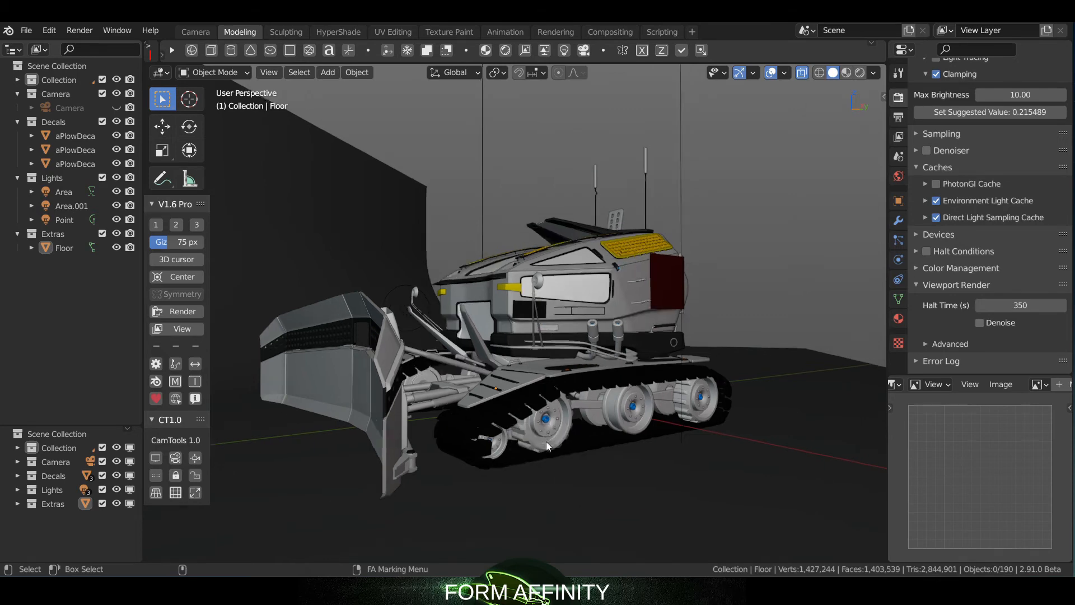
pyautogui.press('KP_0')
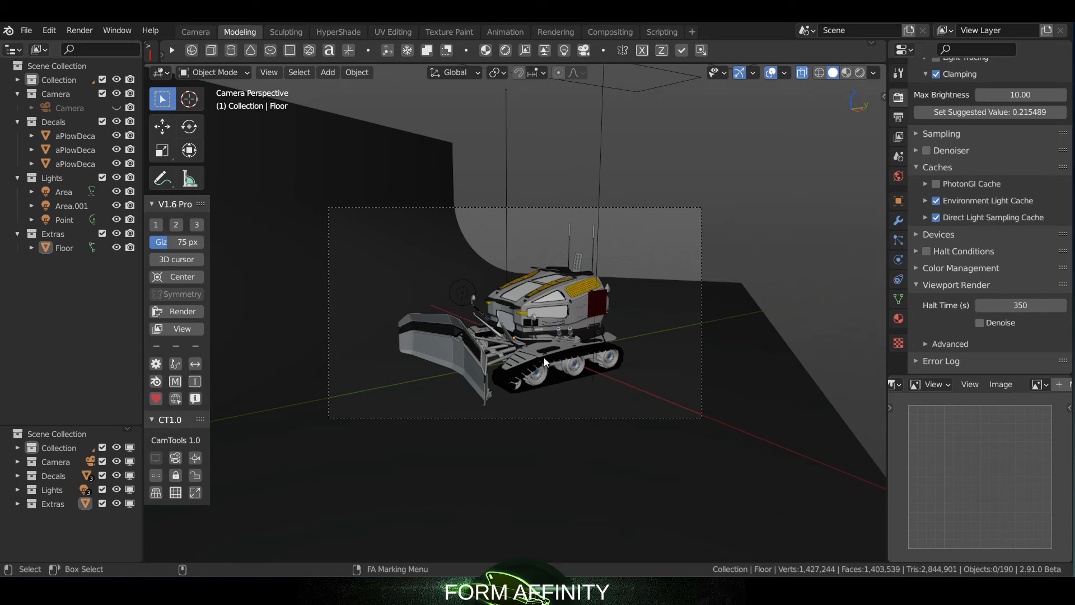
pyautogui.moveTo(544, 341)
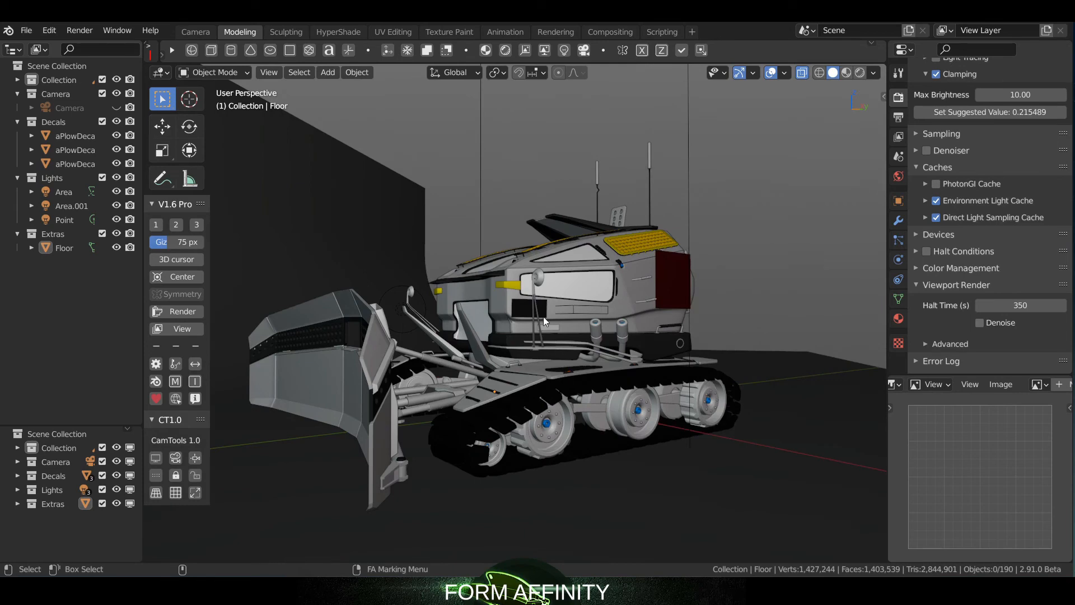
pyautogui.click(545, 321)
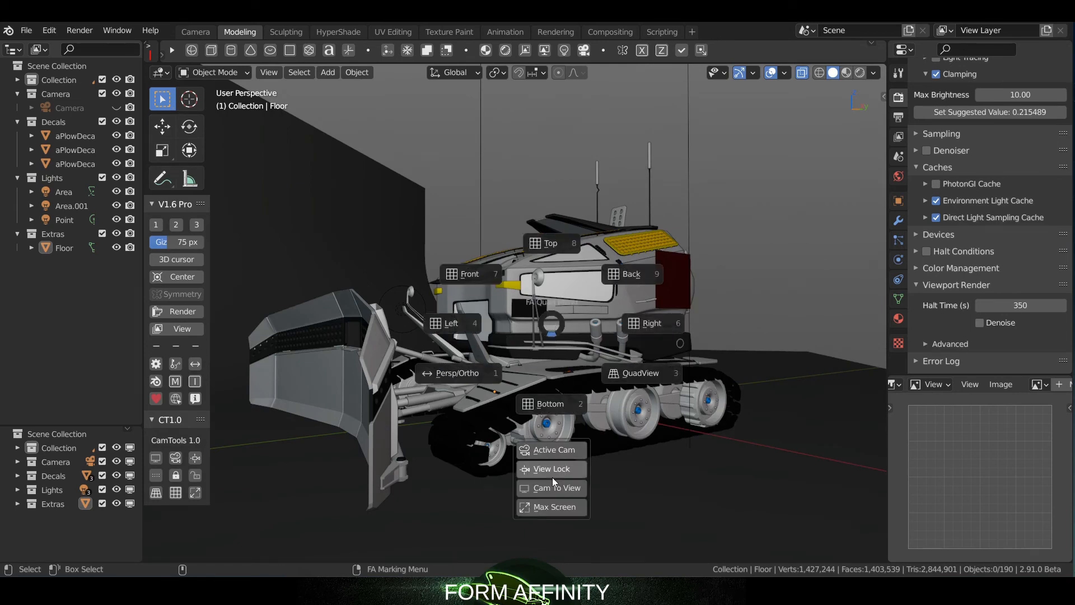
pyautogui.click(552, 449)
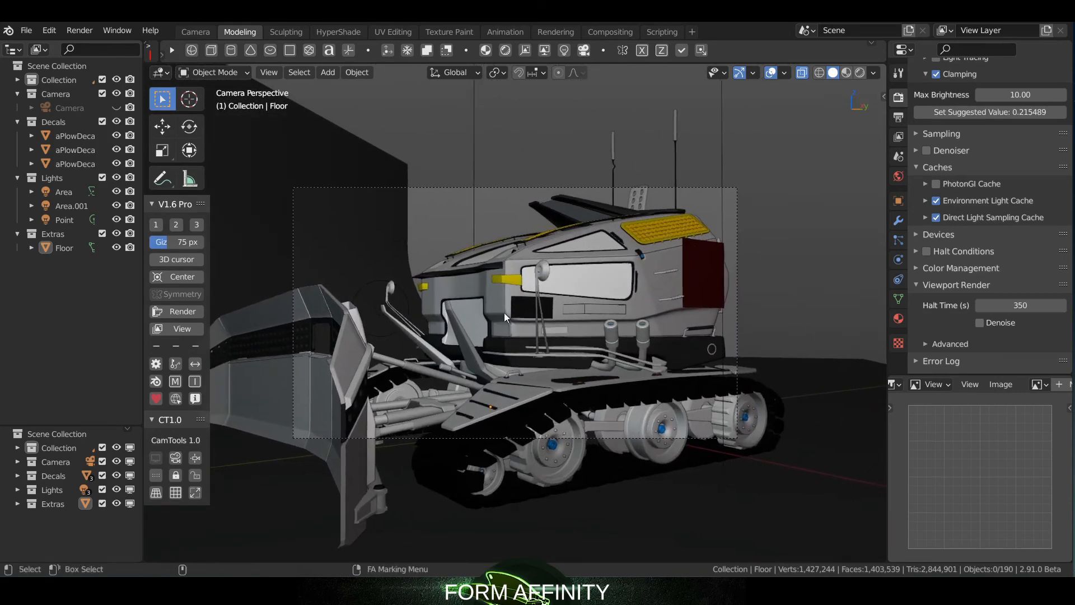
pyautogui.moveTo(195, 457)
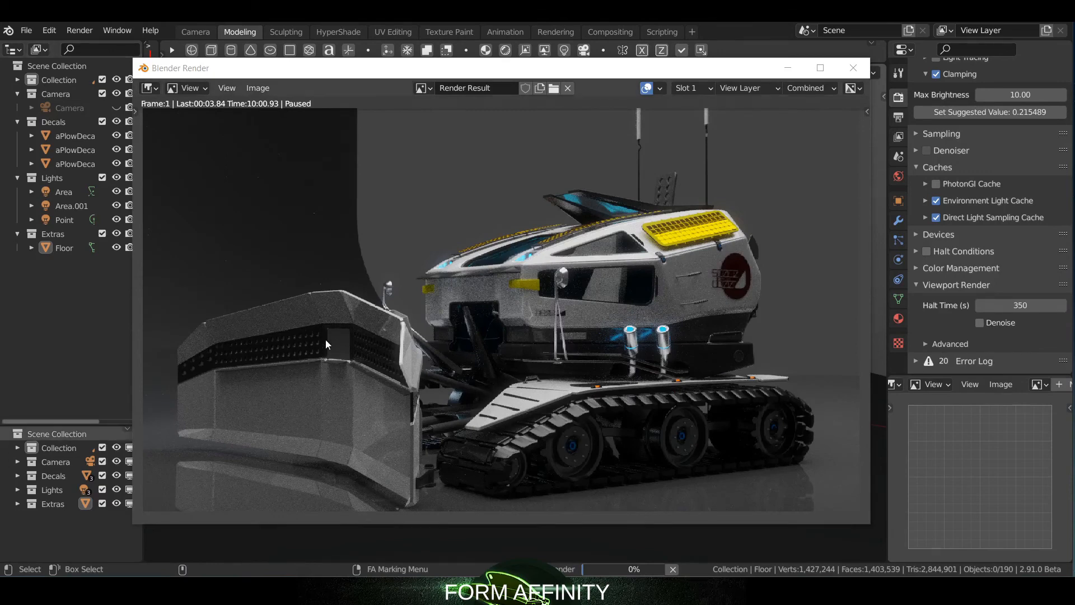
pyautogui.moveTo(424, 131)
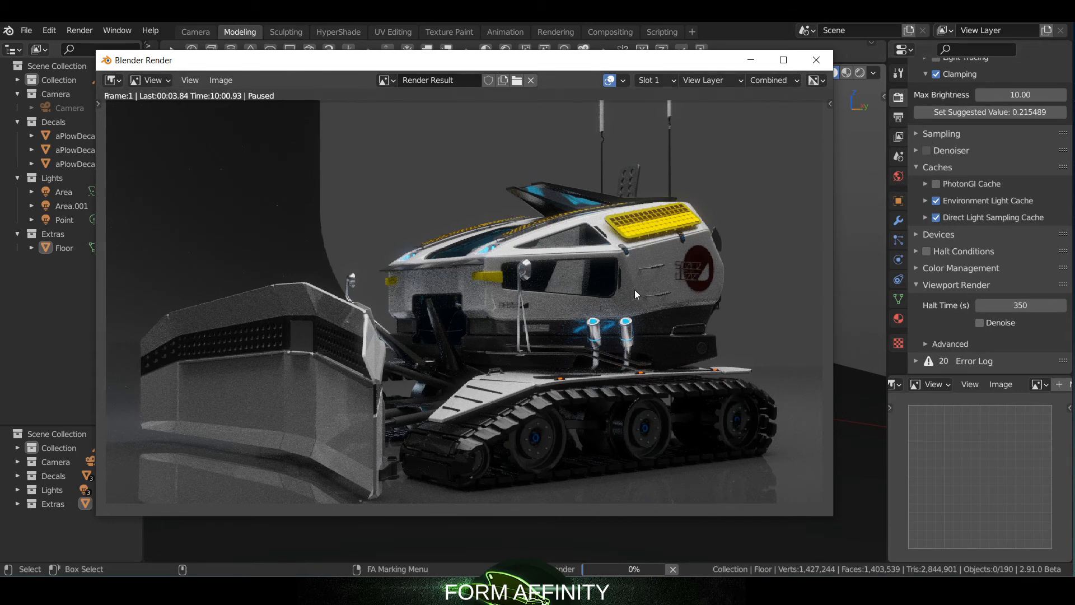
pyautogui.moveTo(619, 308)
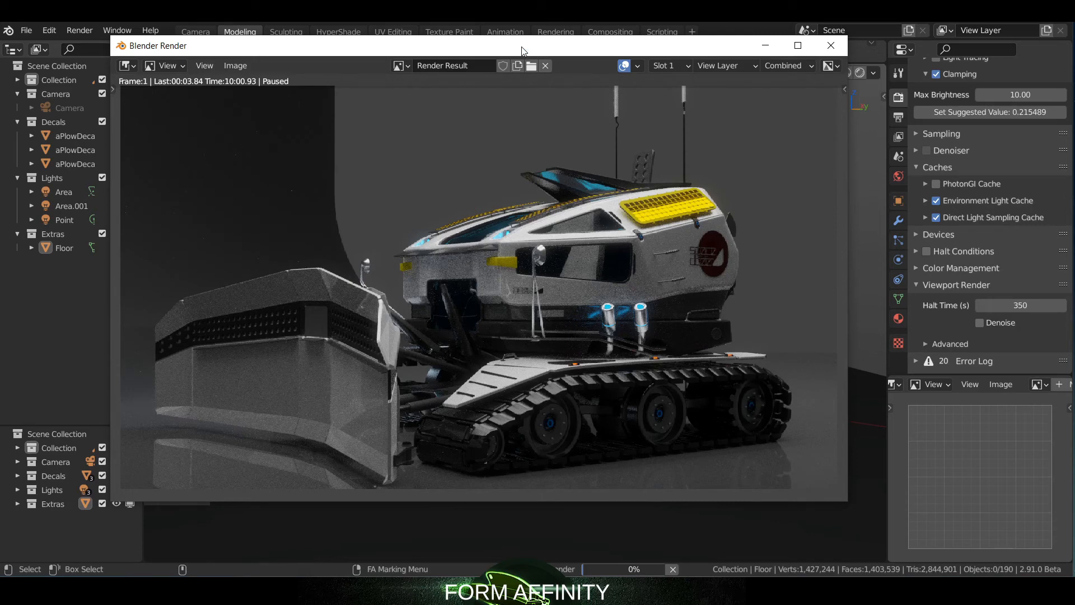
# Drag the Blender Render window into place to view the LuxCore render statistics.
pyautogui.moveTo(521, 52); pyautogui.dragTo(510, 68)
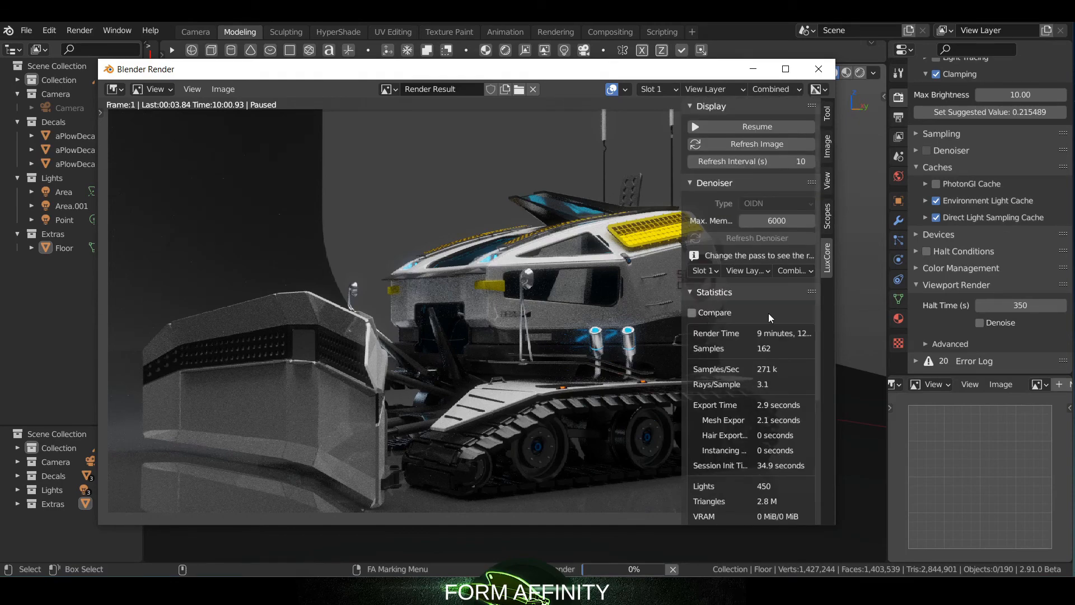
# Show the render's Scopes with the histogram set to the red channel.
pyautogui.click(827, 220)
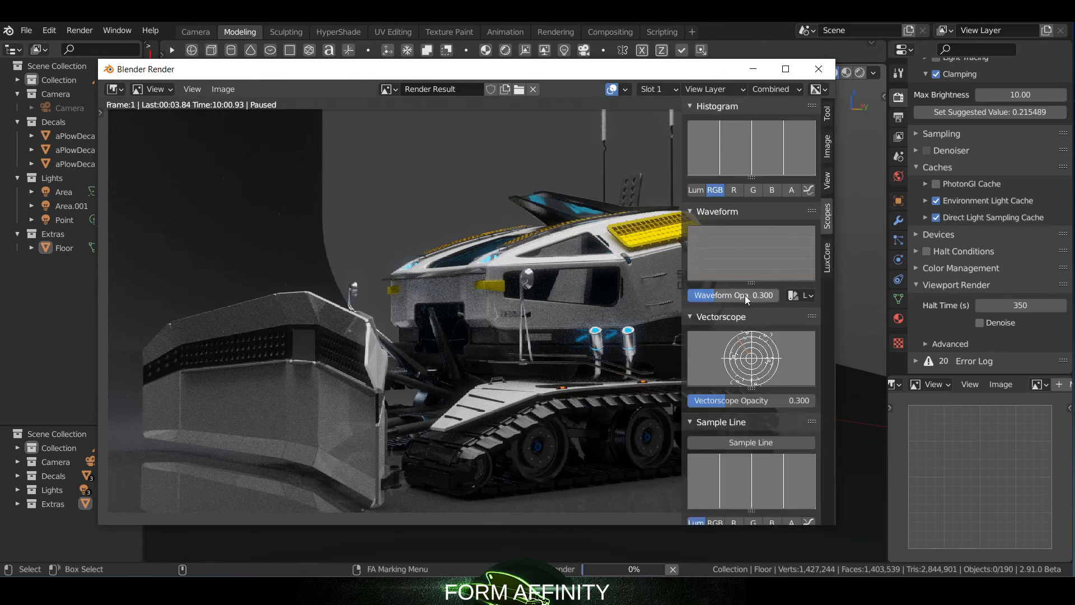
pyautogui.click(733, 190)
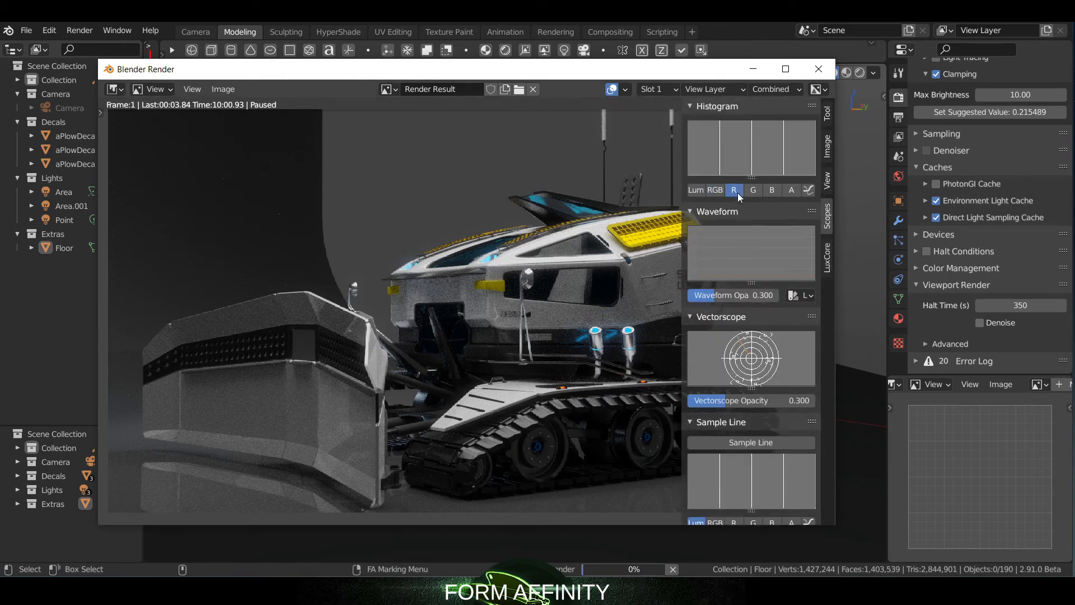
pyautogui.scroll(-3)
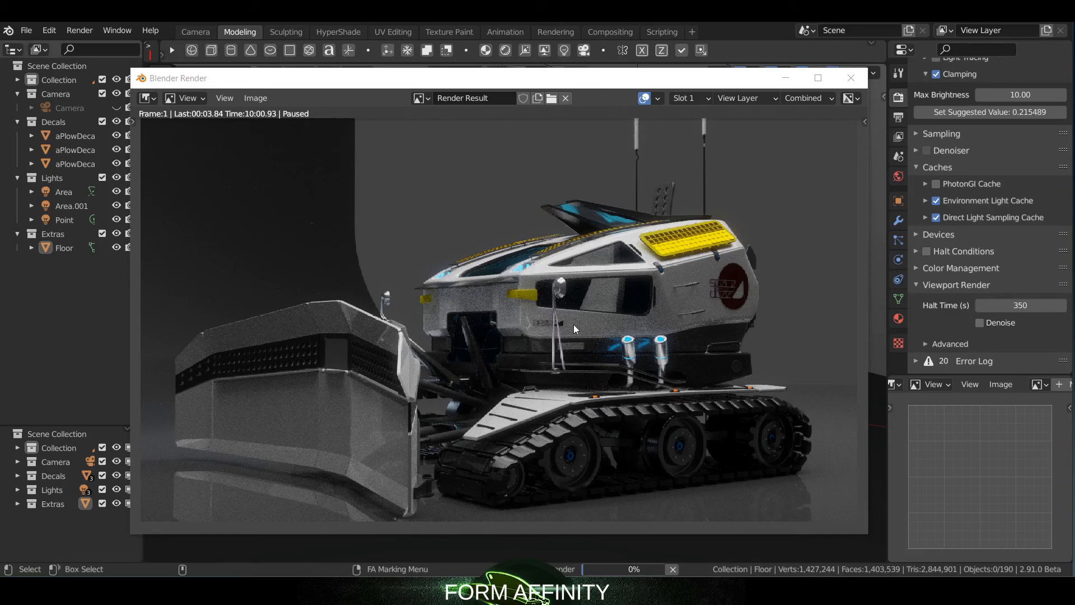
pyautogui.moveTo(787, 323)
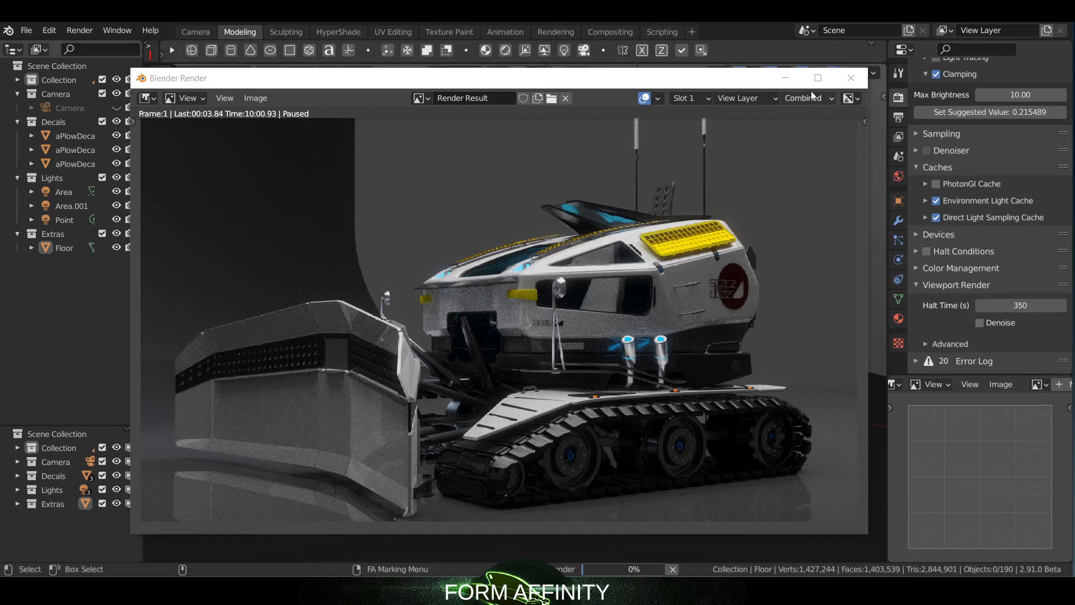
# Close the Blender Render window to return to the camera-framed dozer viewport.
pyautogui.click(851, 78)
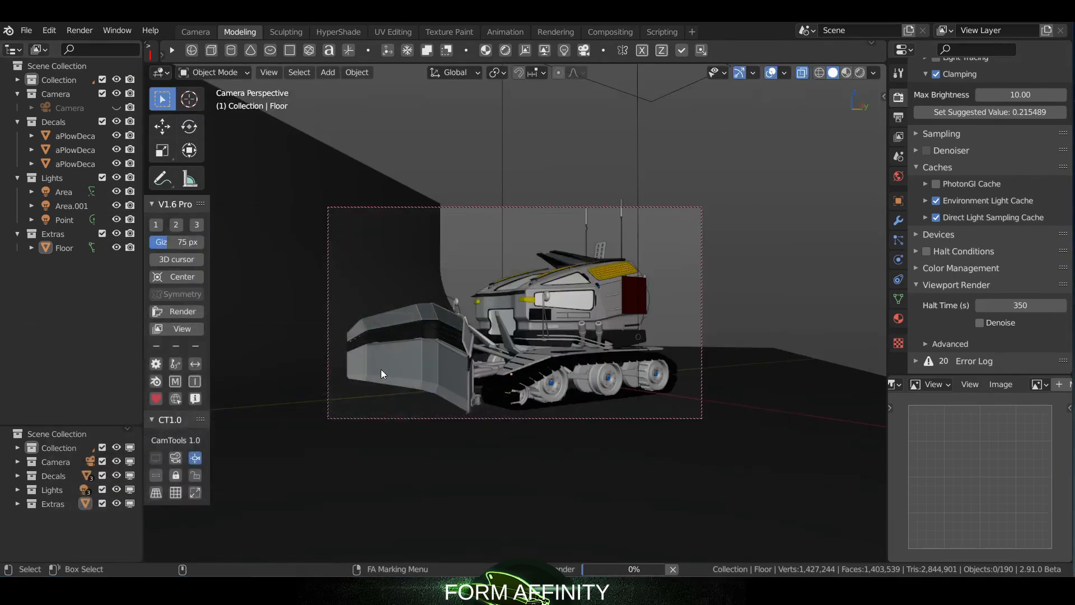
pyautogui.moveTo(468, 357)
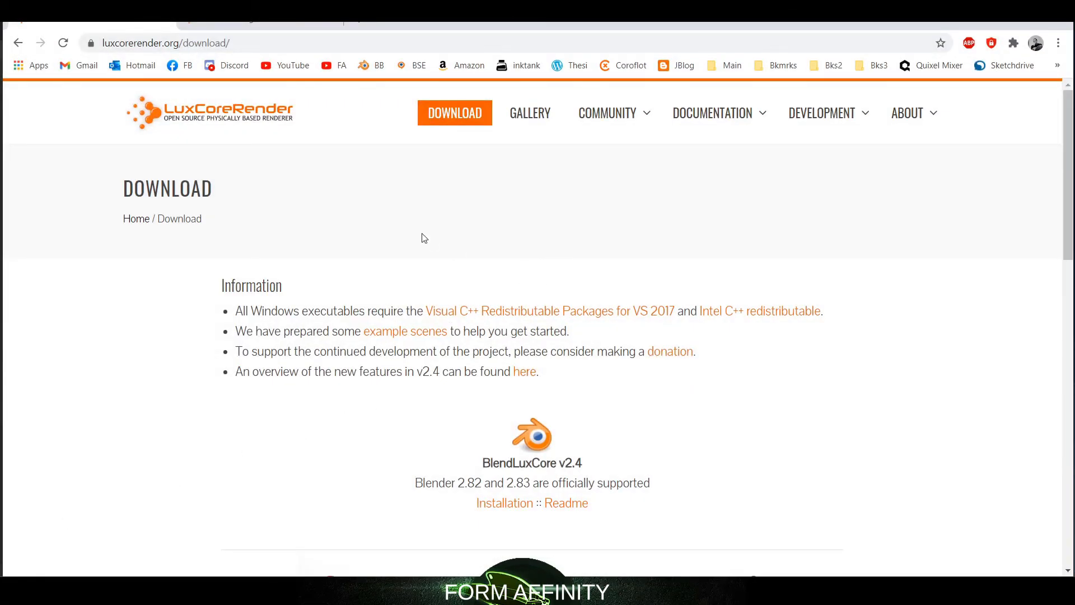
# Go to the Donate page under the ABOUT menu on luxcorerender.org.
pyautogui.click(907, 112)
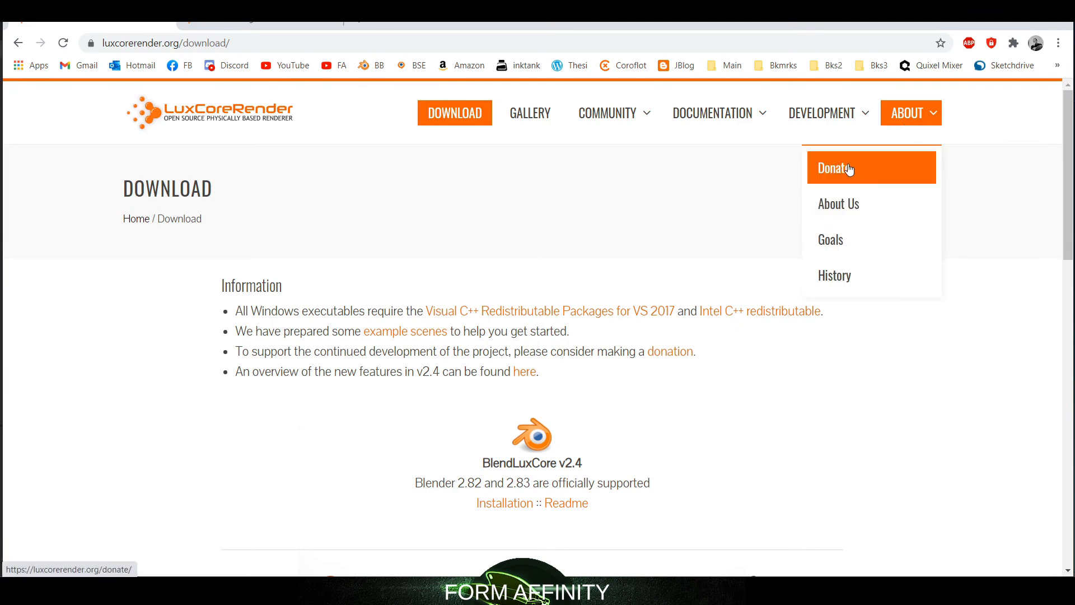
pyautogui.click(833, 168)
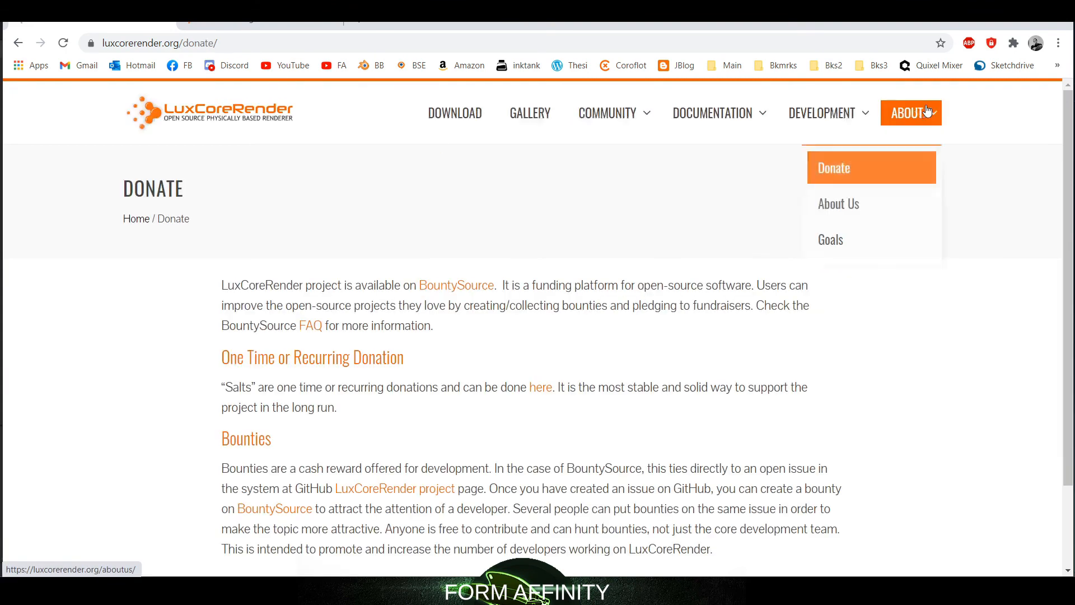
pyautogui.moveTo(517, 310)
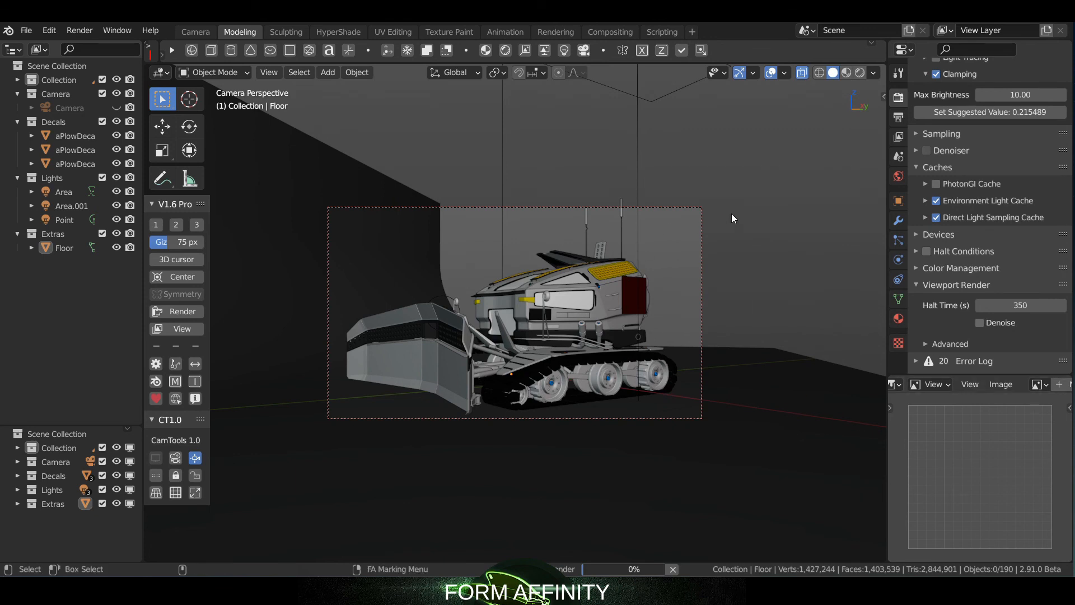
pyautogui.moveTo(606, 153)
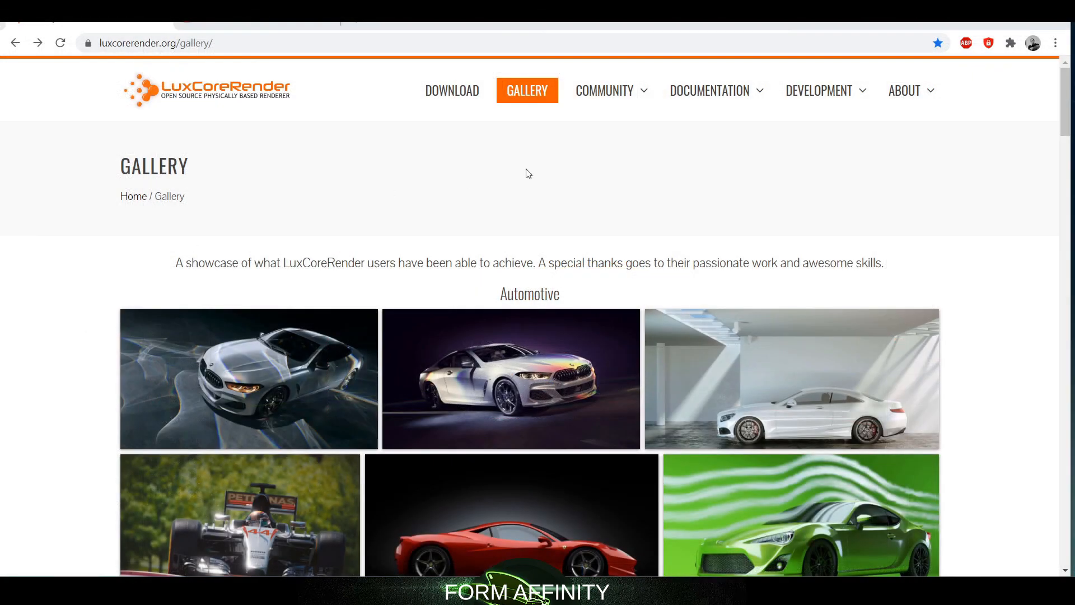
# Visit the LuxCoreRender forums, then browse the DRAVIA STUDIO YouTube channel's LuxCore videos.
pyautogui.click(604, 89)
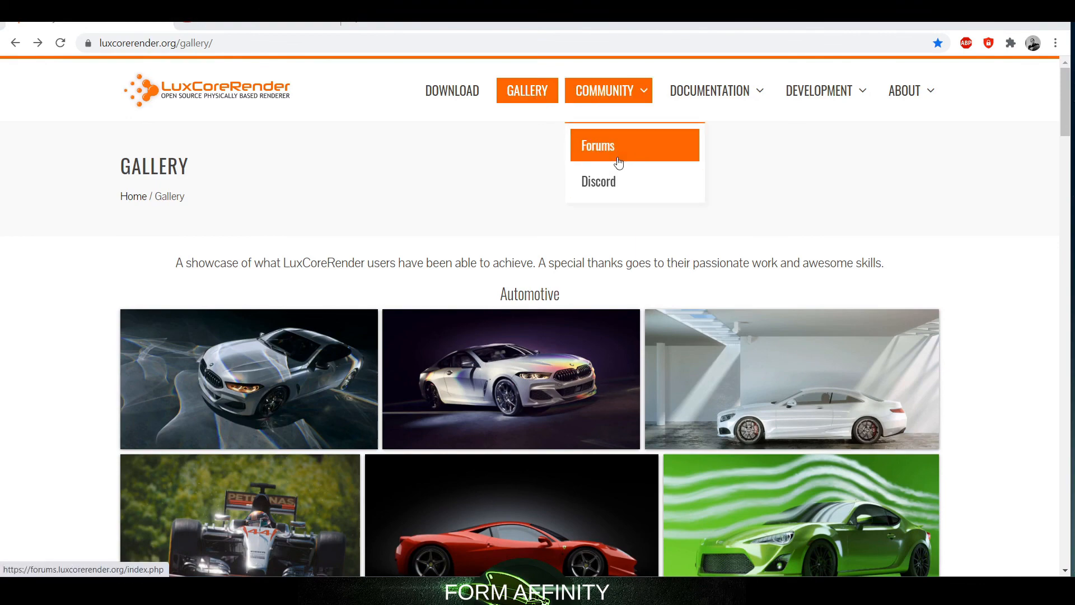
pyautogui.click(597, 146)
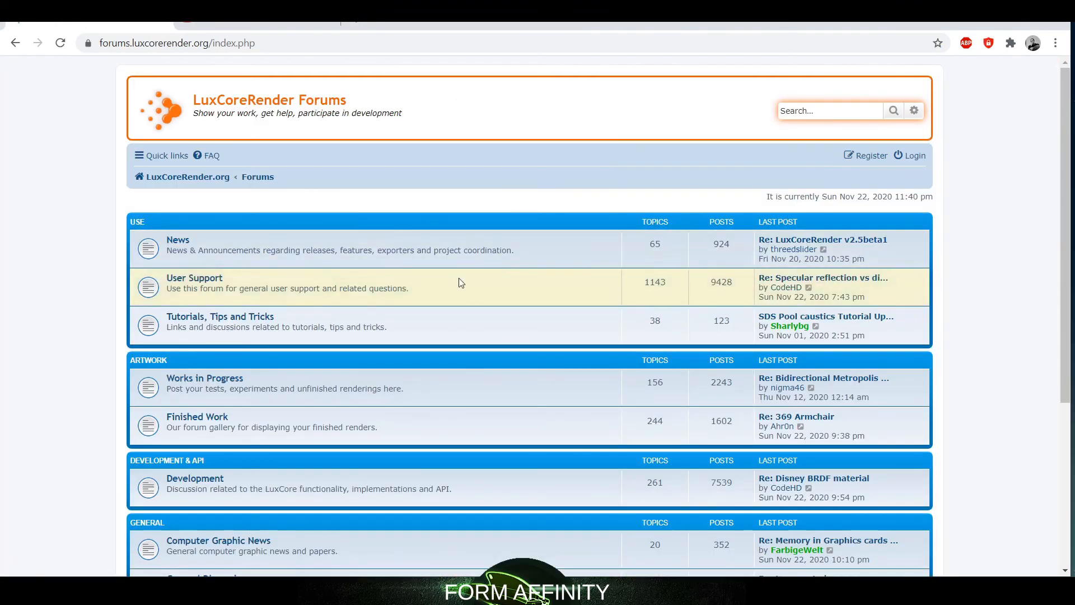
pyautogui.moveTo(116, 119)
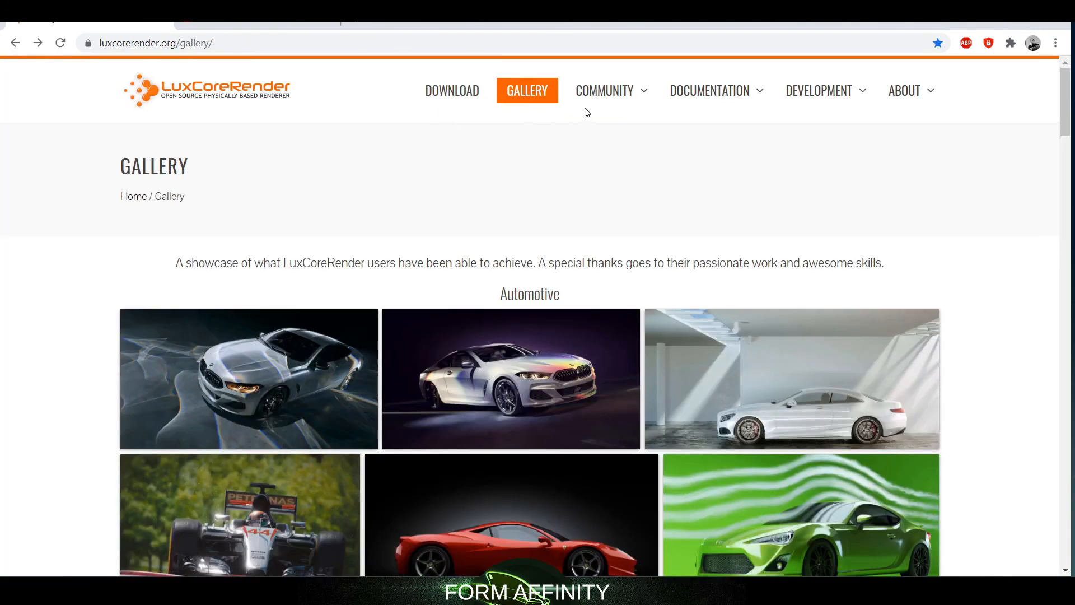
pyautogui.click(604, 90)
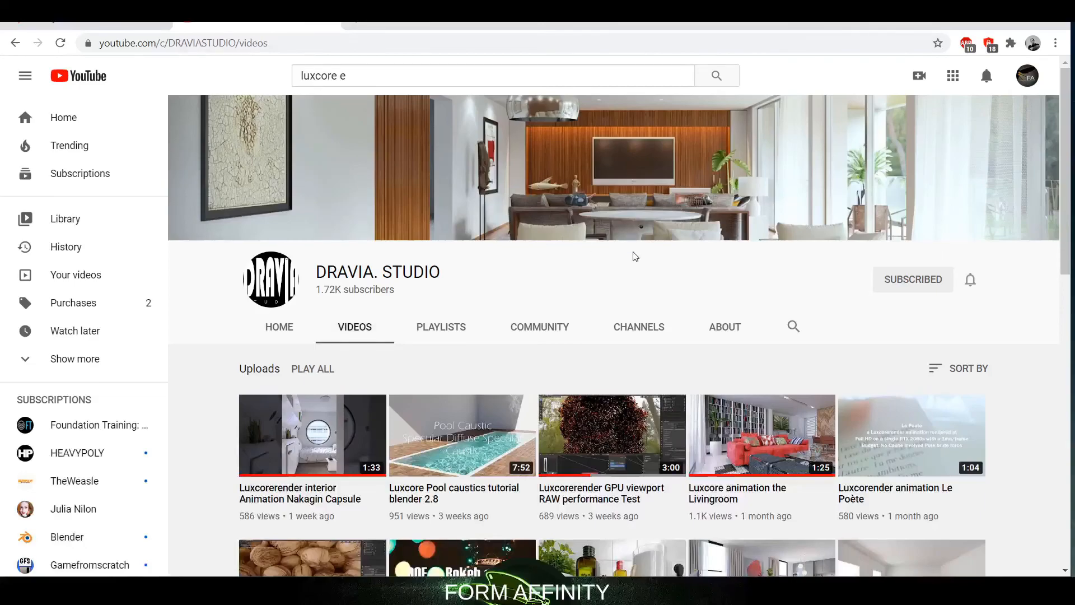
pyautogui.scroll(-3)
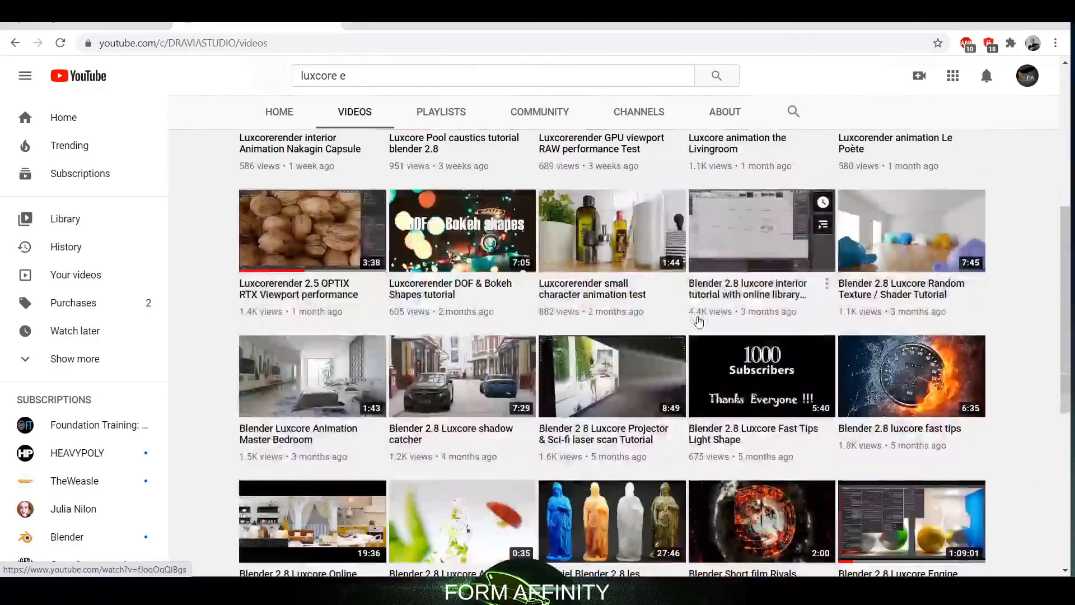